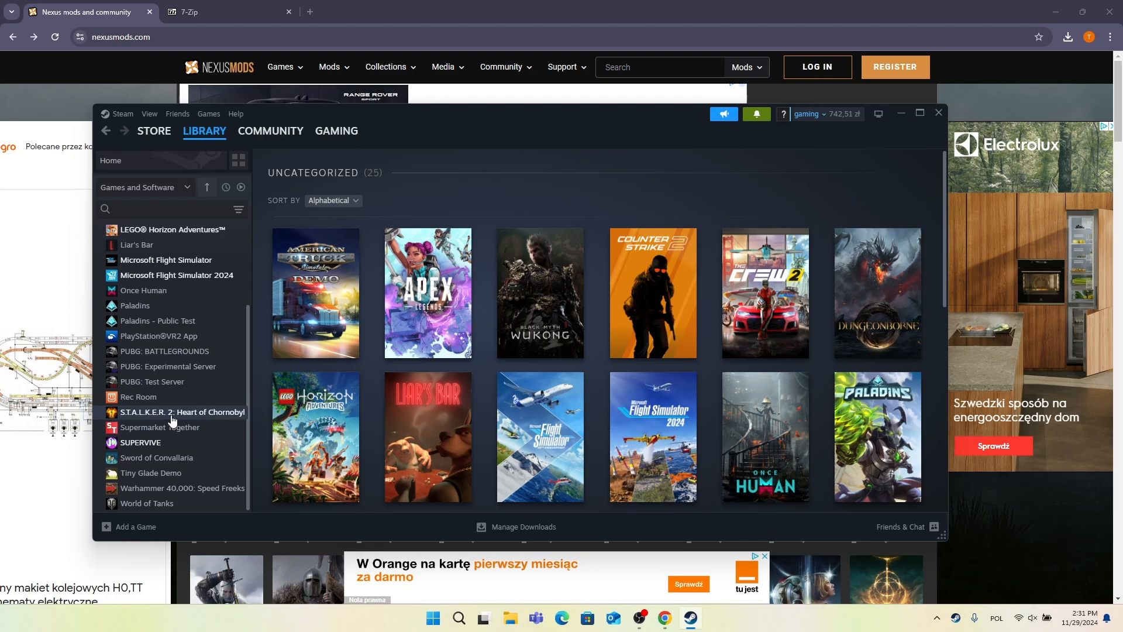
Step: Show the Installed Files details for S.T.A.L.K.E.R. 2 from its Steam library properties
right_click(179, 412)
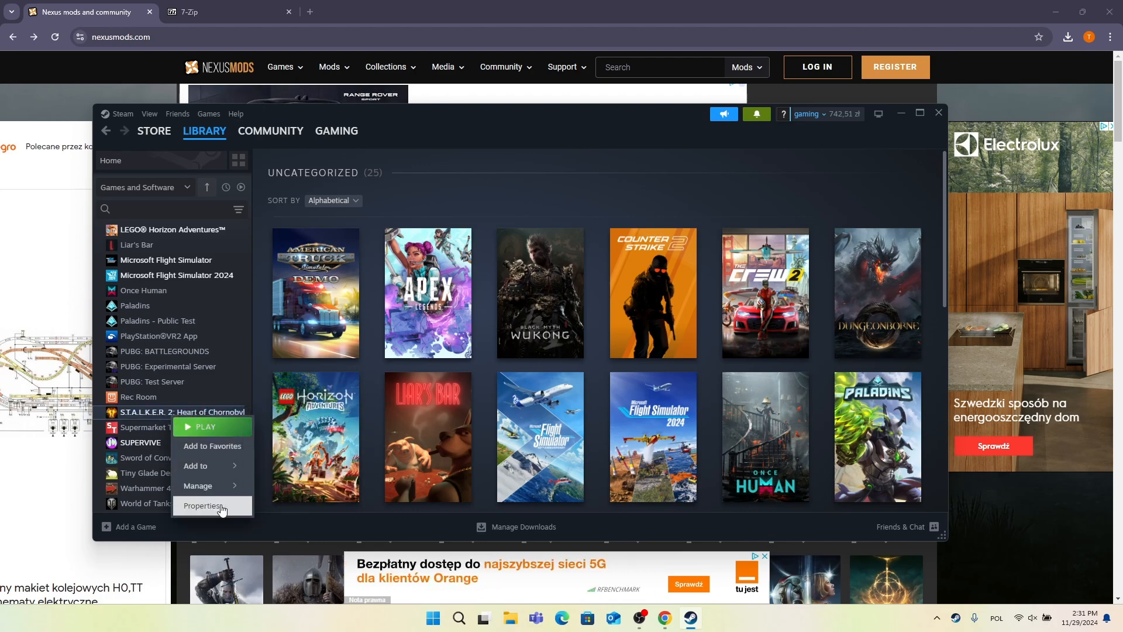
left_click(203, 505)
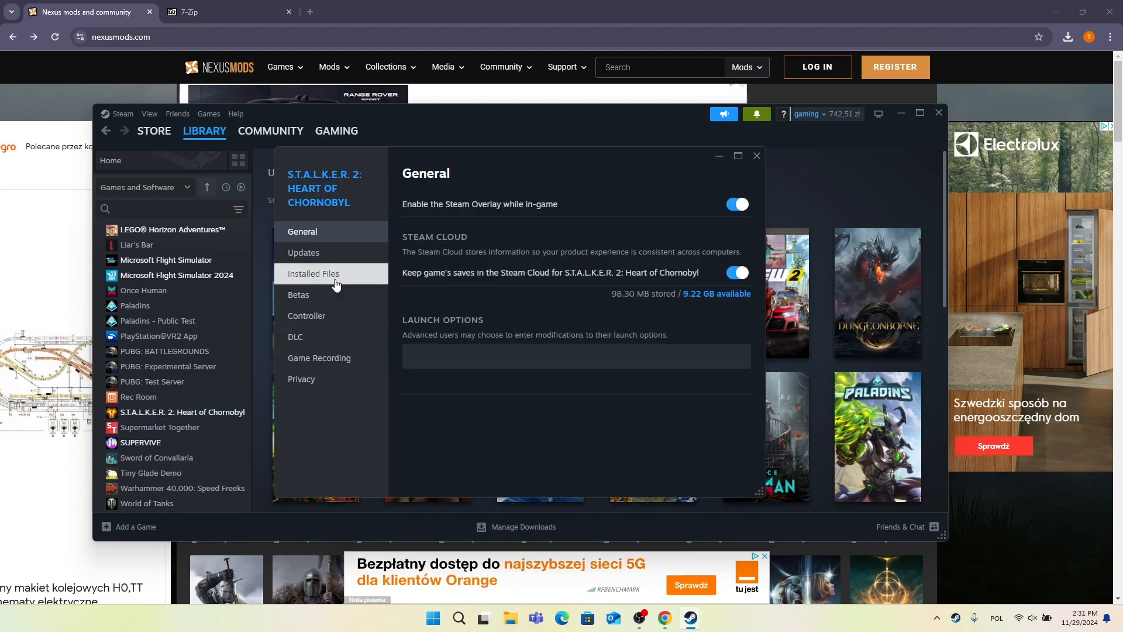
left_click(314, 274)
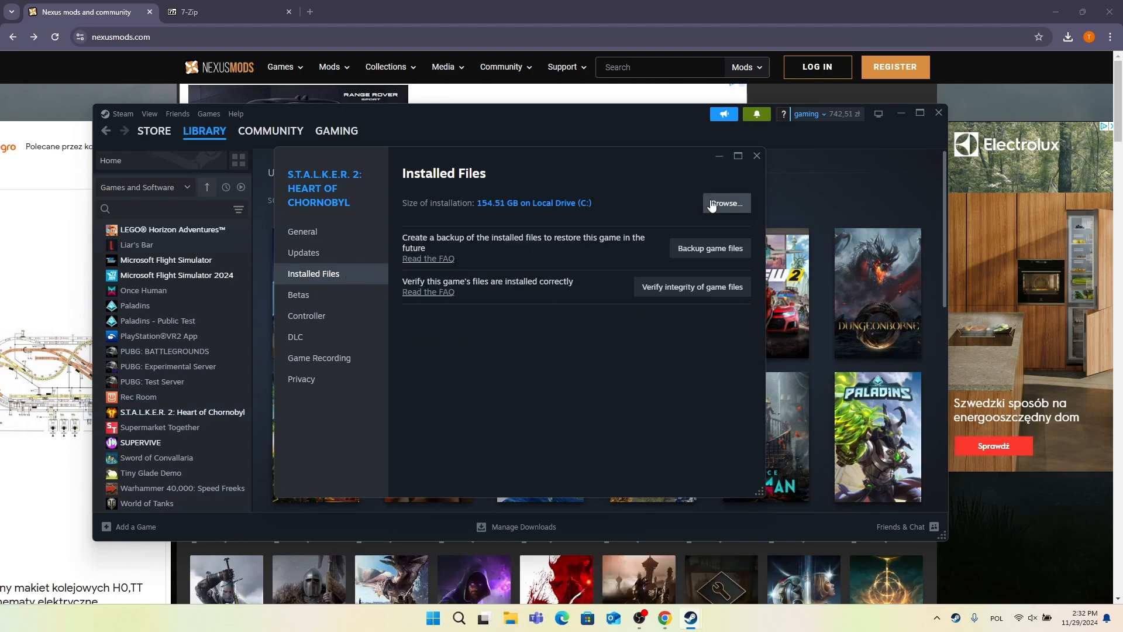
Step: Browse the game's install folder down to Stalker2 > Content > Paks
left_click(725, 204)
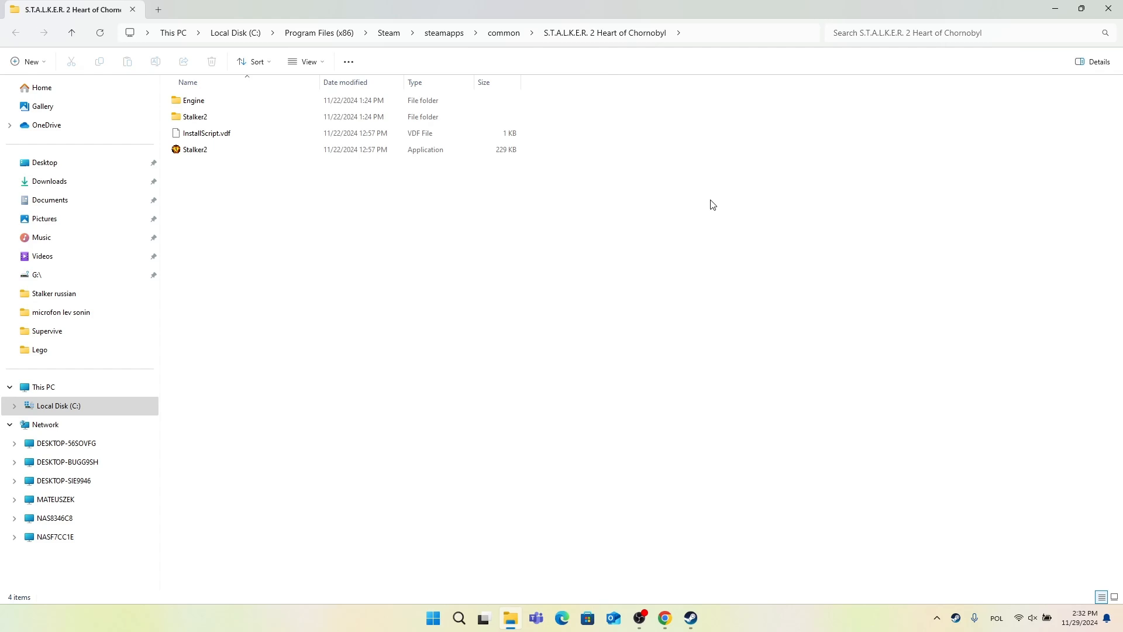
left_click(194, 116)
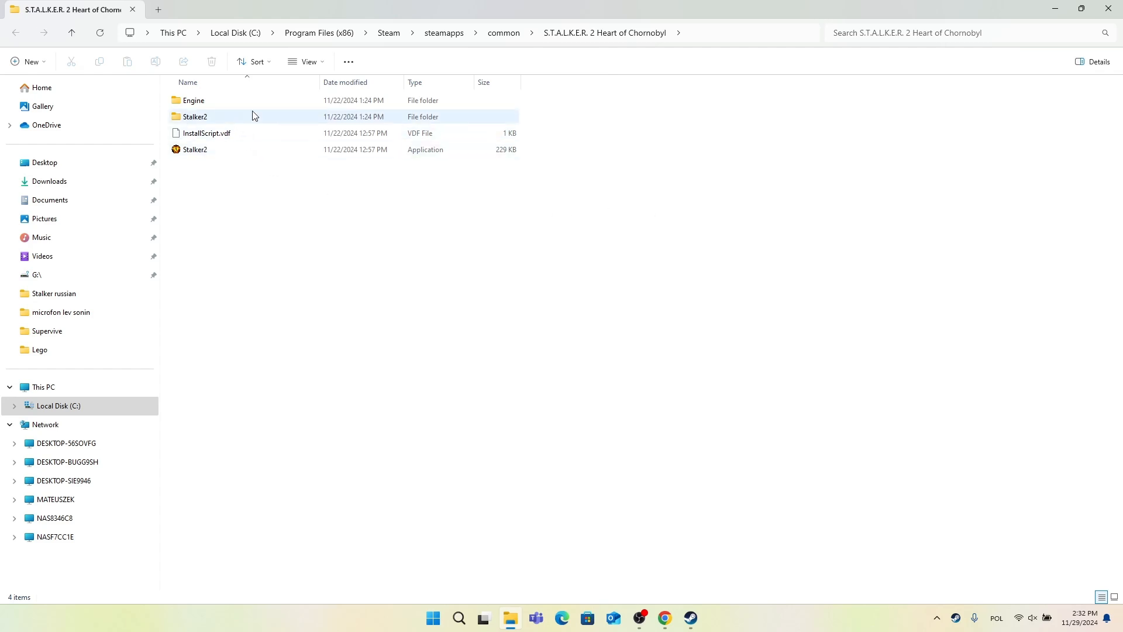
double_click(194, 116)
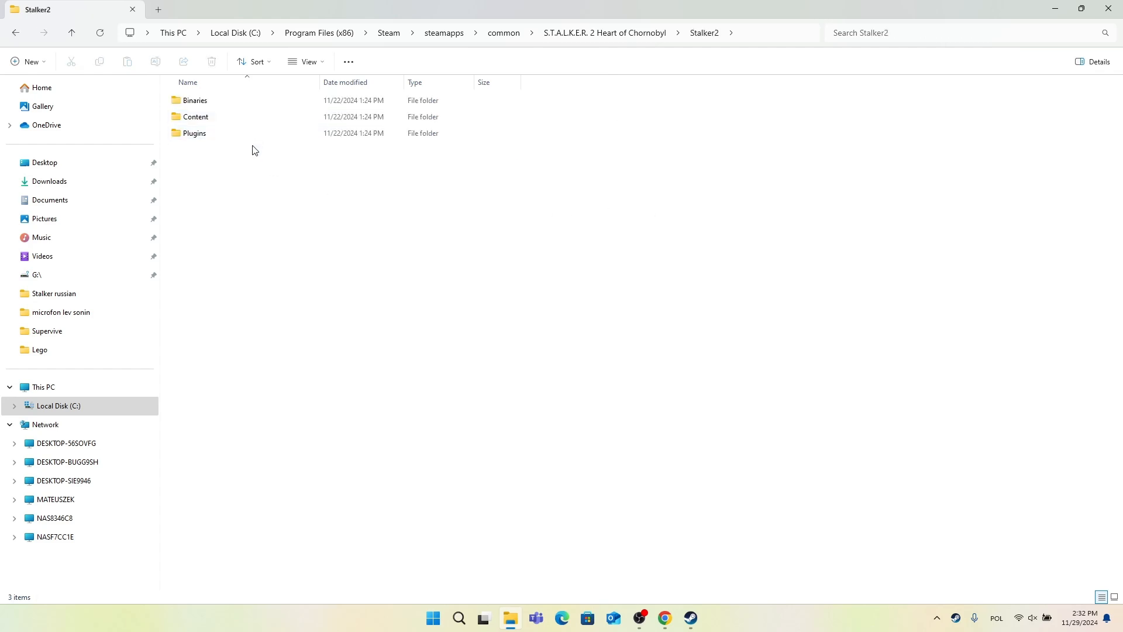
double_click(195, 116)
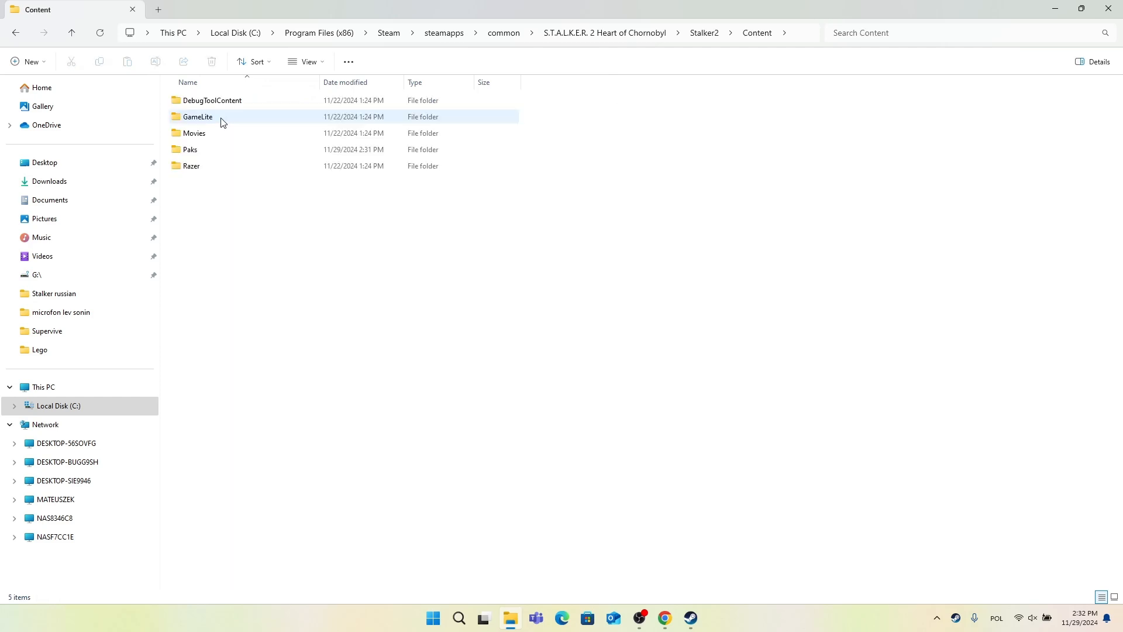
double_click(190, 149)
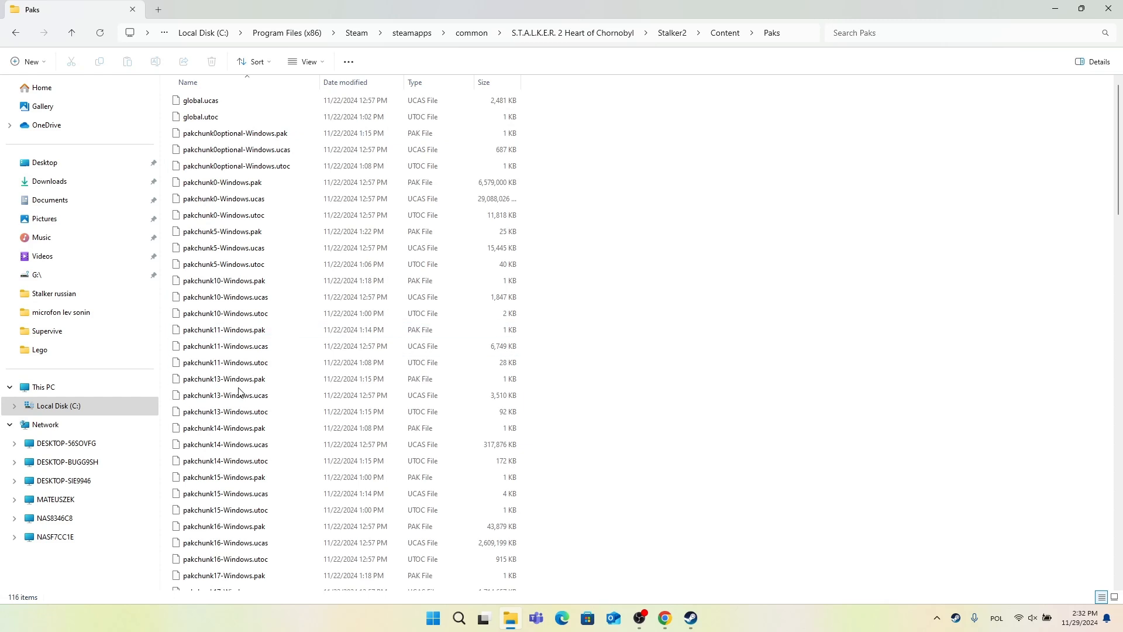
mouse_move(240, 378)
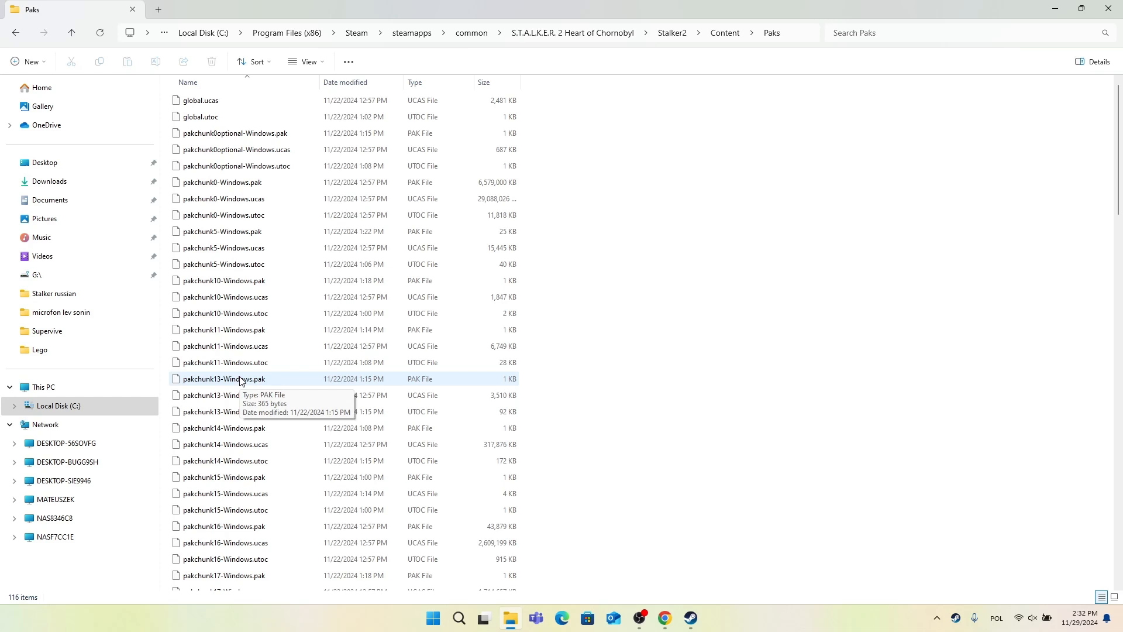
Step: Scroll through the Paks folder's pakchunk files and back to the top
scroll("down", 3)
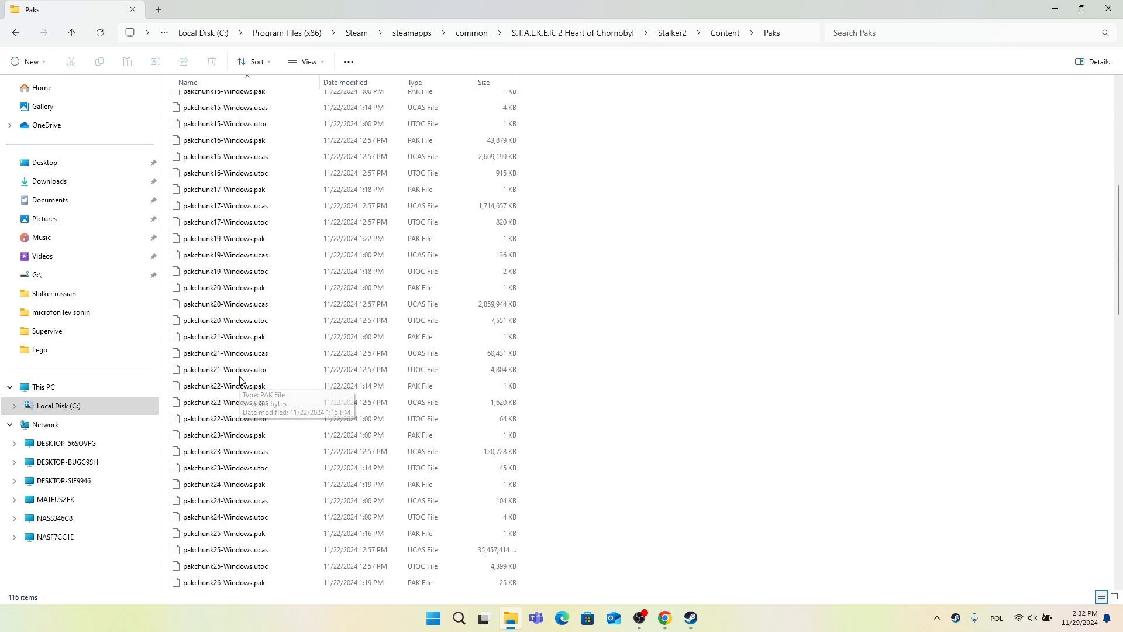
scroll("down", 3)
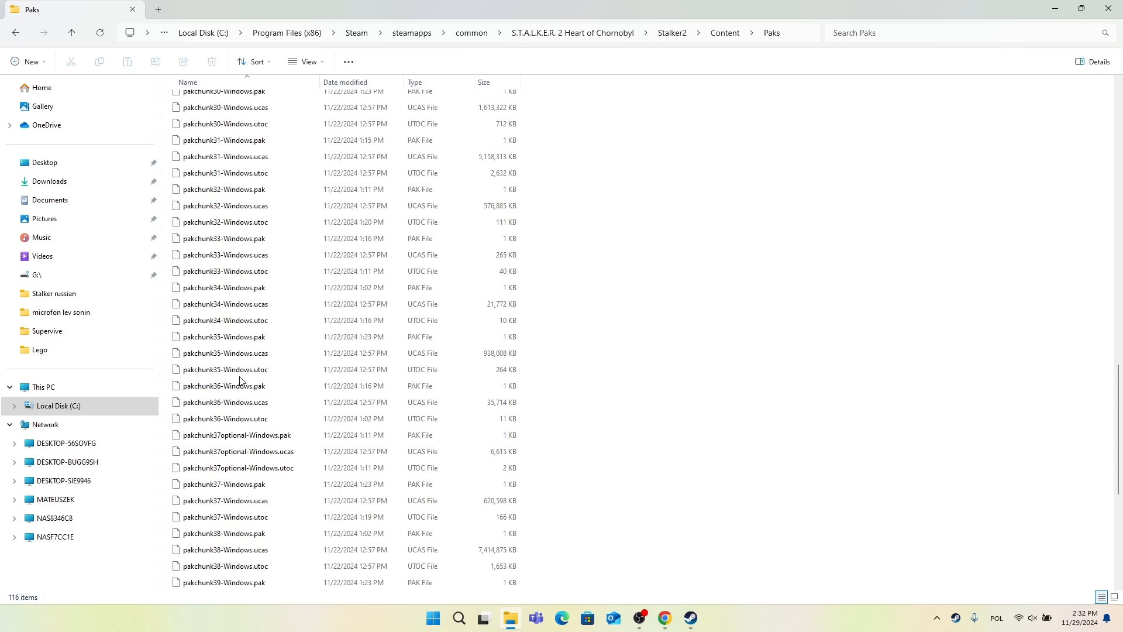
scroll("down", 3)
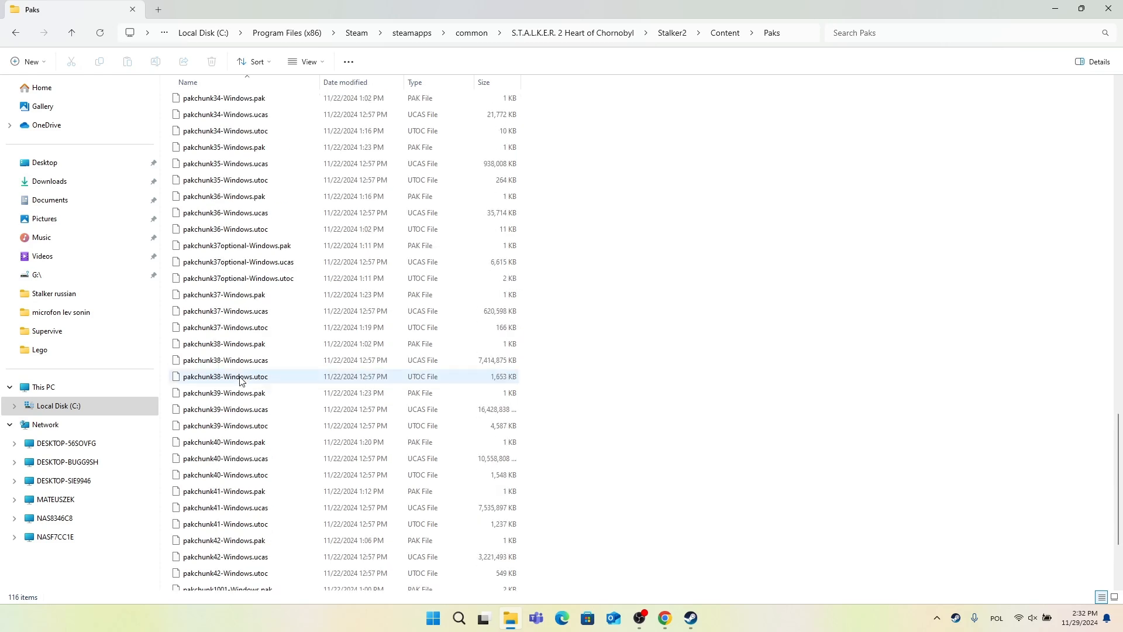
scroll("up", 3)
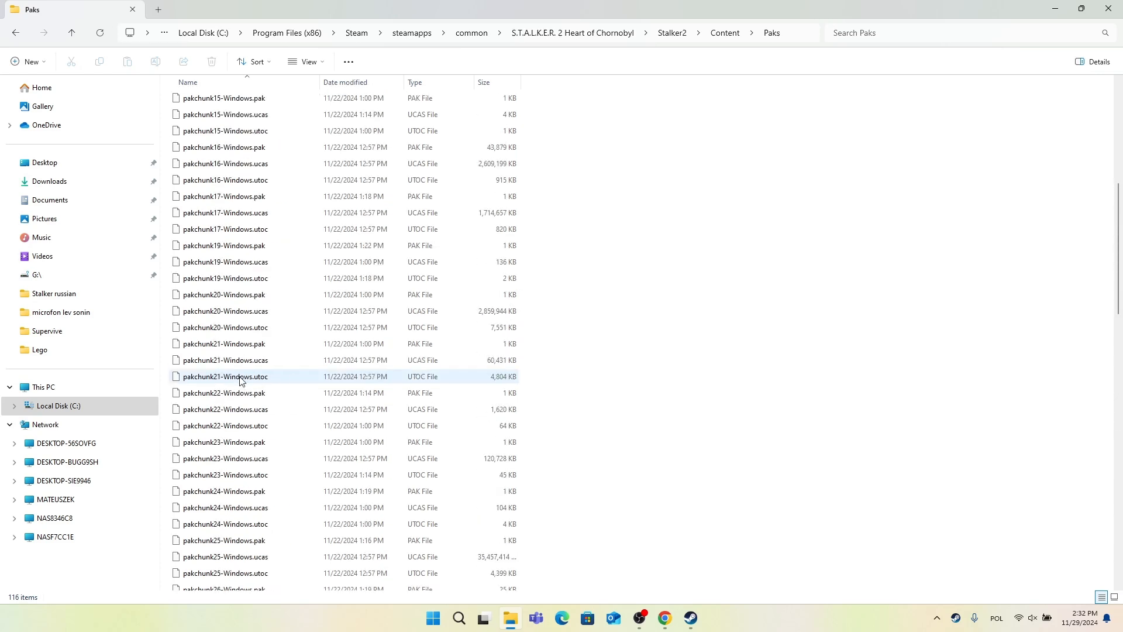
scroll("up", 3)
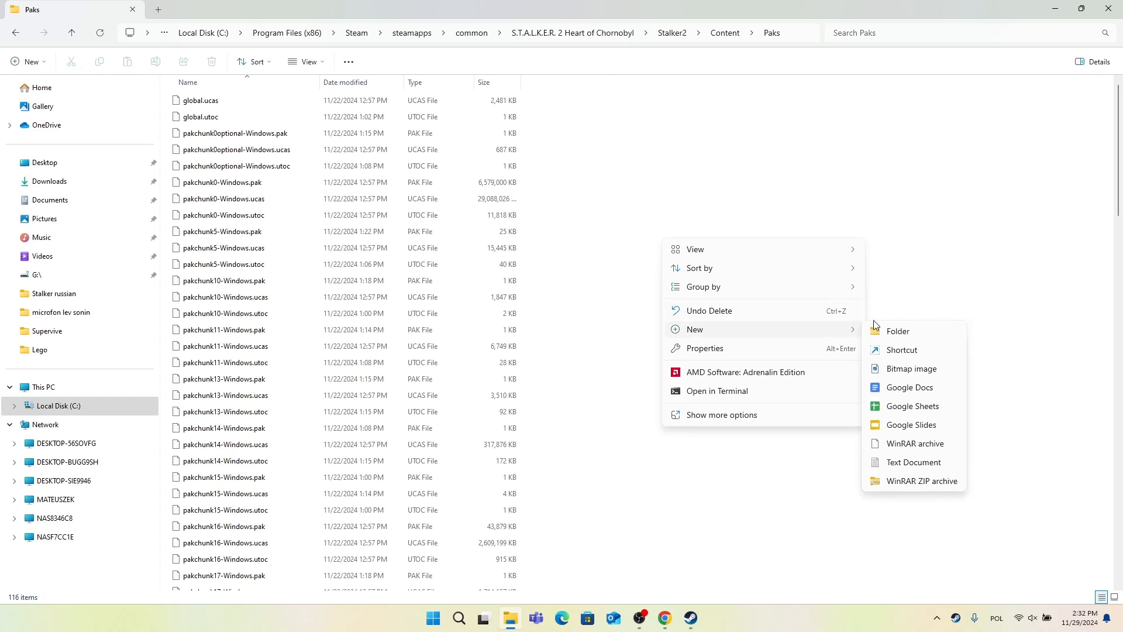
Step: Create a new folder named ~mods inside Paks and go into it
left_click(897, 331)
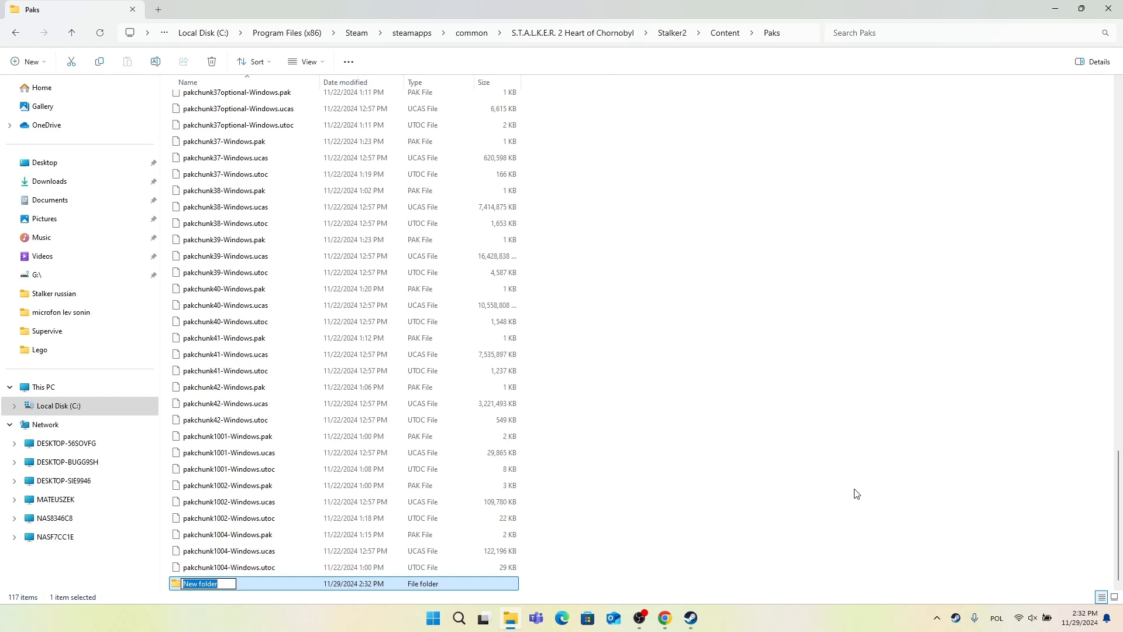
type("~mods")
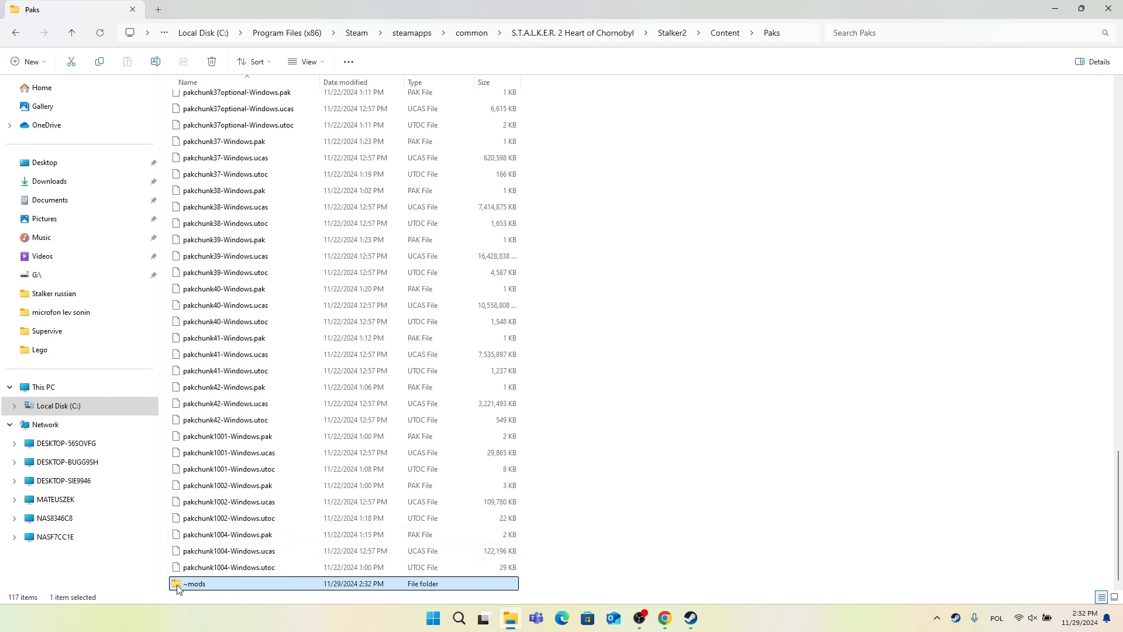
mouse_move(193, 582)
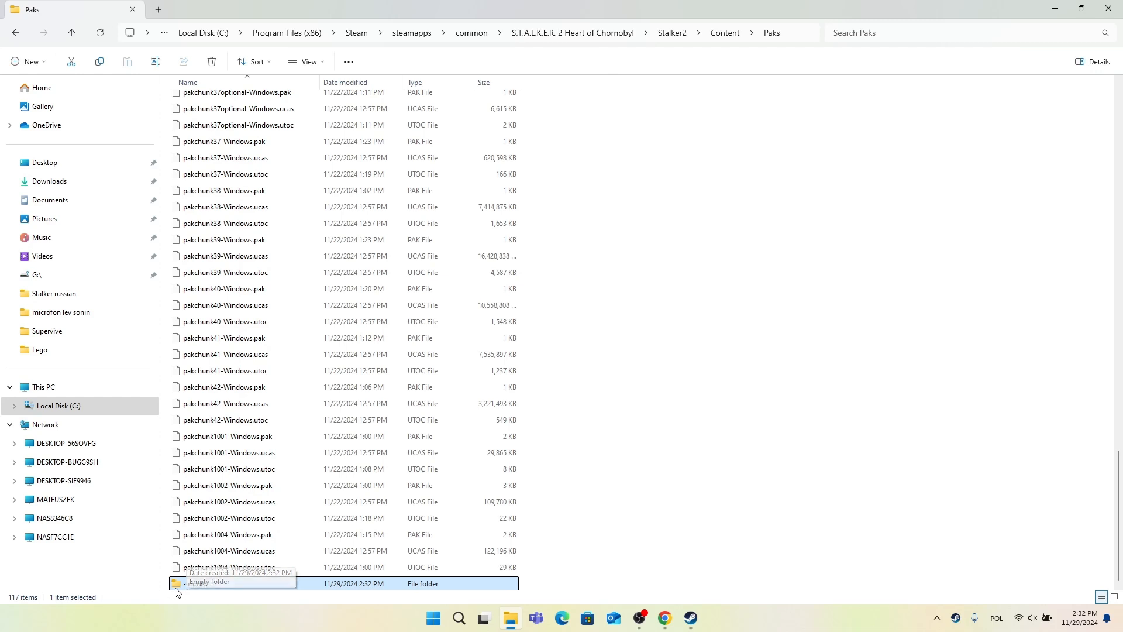
type("~mods")
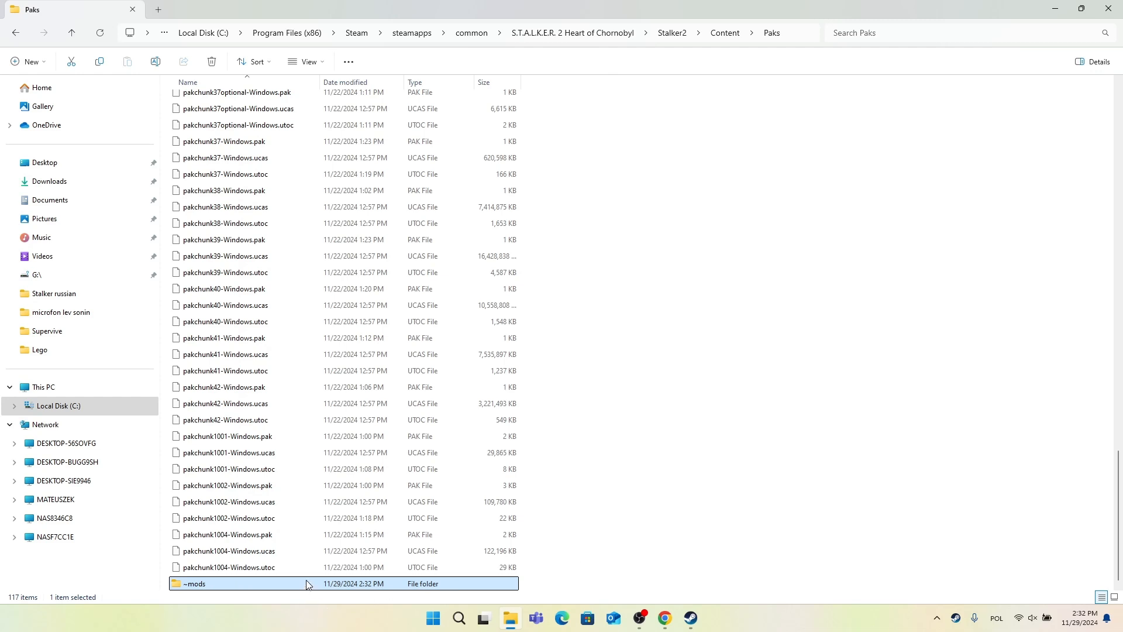
double_click(195, 582)
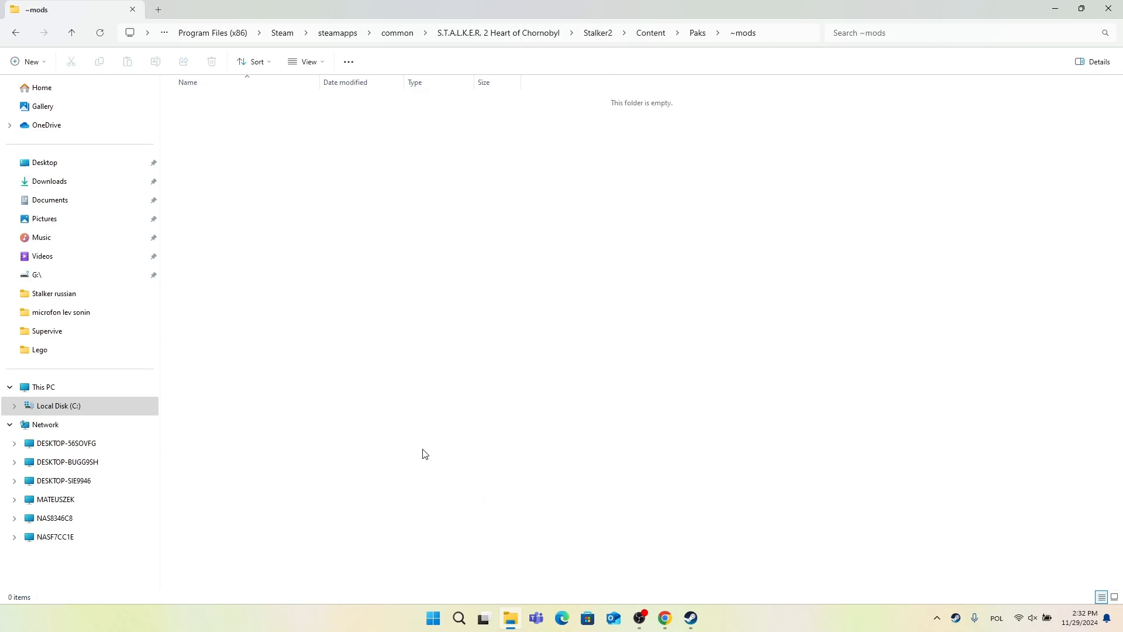
mouse_move(605, 497)
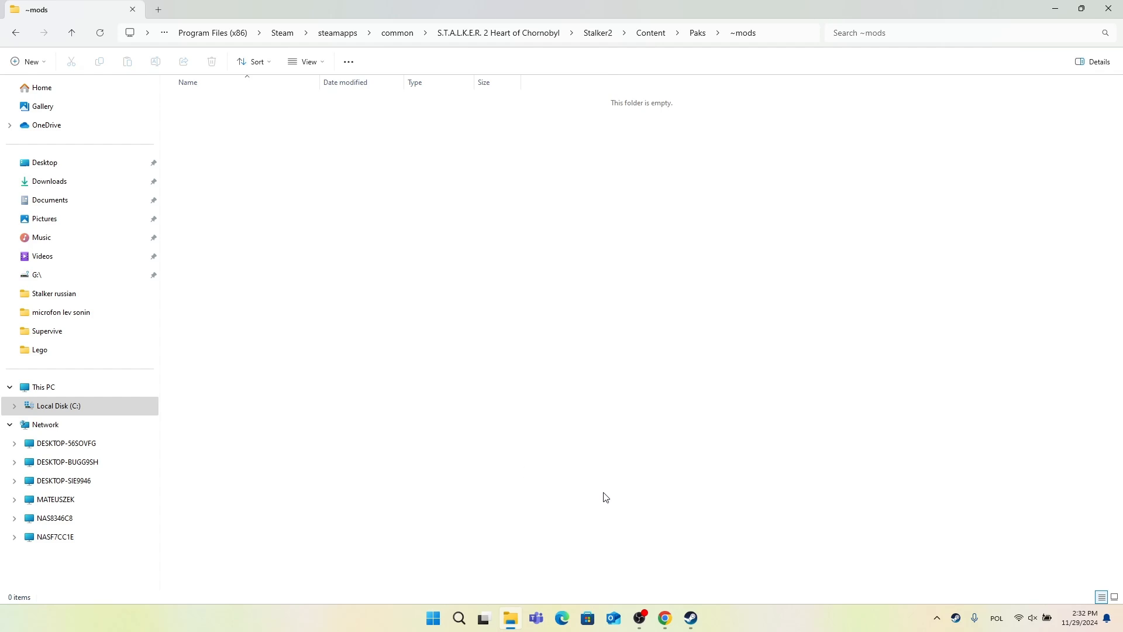
mouse_move(665, 617)
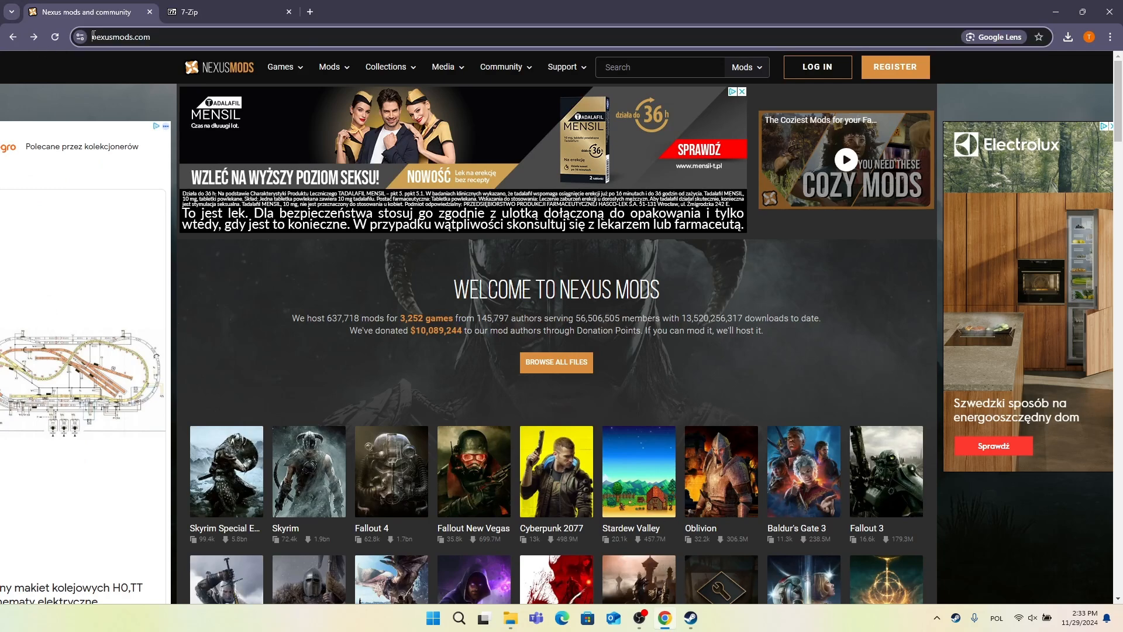
Step: Enter s.t.a.l.k.e.r into the Nexus Mods search box
left_click(118, 36)
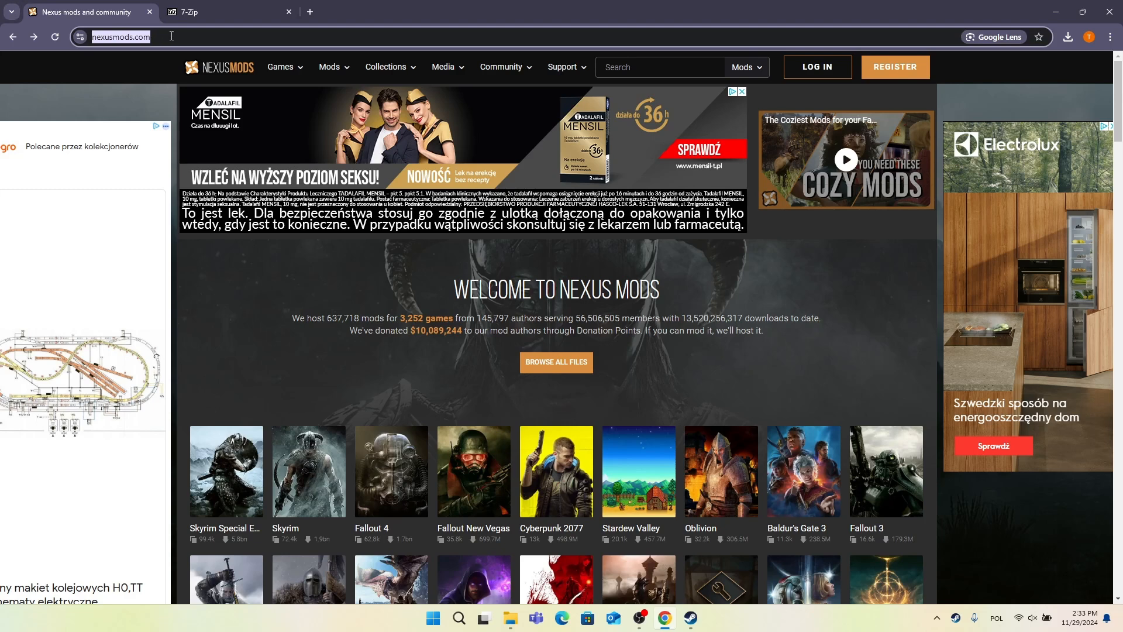
left_click(658, 68)
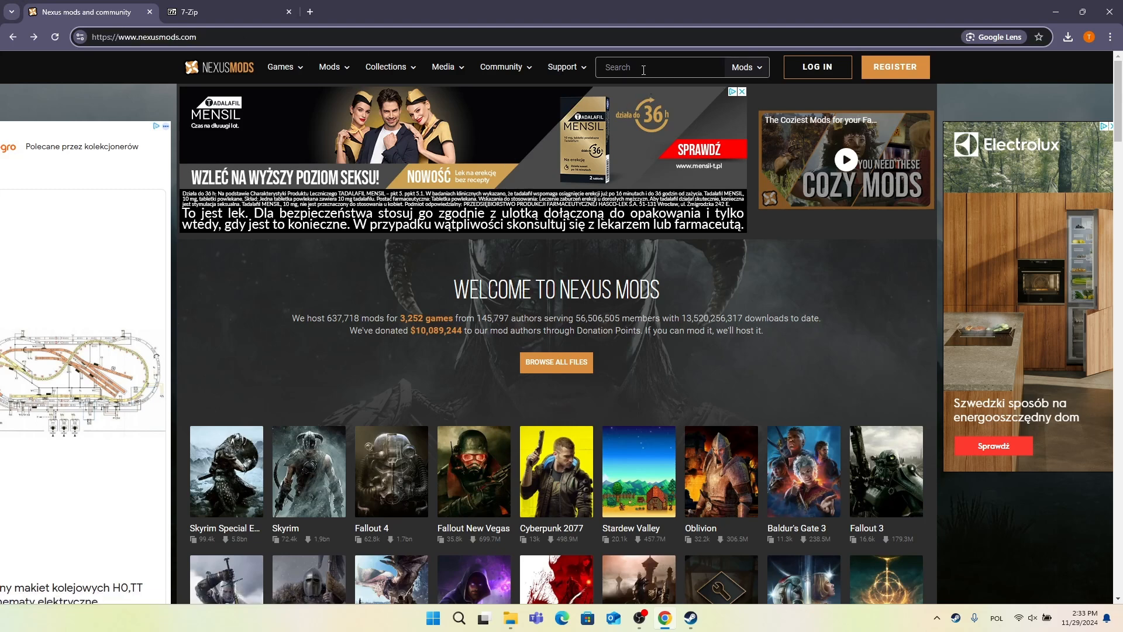
left_click(652, 68)
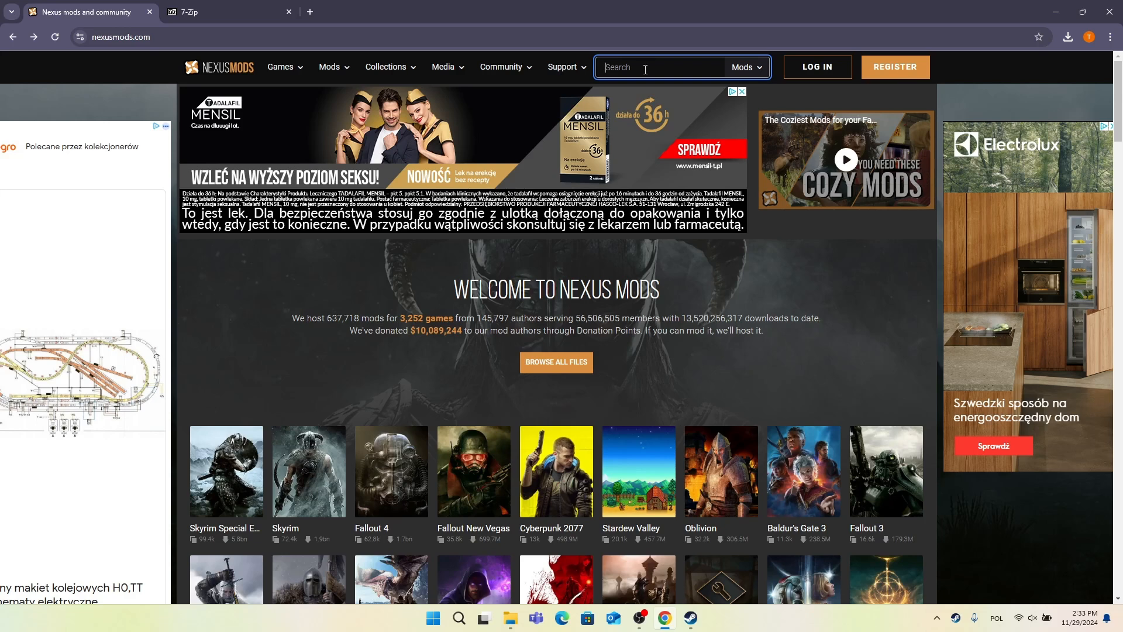
type("s")
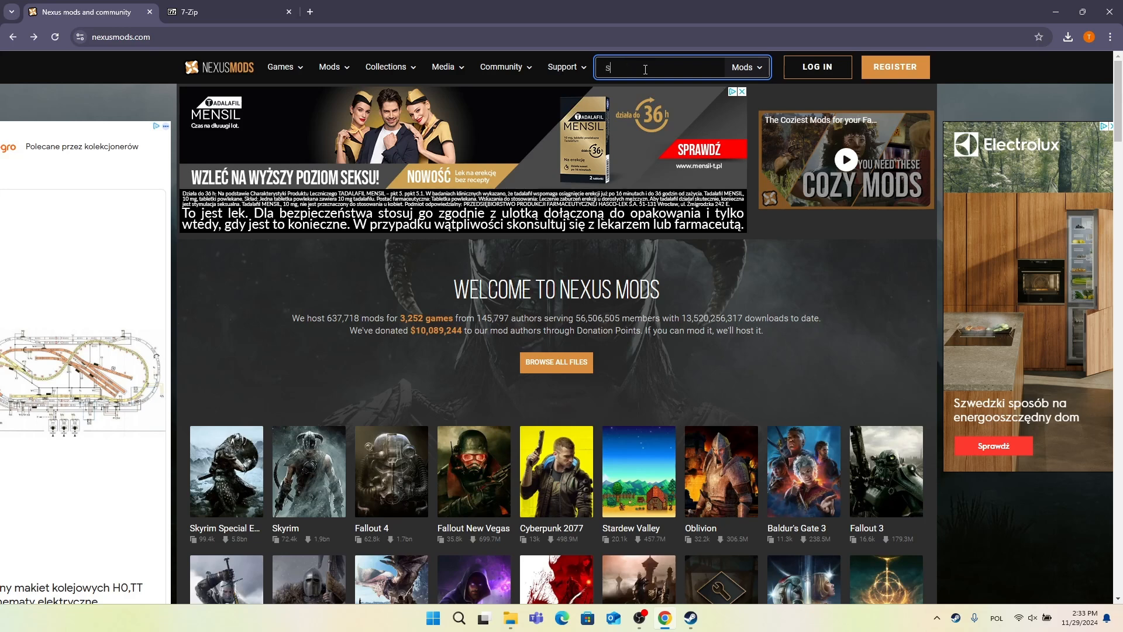
type(".t.a")
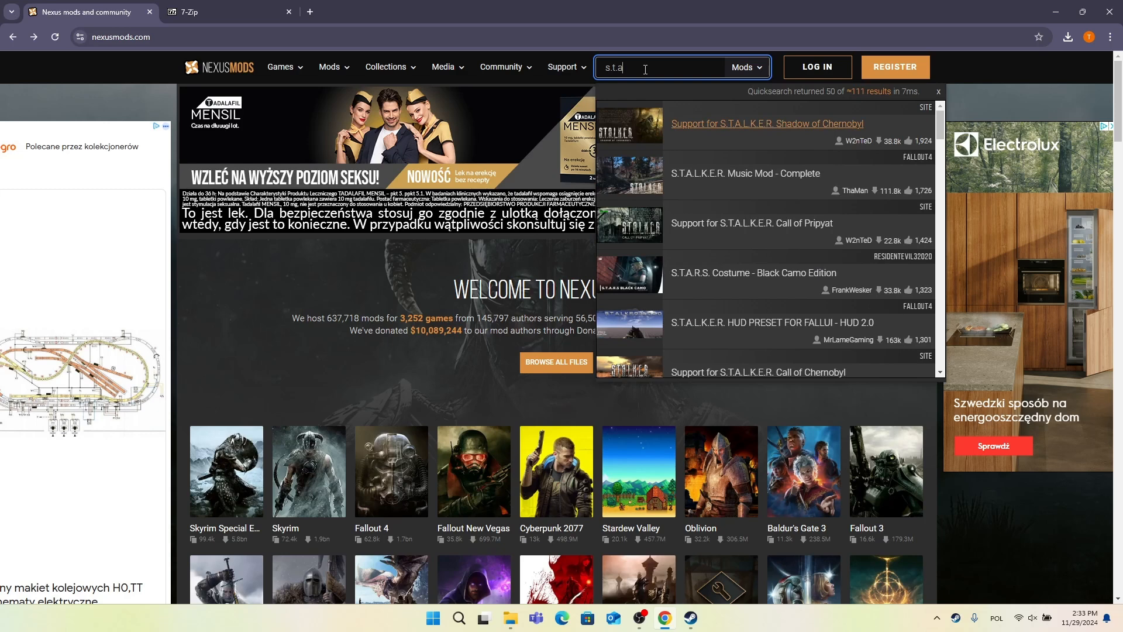
type("lk")
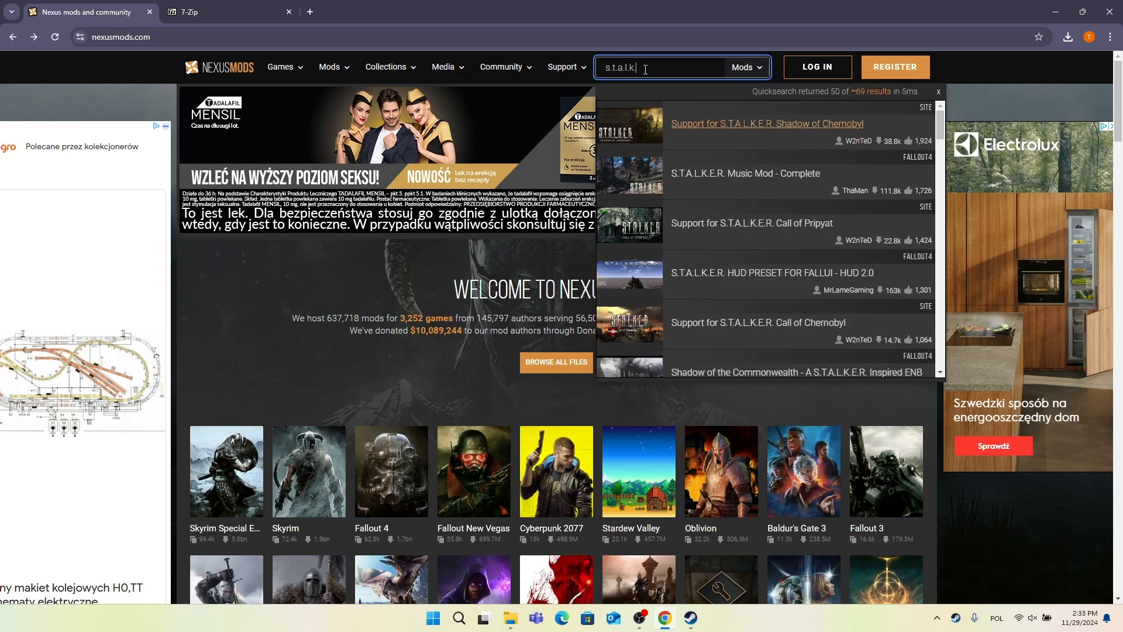
type("er")
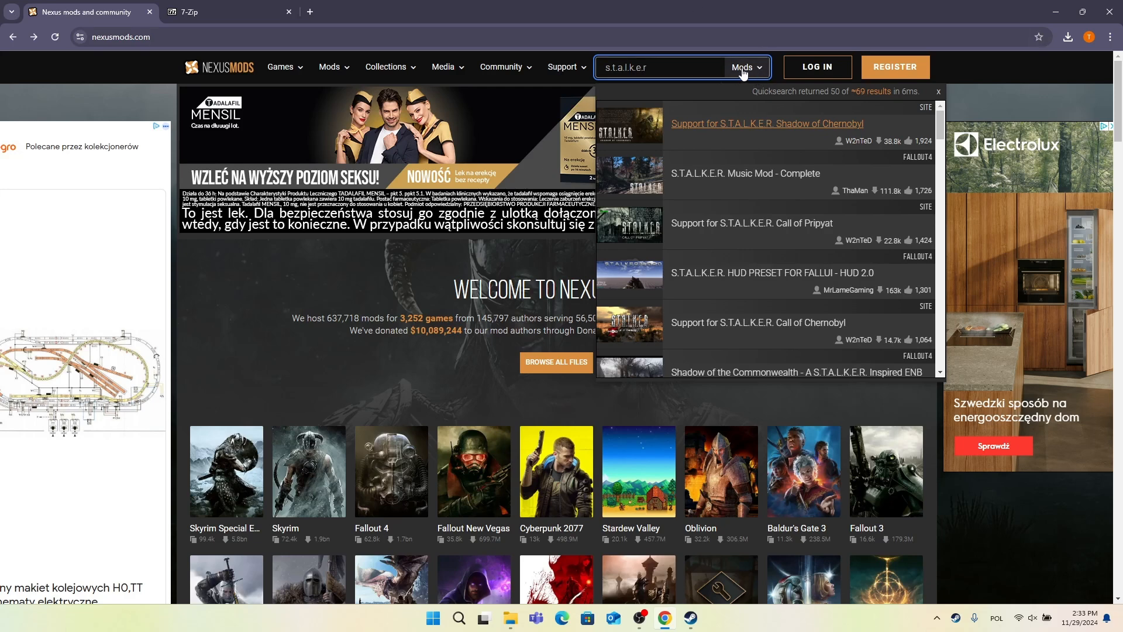
Step: Switch the search category from Mods to Games and run the search
left_click(747, 68)
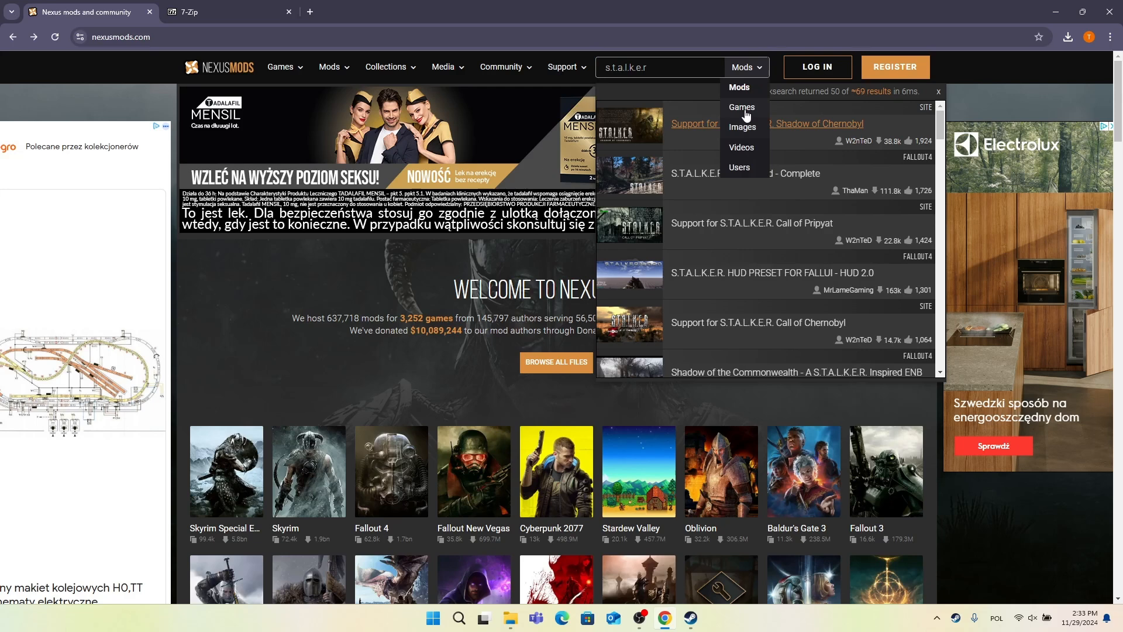
left_click(741, 106)
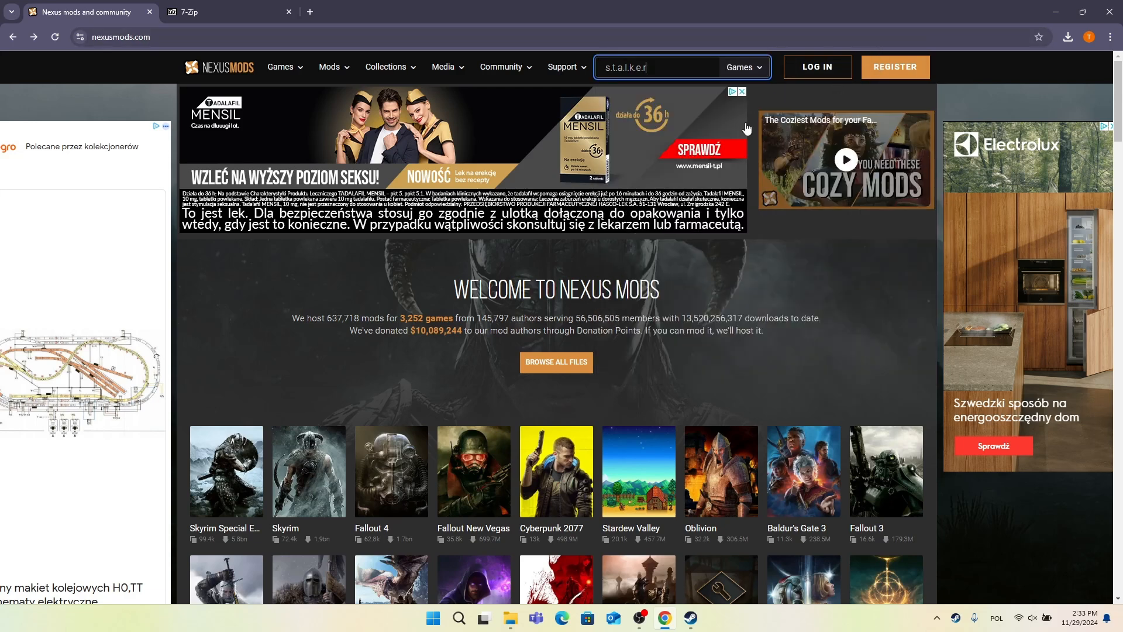
key("Return")
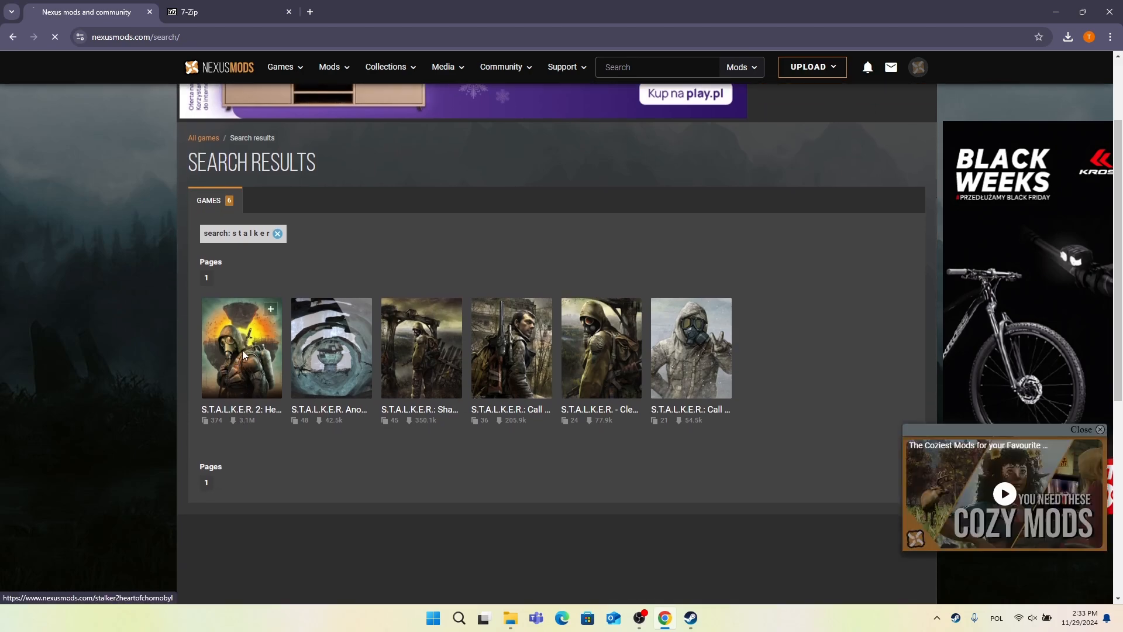
Step: Go to the S.T.A.L.K.E.R. 2: Heart of Chornobyl page and list its Popular (All Time) mods
left_click(241, 348)
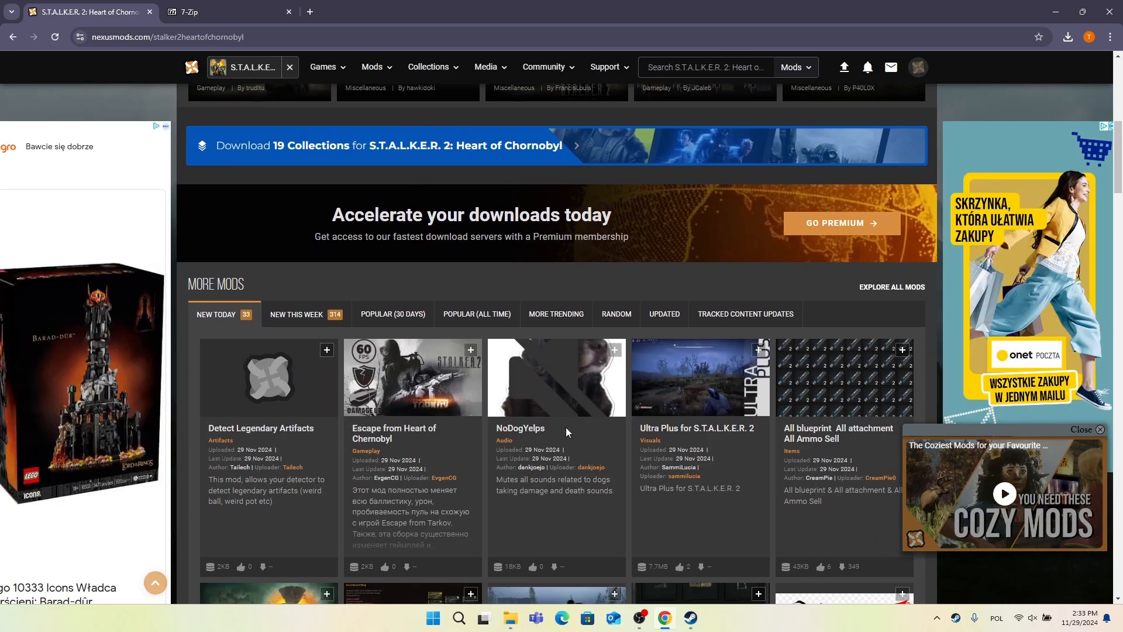
scroll("down", 3)
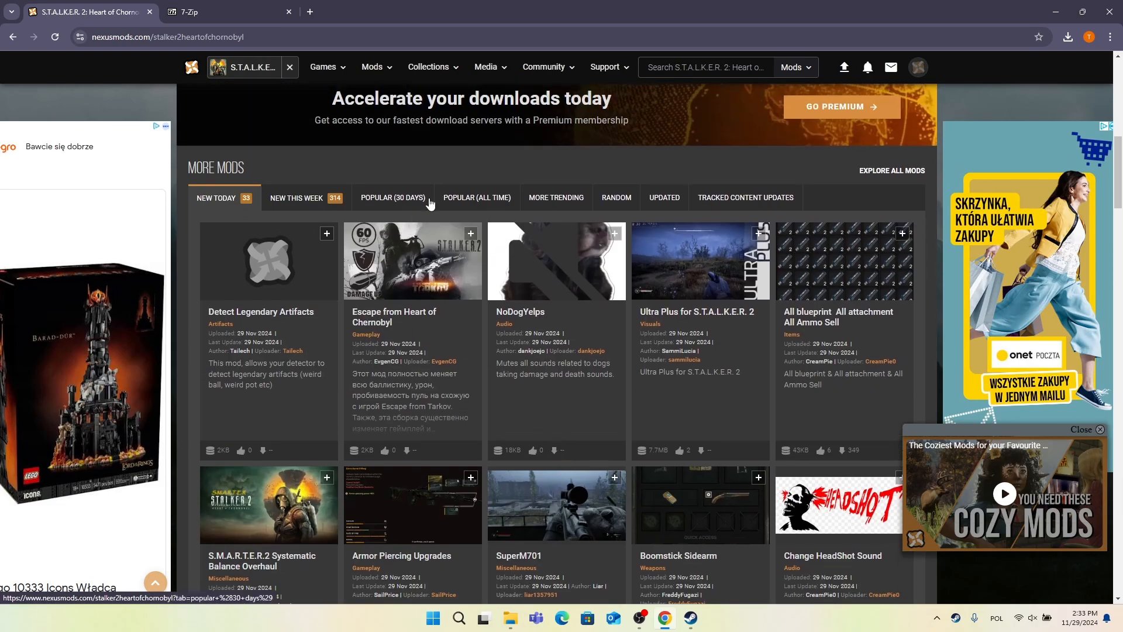
left_click(476, 200)
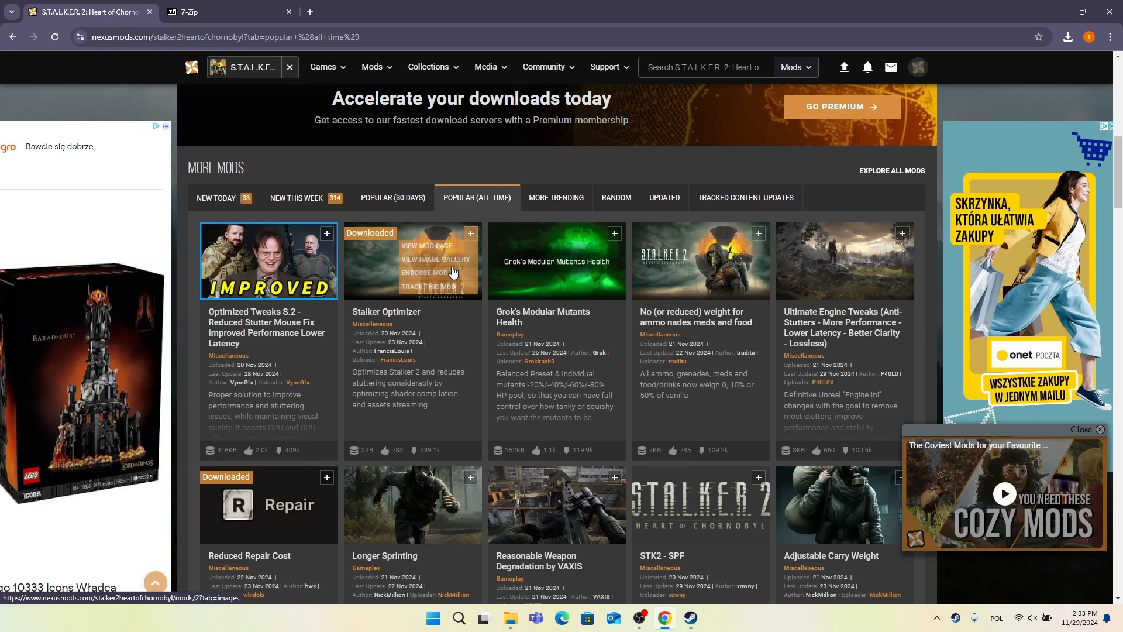
mouse_move(398, 290)
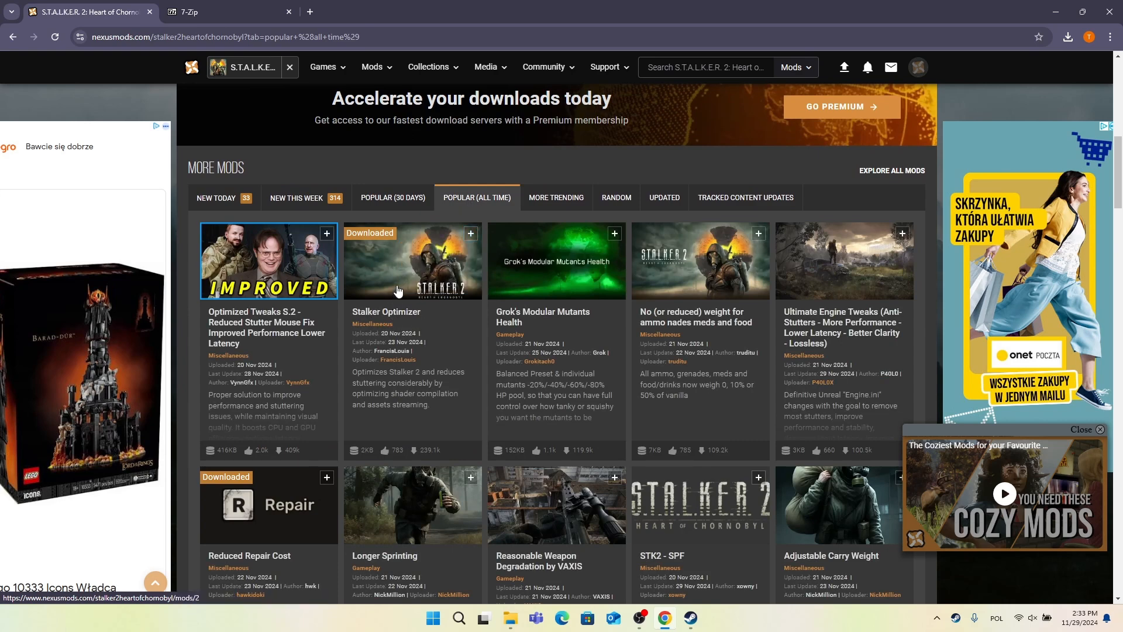
Step: Go to the Stalker Optimizer mod's Files listing showing default, Ver2 and VRAM Error
left_click(412, 260)
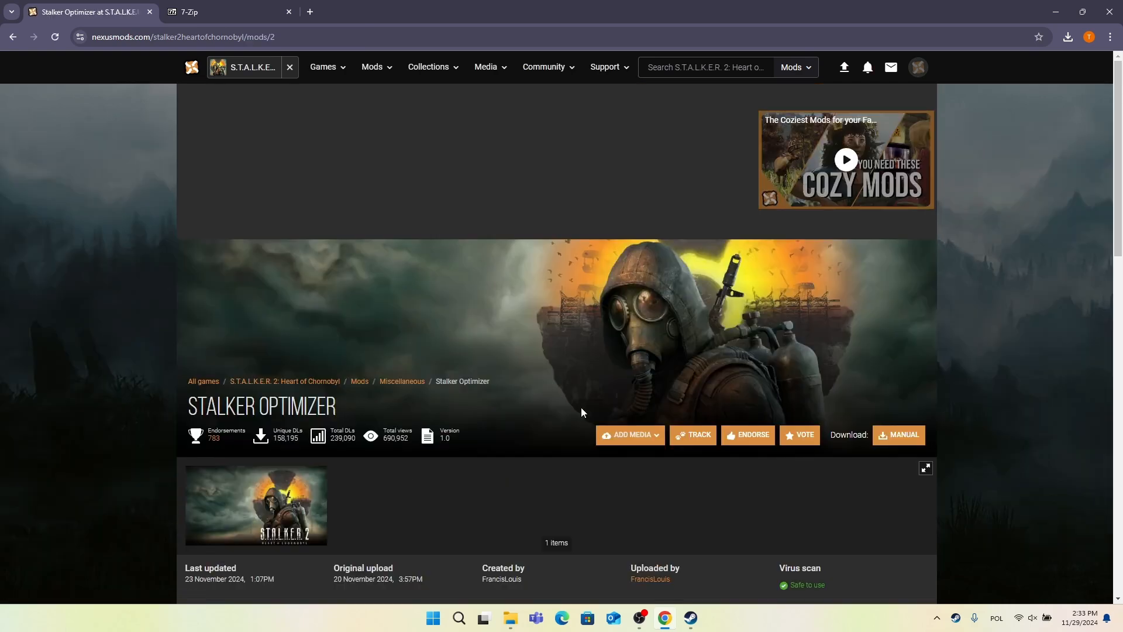
scroll("down", 3)
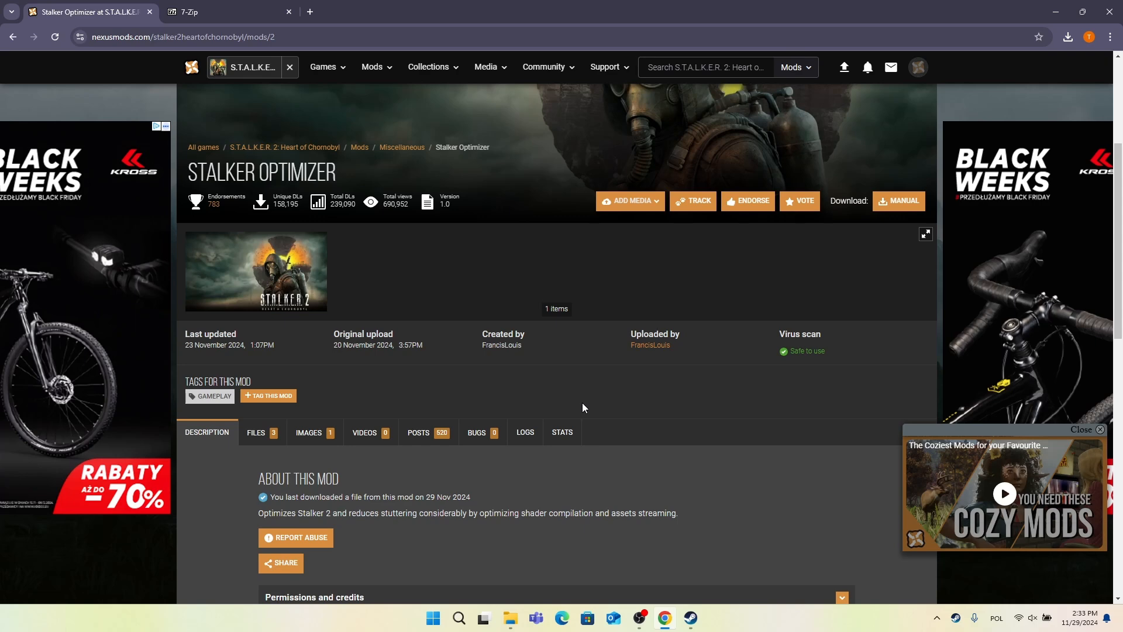
mouse_move(902, 82)
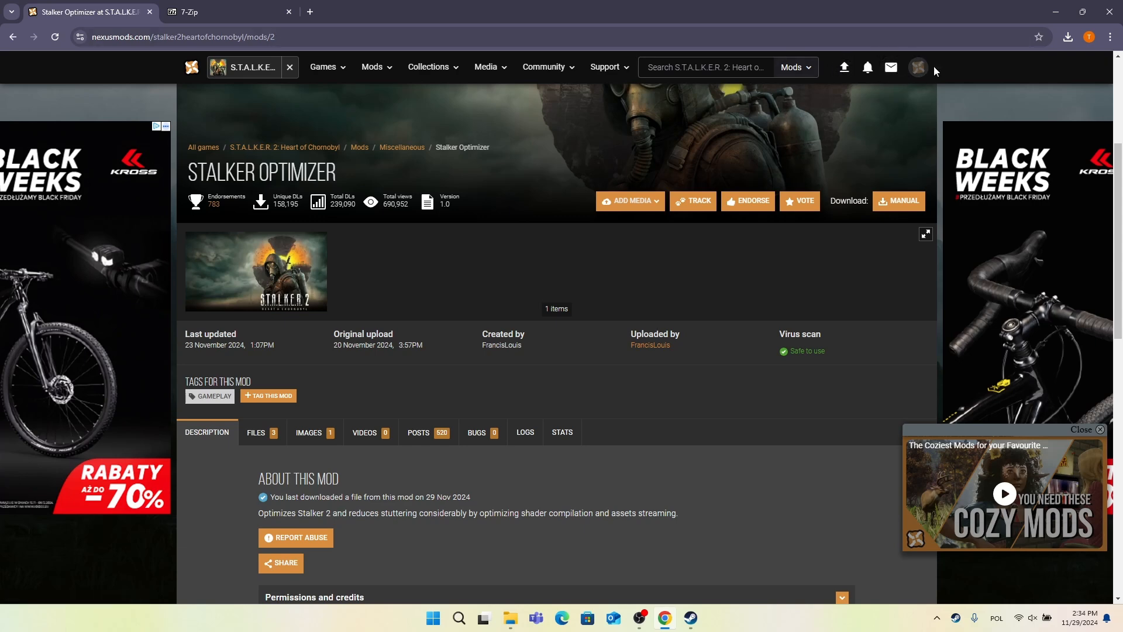
mouse_move(856, 85)
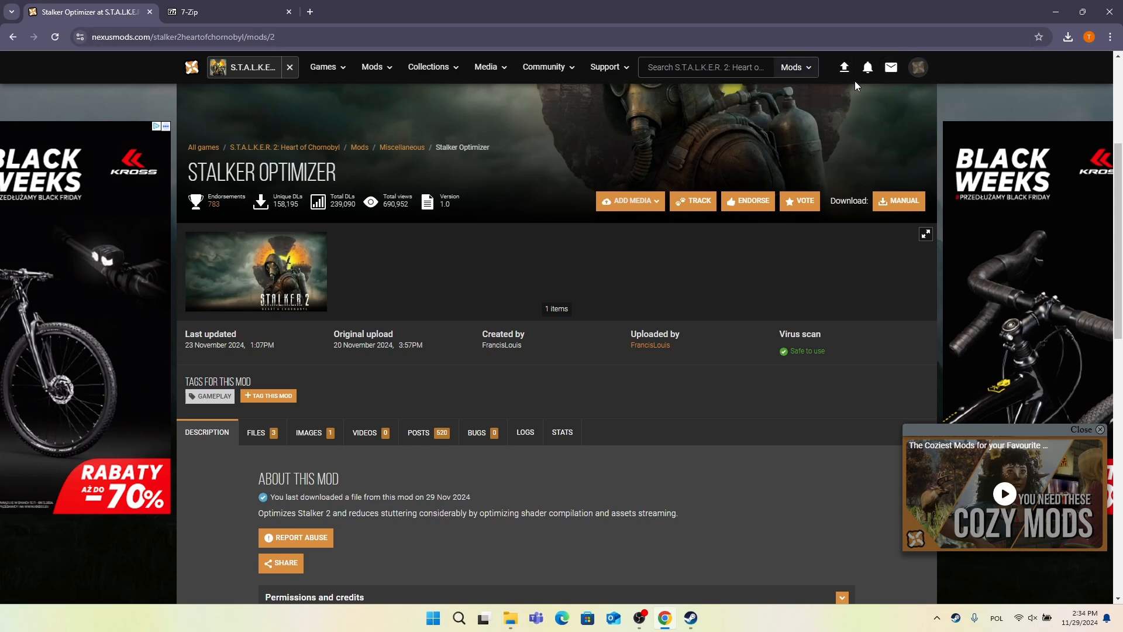
scroll("down", 3)
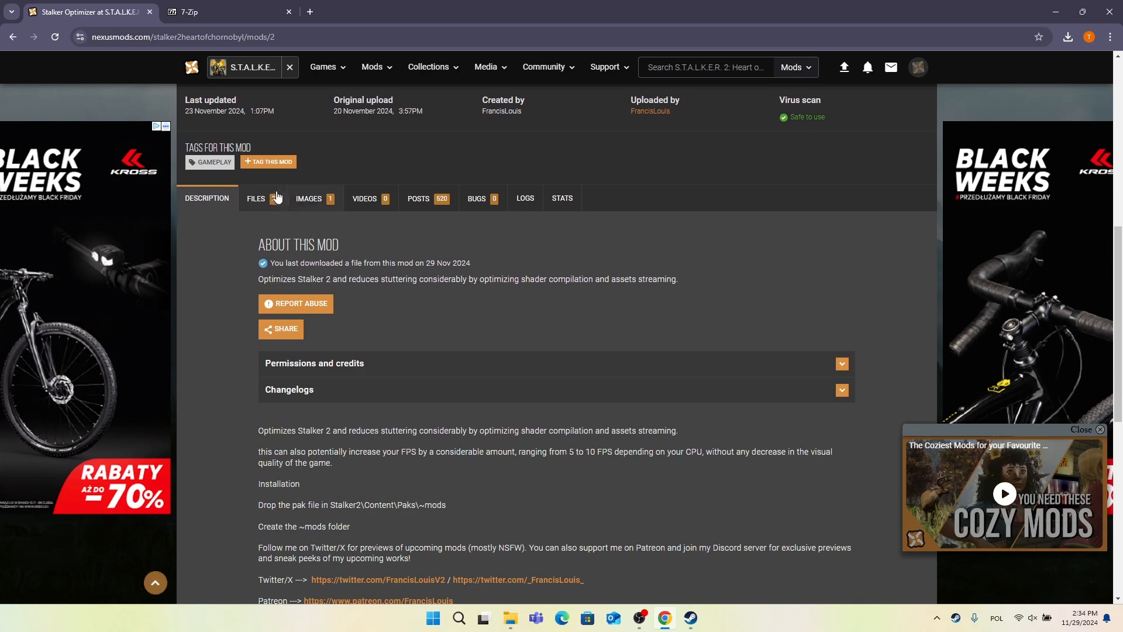
left_click(256, 199)
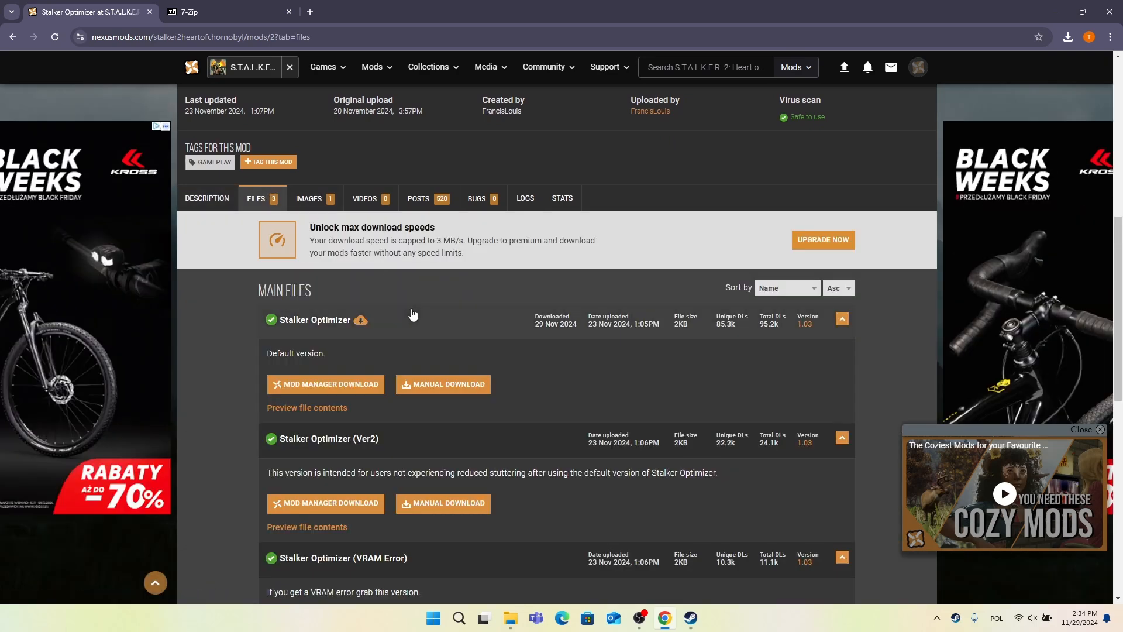
scroll("down", 3)
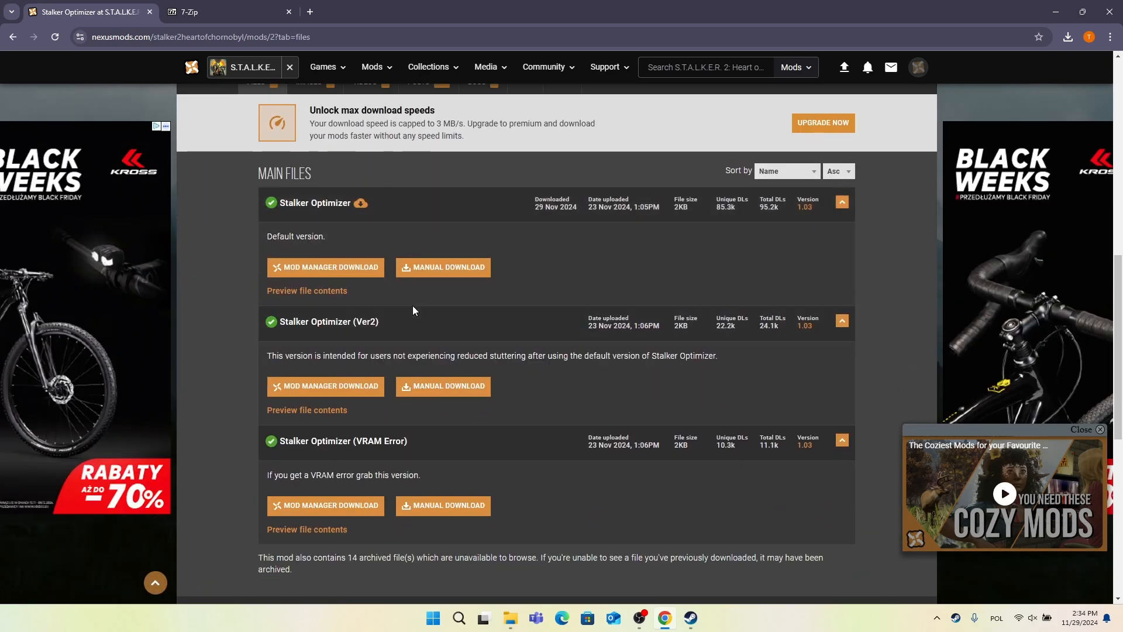
mouse_move(366, 226)
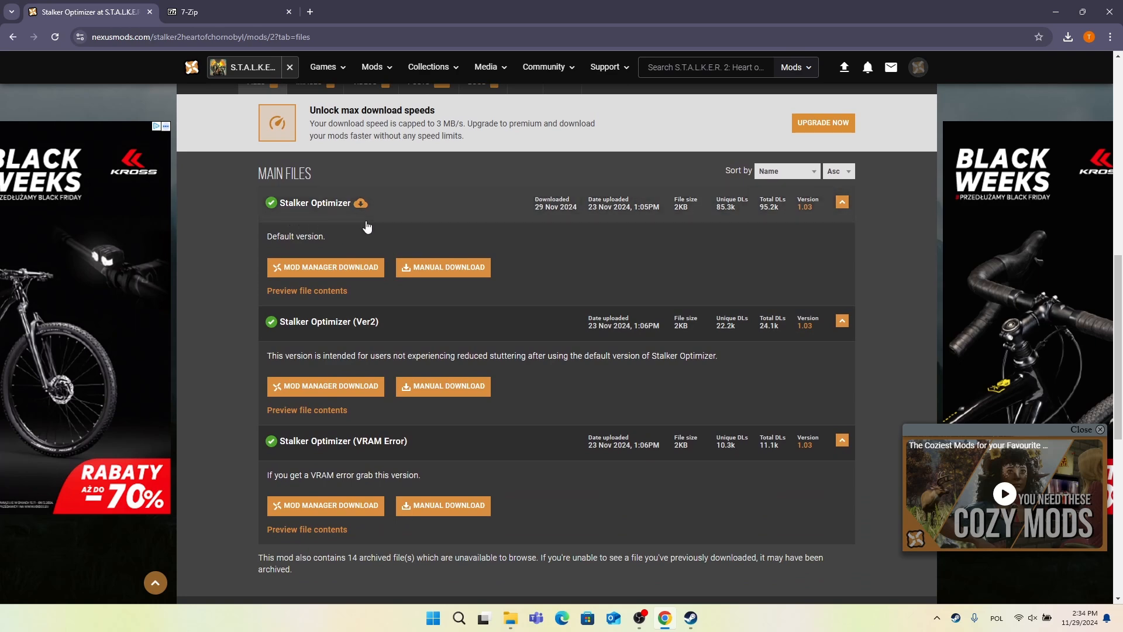
mouse_move(369, 351)
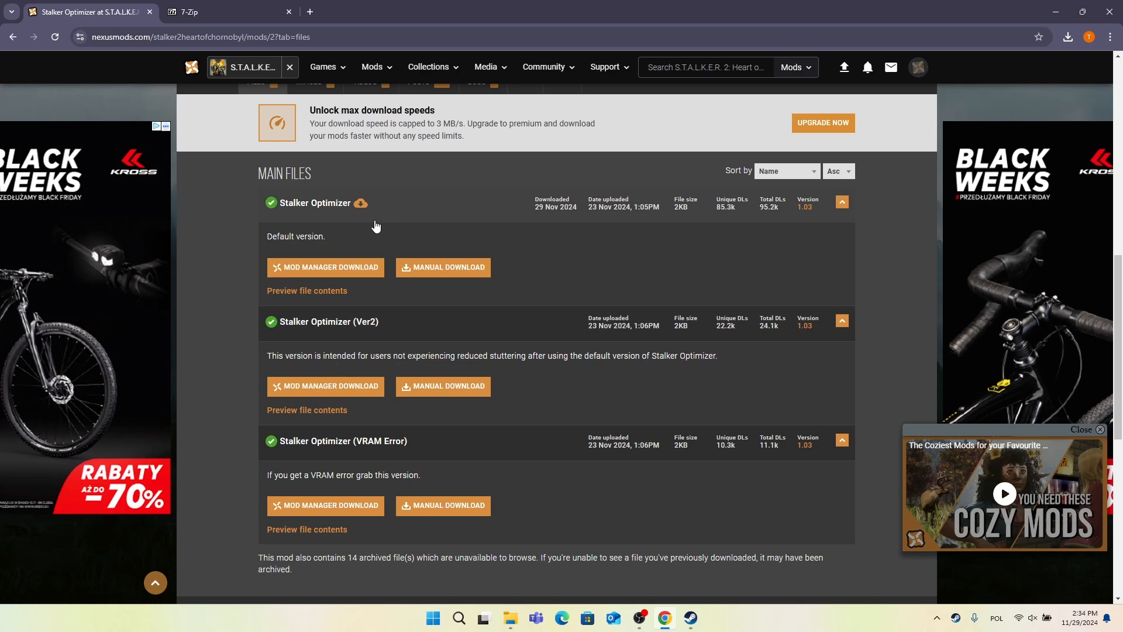
mouse_move(381, 330)
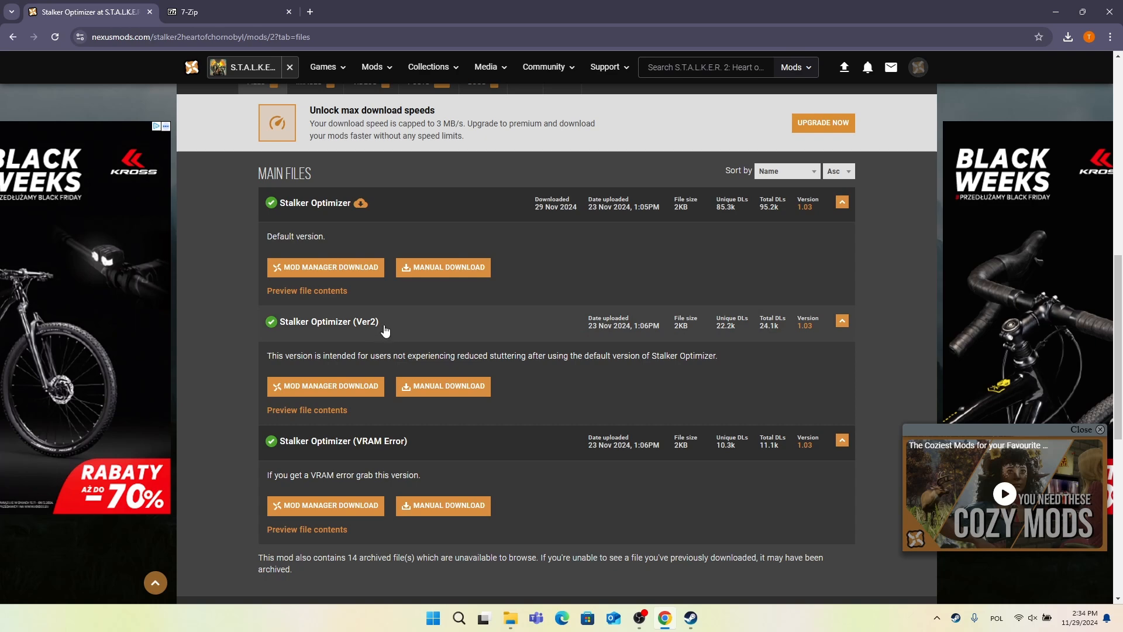
mouse_move(336, 454)
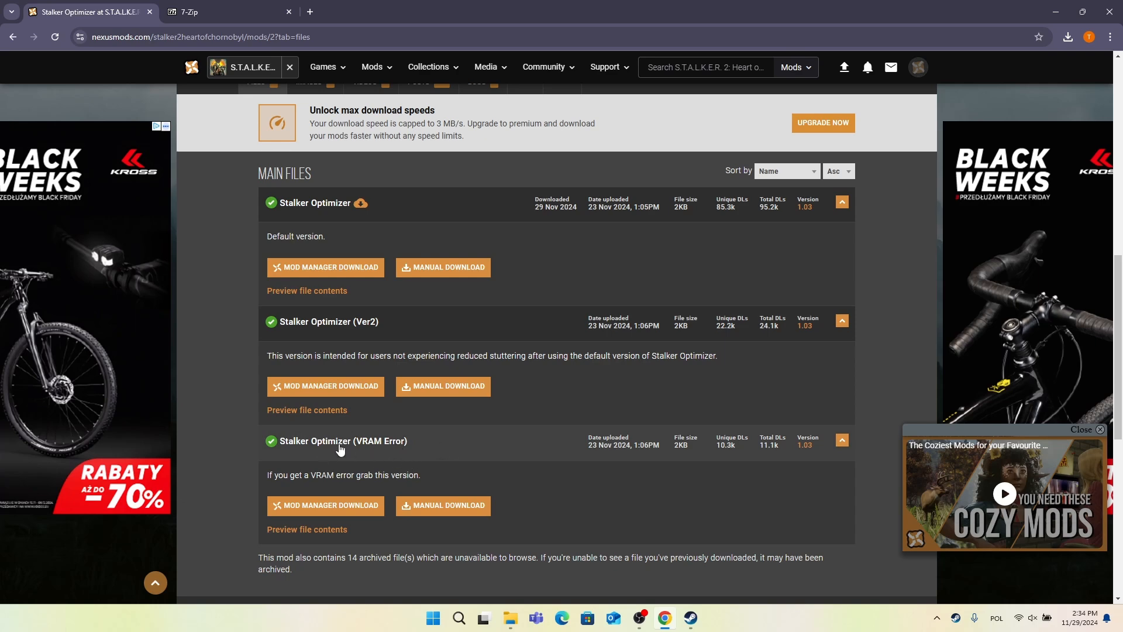
mouse_move(384, 168)
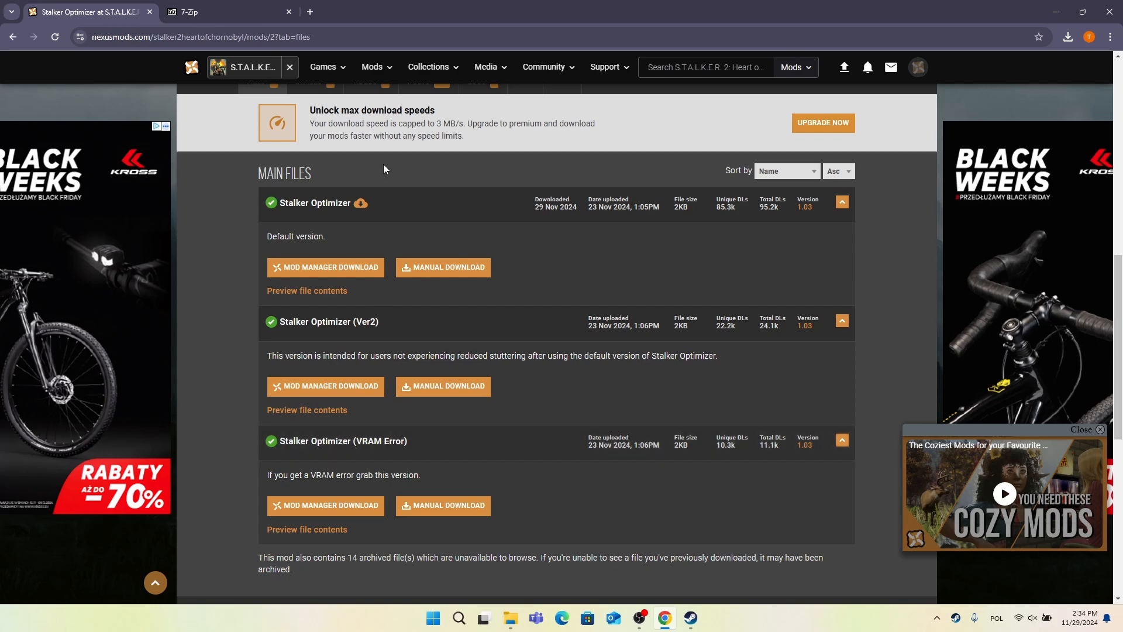
mouse_move(432, 252)
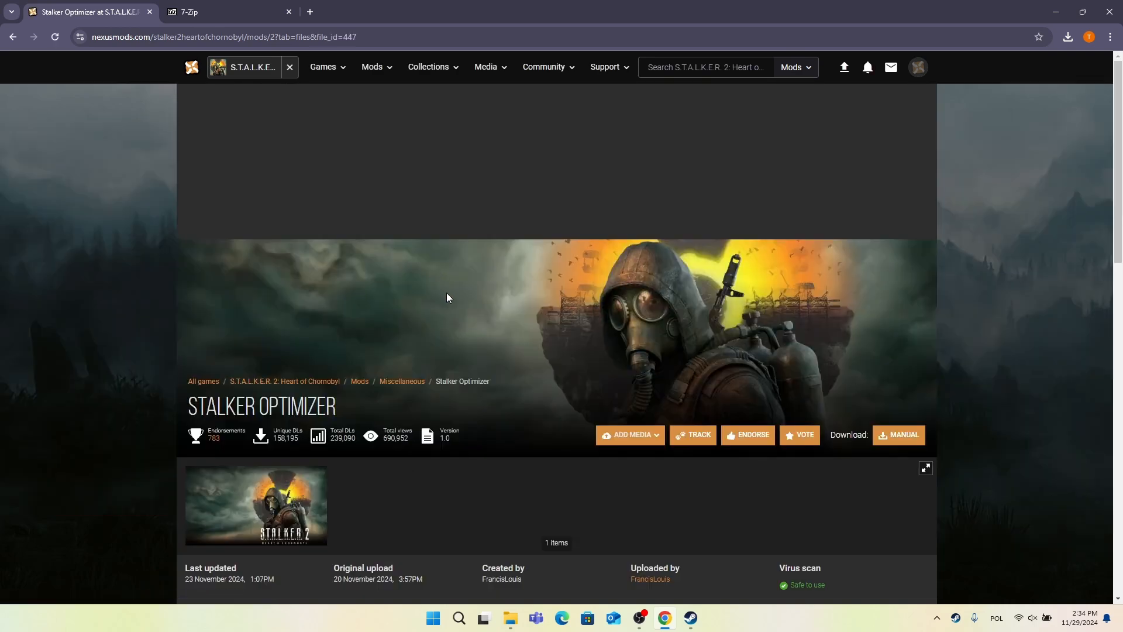
left_click(899, 439)
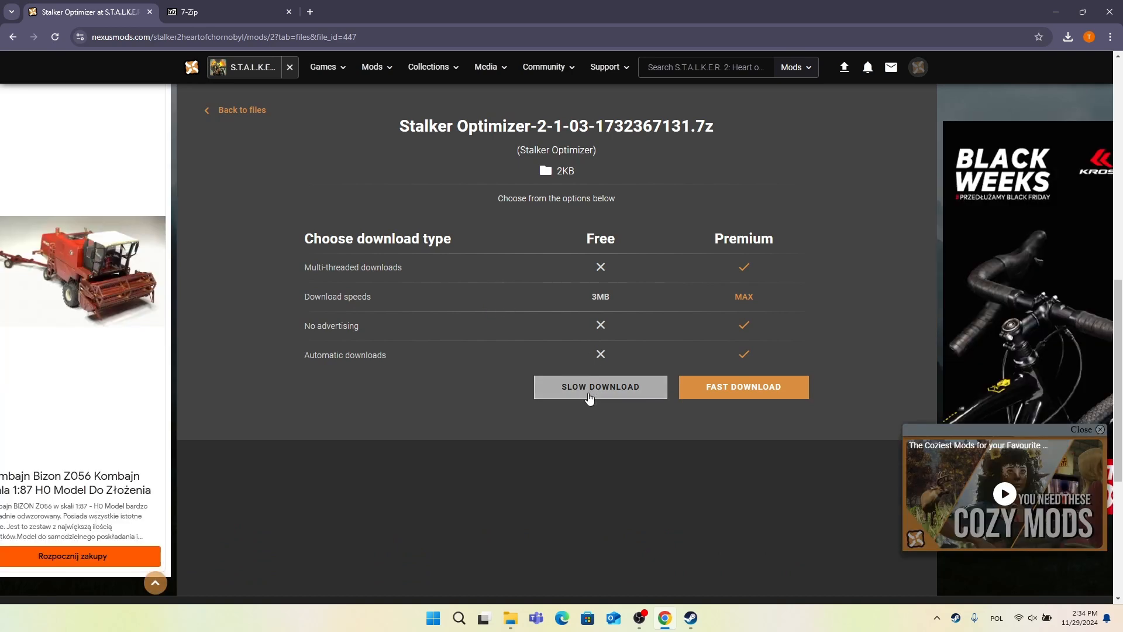
mouse_move(743, 387)
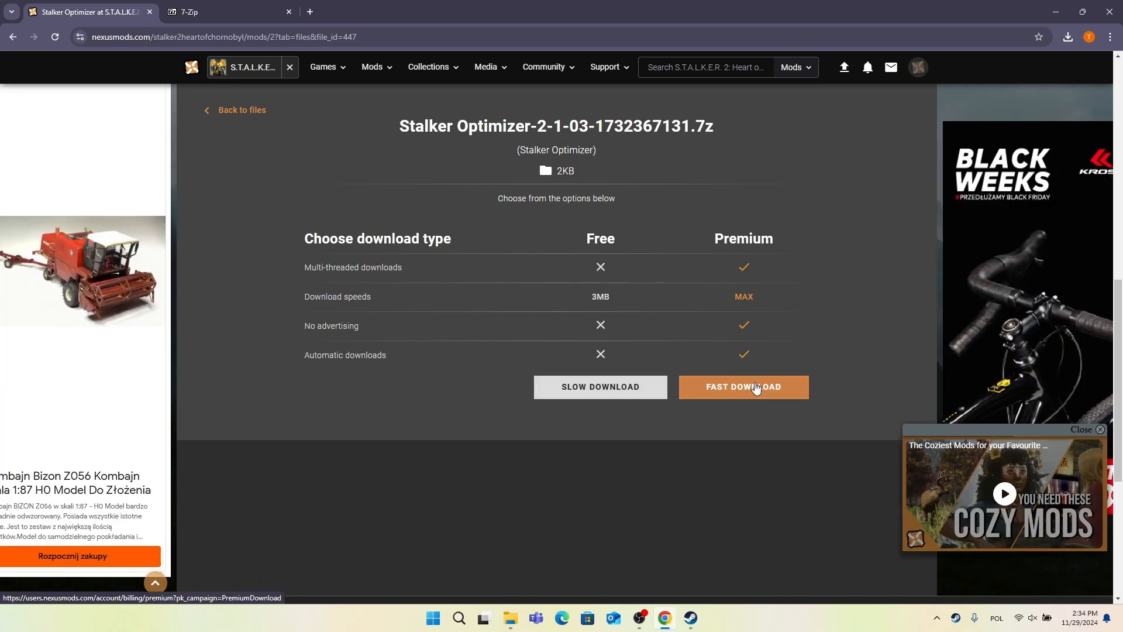
mouse_move(726, 396)
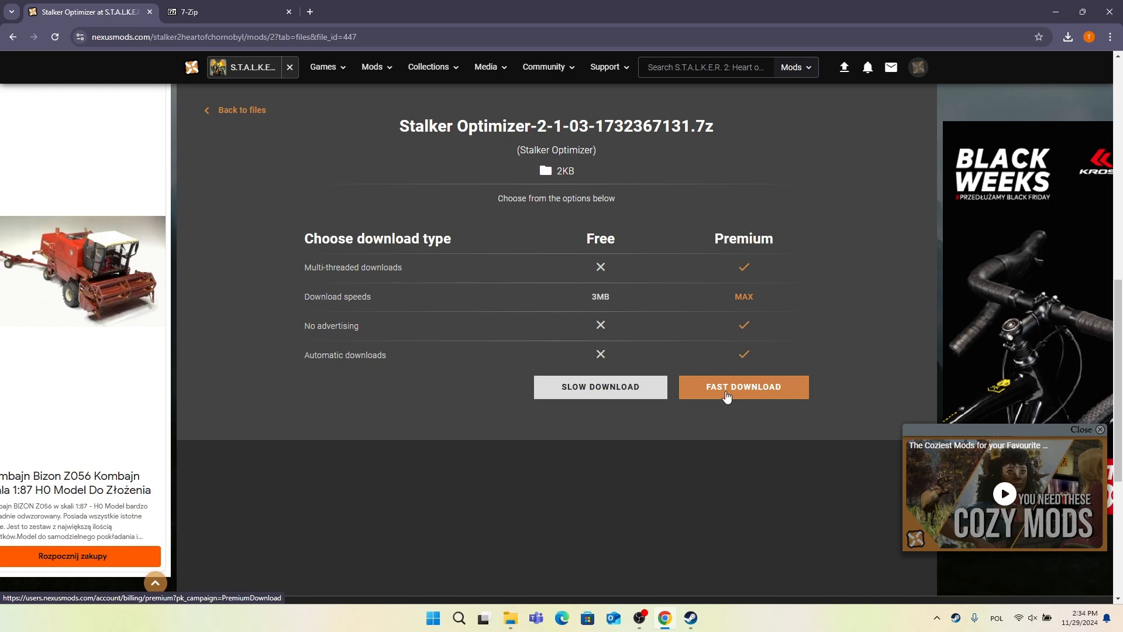
mouse_move(600, 387)
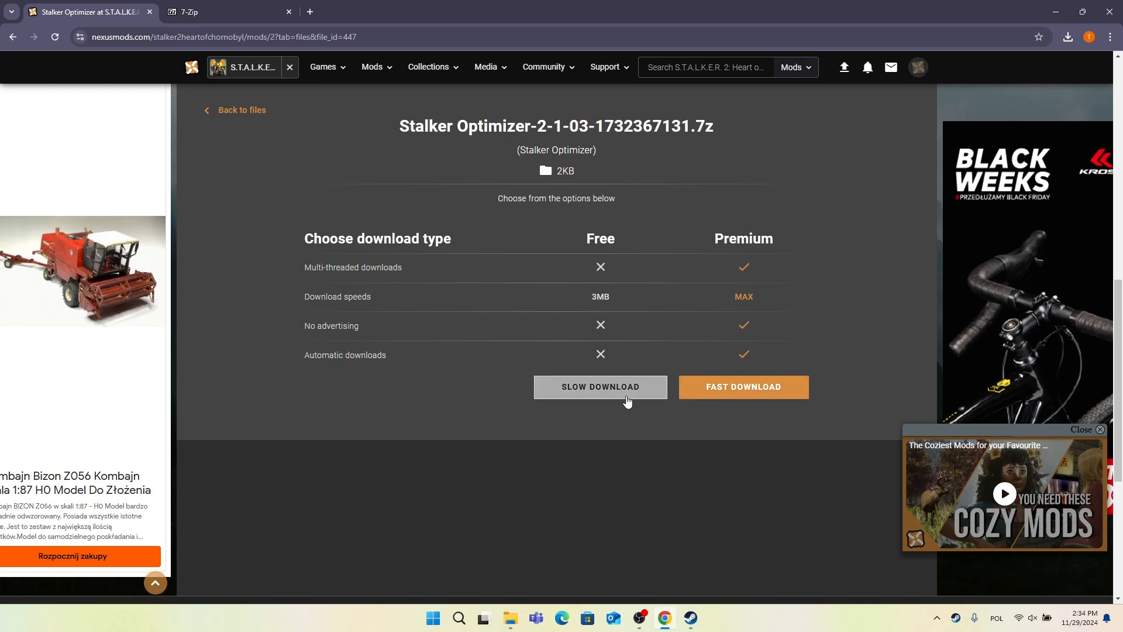
left_click(599, 387)
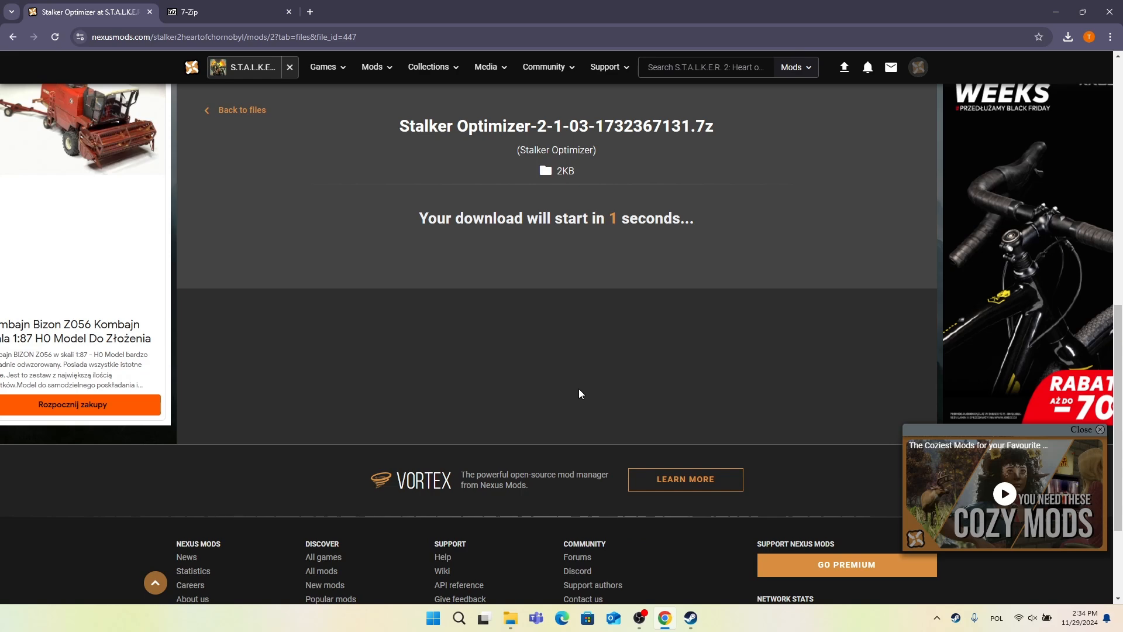
left_click(1067, 38)
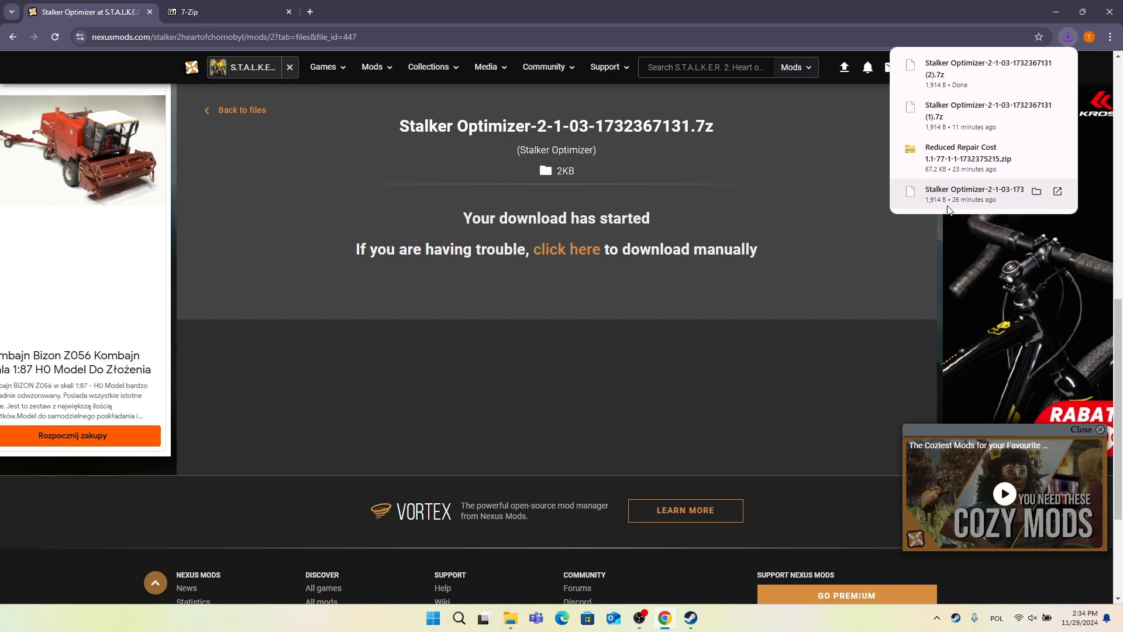
mouse_move(947, 205)
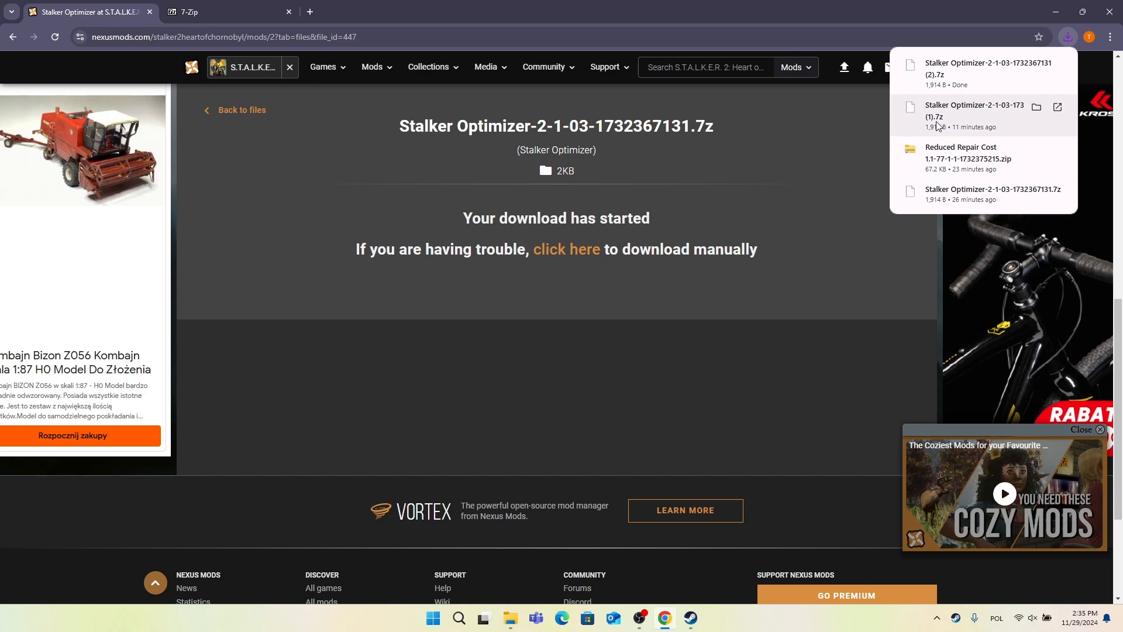
mouse_move(1017, 159)
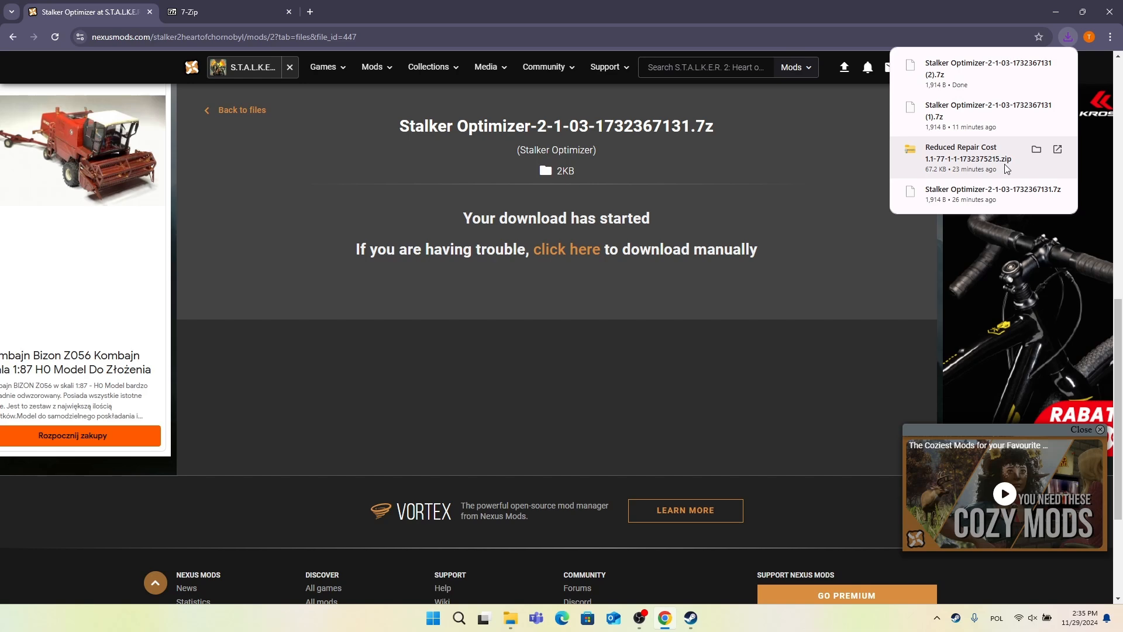
mouse_move(951, 116)
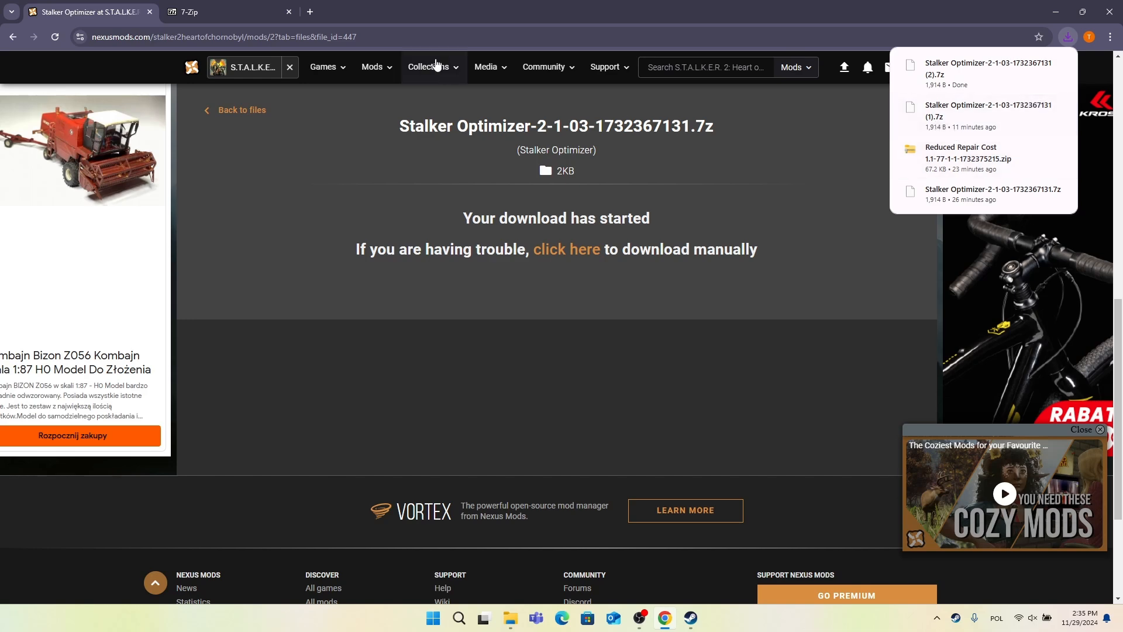
Step: Download the 64-bit x64 7-Zip installer from the 7-Zip website
left_click(222, 12)
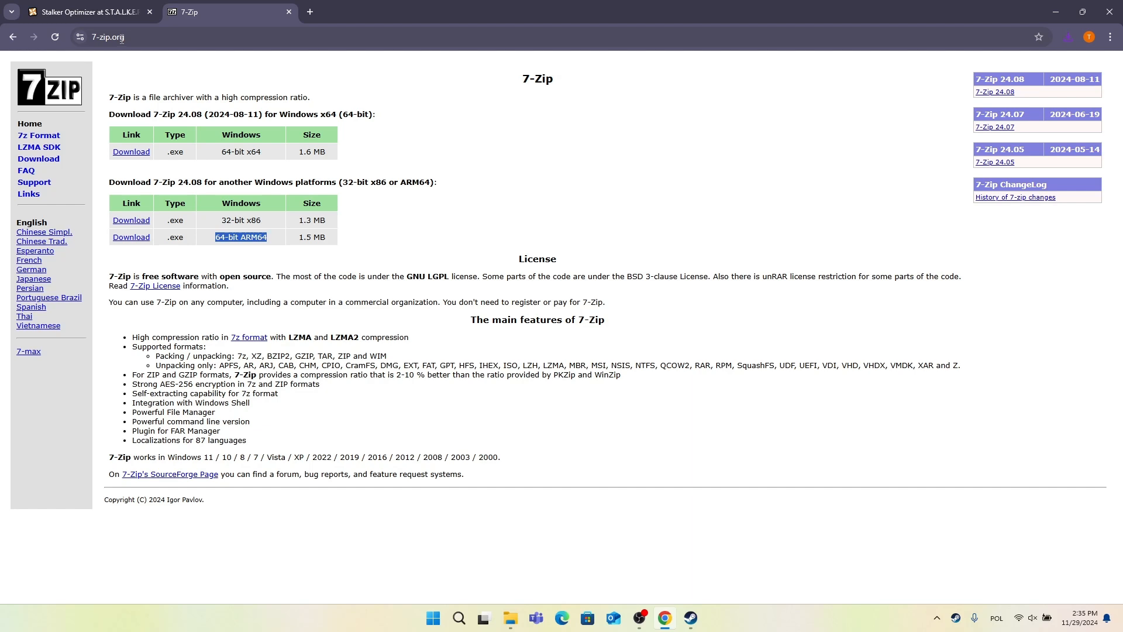
mouse_move(131, 151)
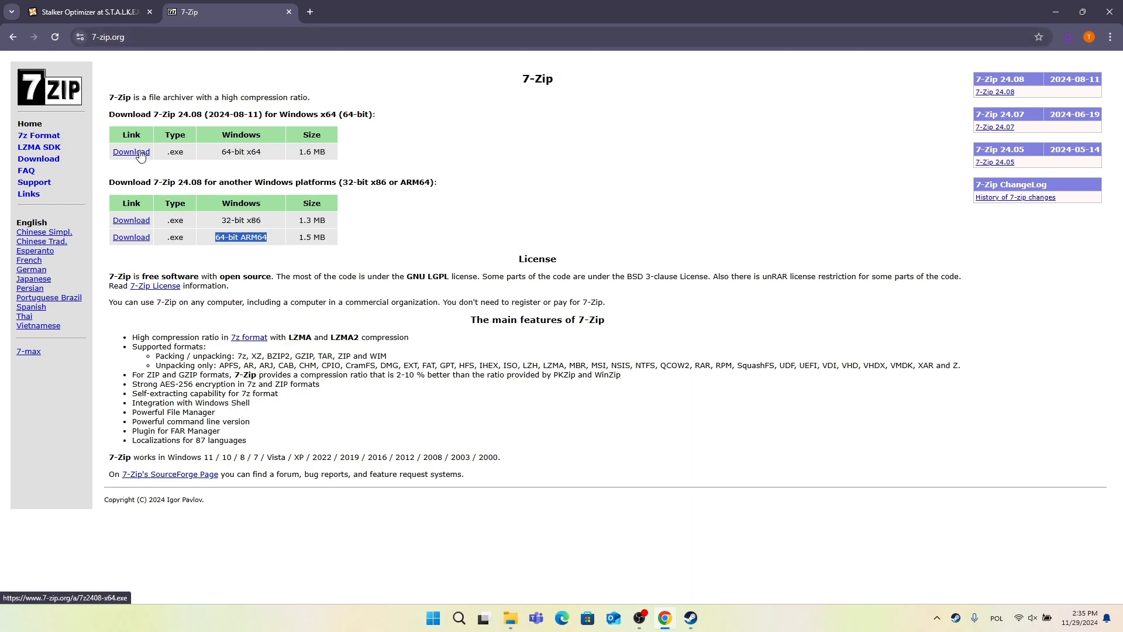
mouse_move(208, 137)
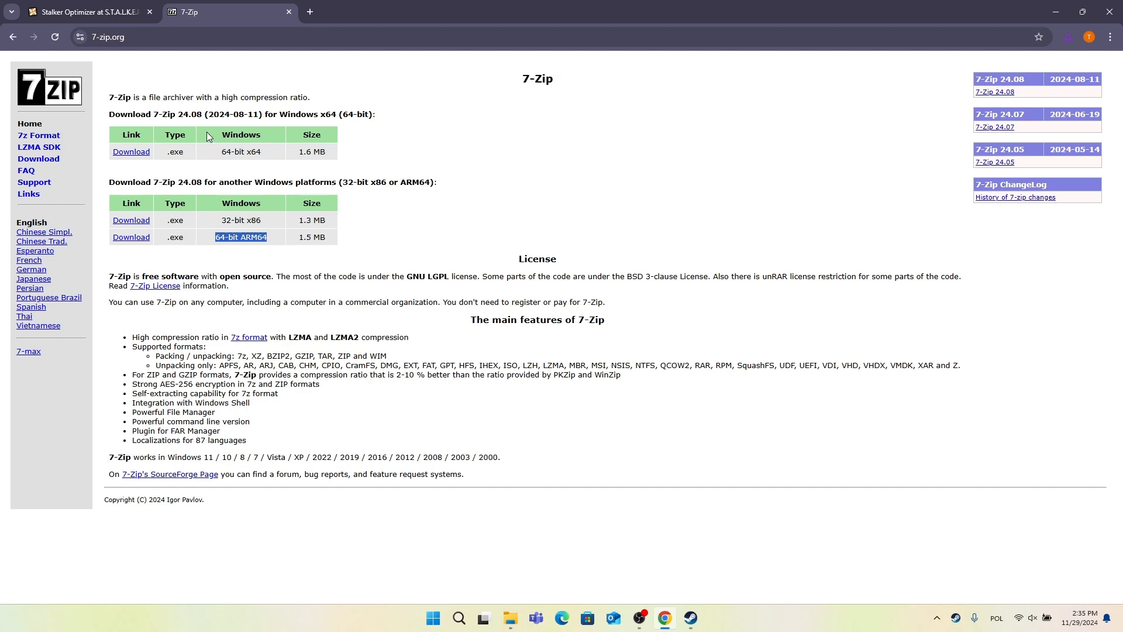
mouse_move(204, 157)
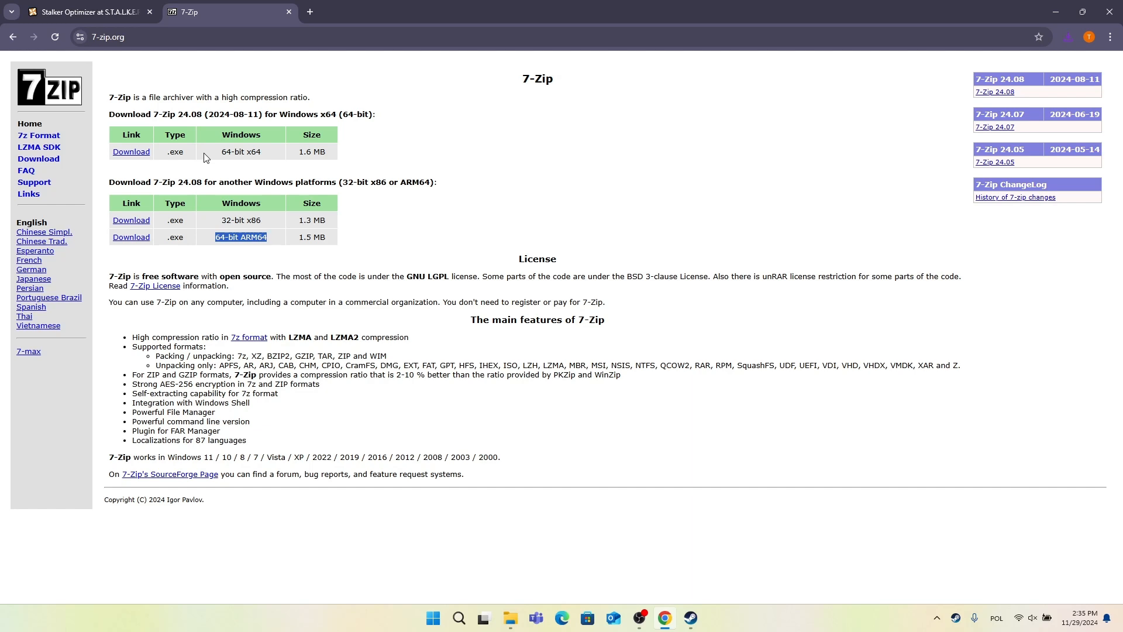
mouse_move(131, 220)
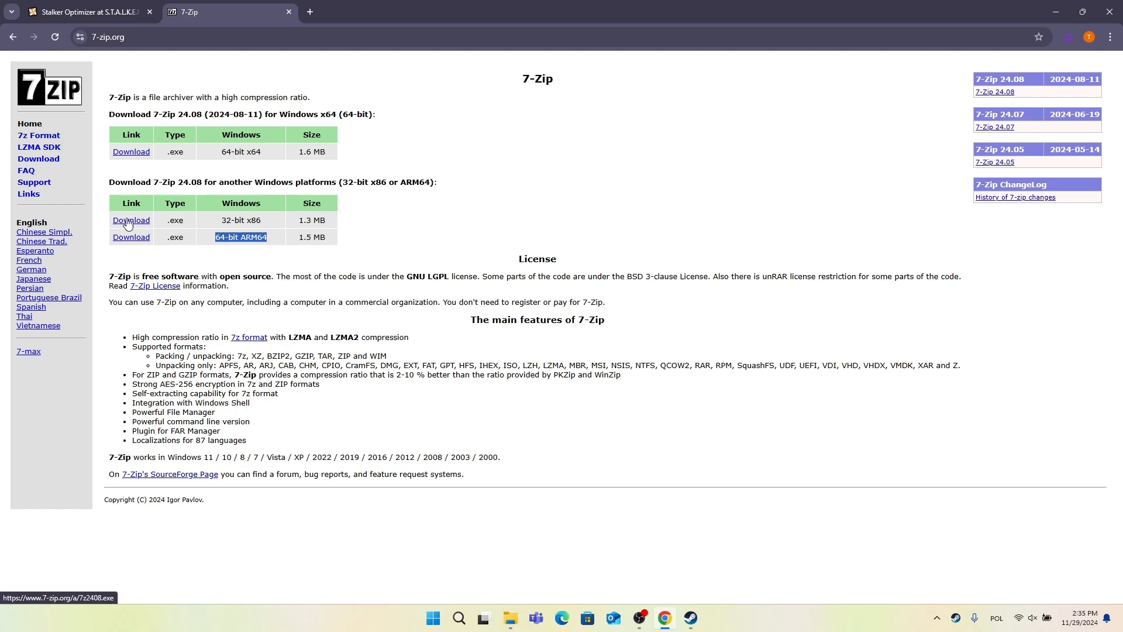
mouse_move(131, 241)
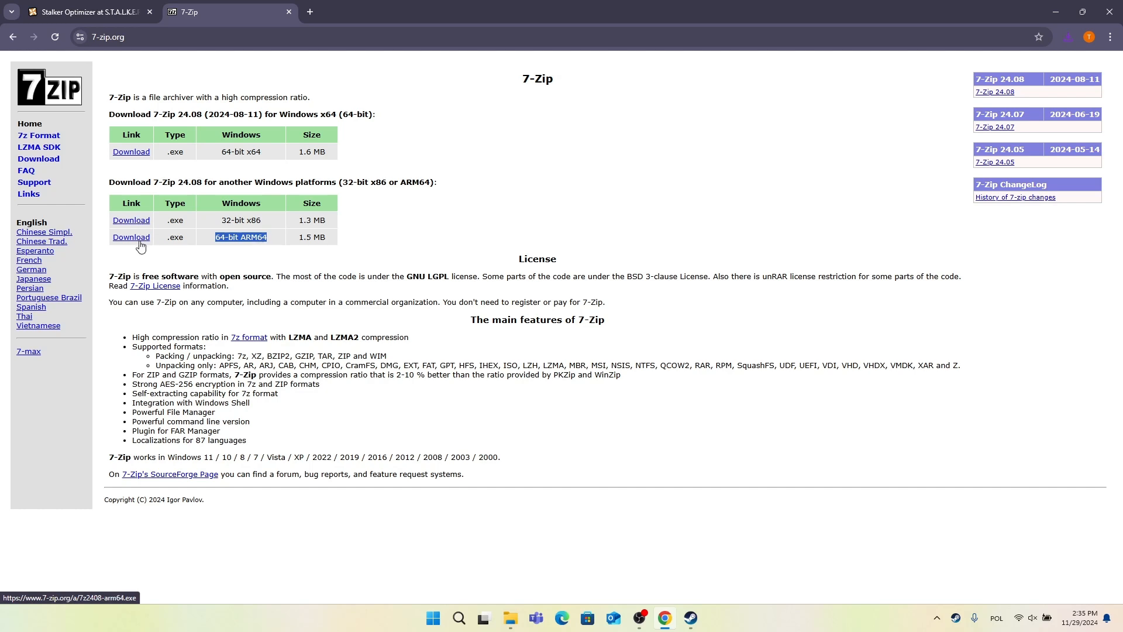
mouse_move(131, 252)
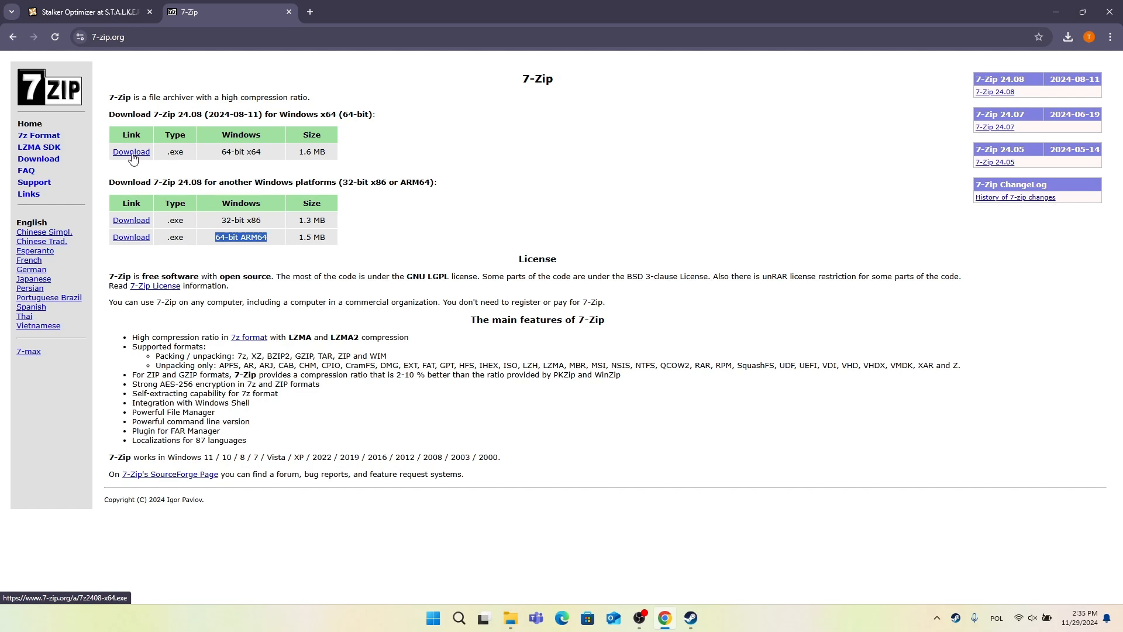
left_click(131, 150)
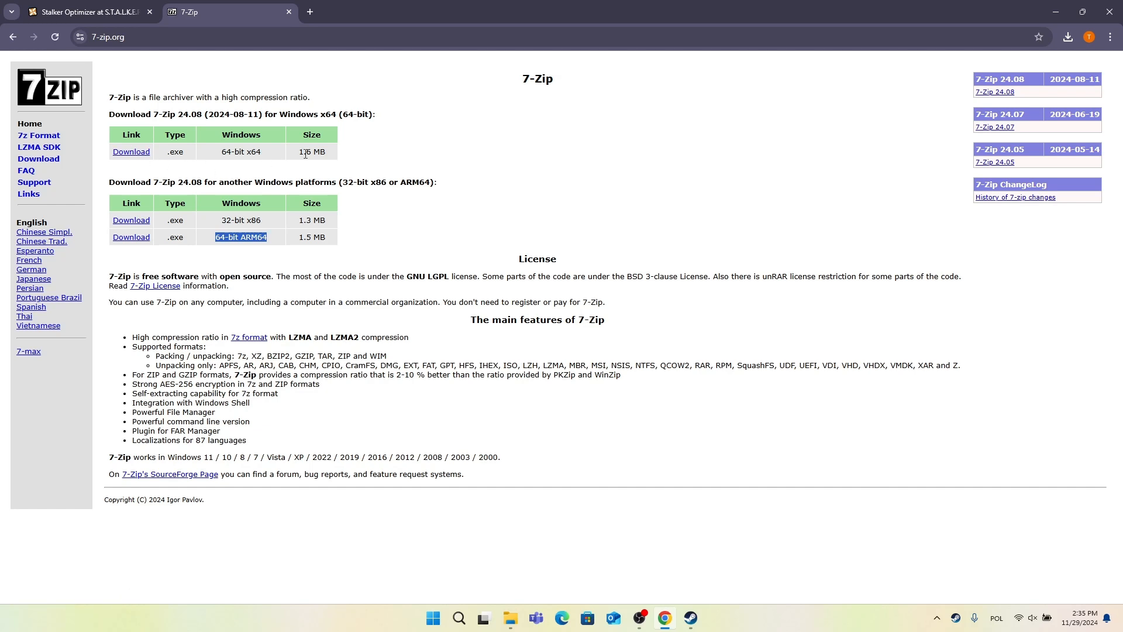
Step: Run 7z2408-x64.exe from downloads, install to the default folder and close setup
left_click(1067, 36)
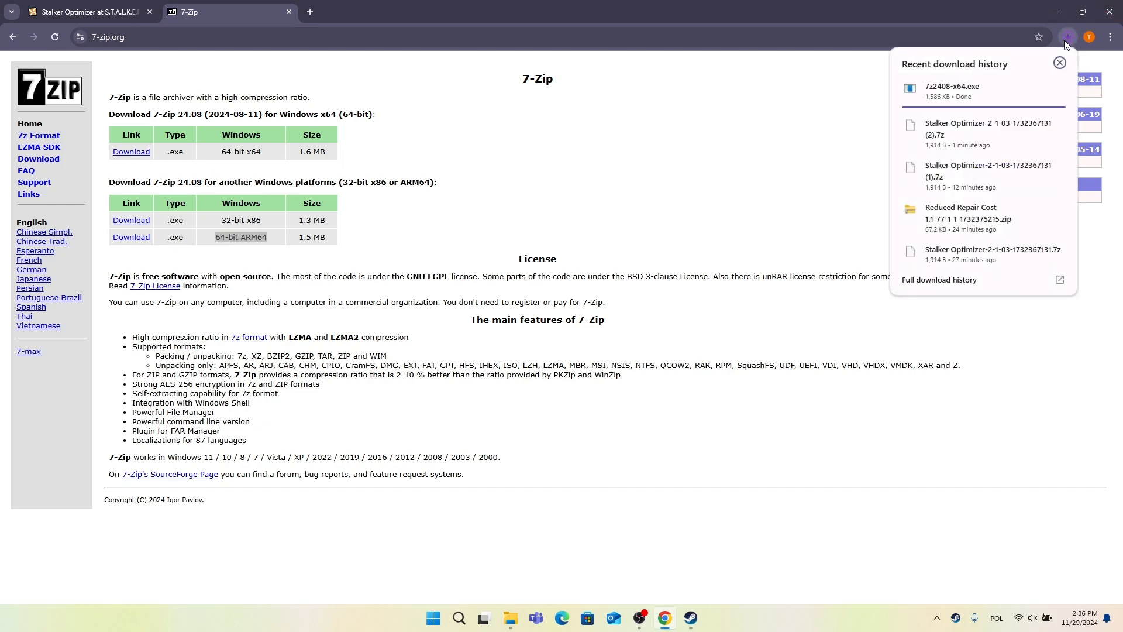
mouse_move(857, 125)
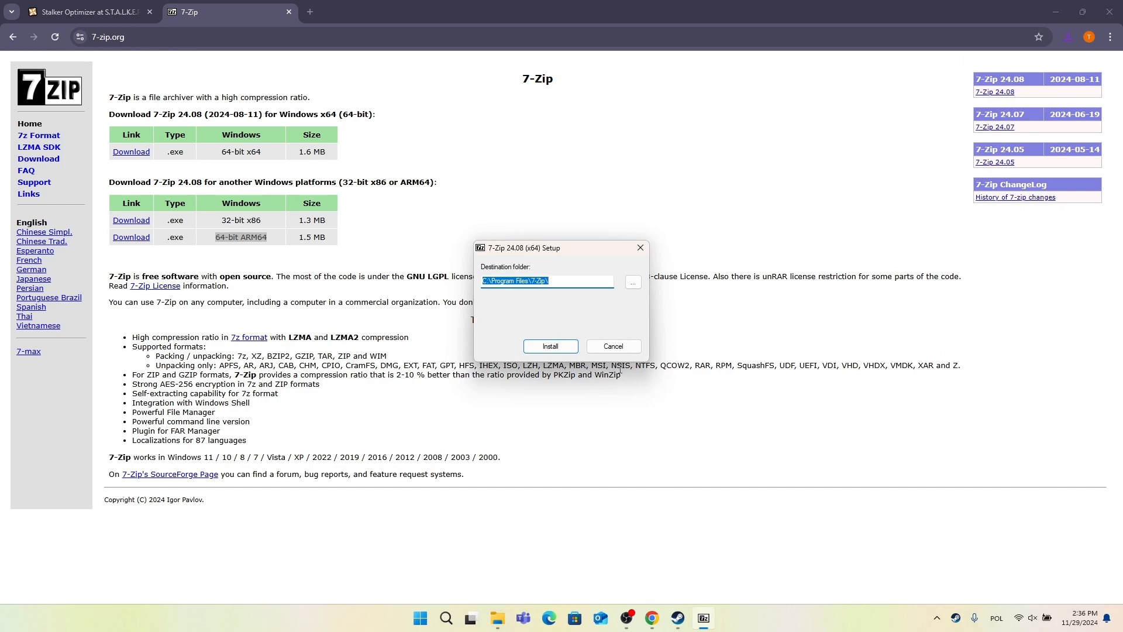
left_click(550, 347)
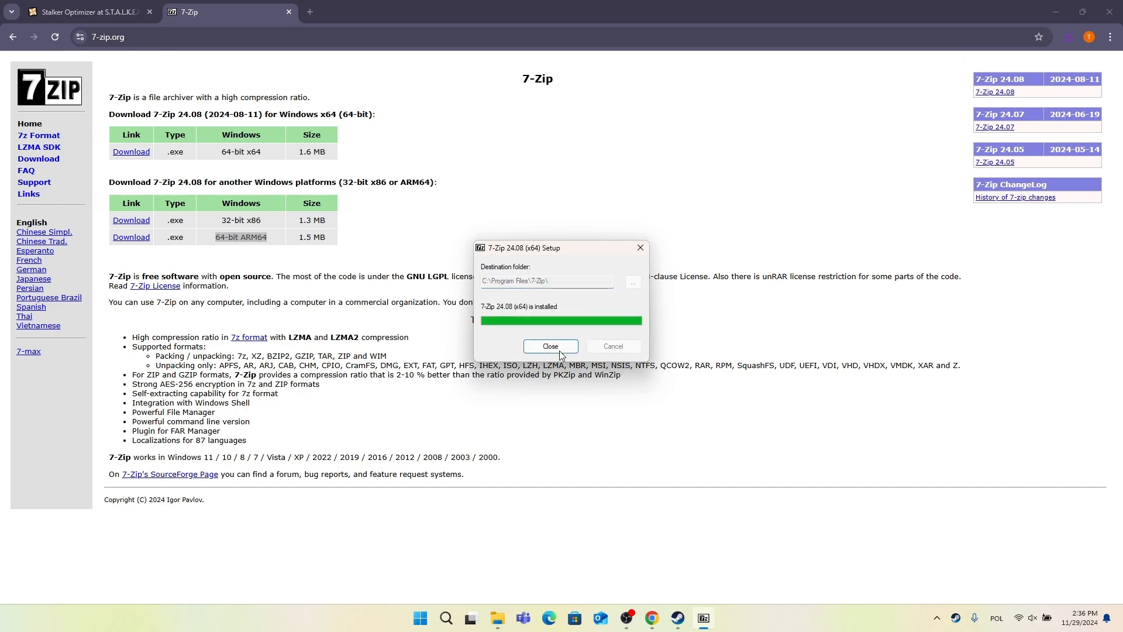
left_click(550, 346)
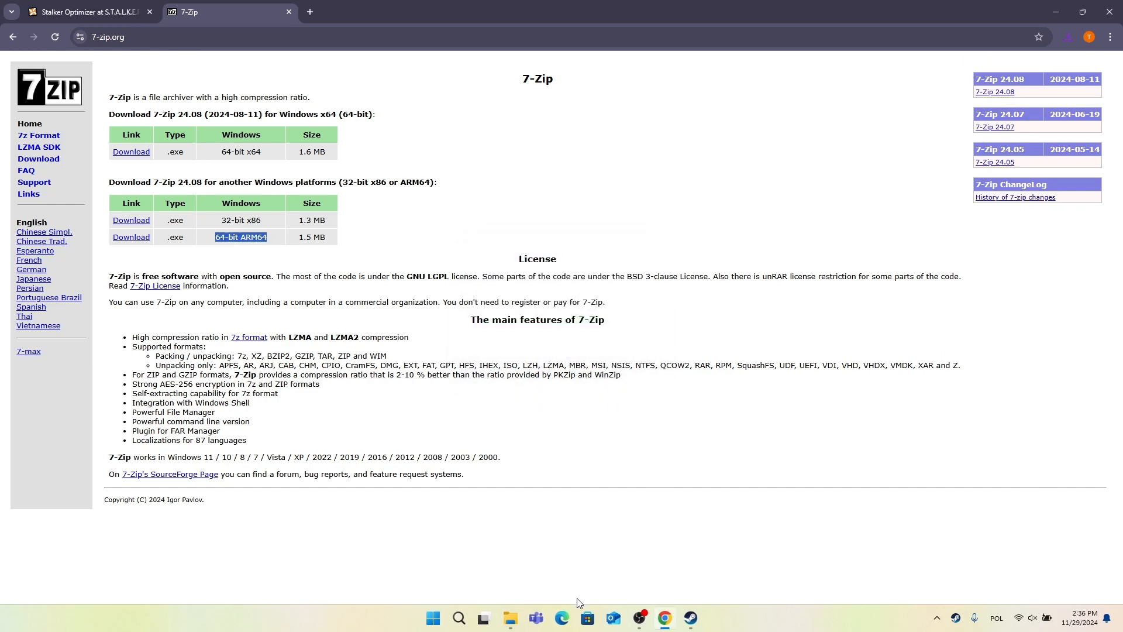
mouse_move(510, 618)
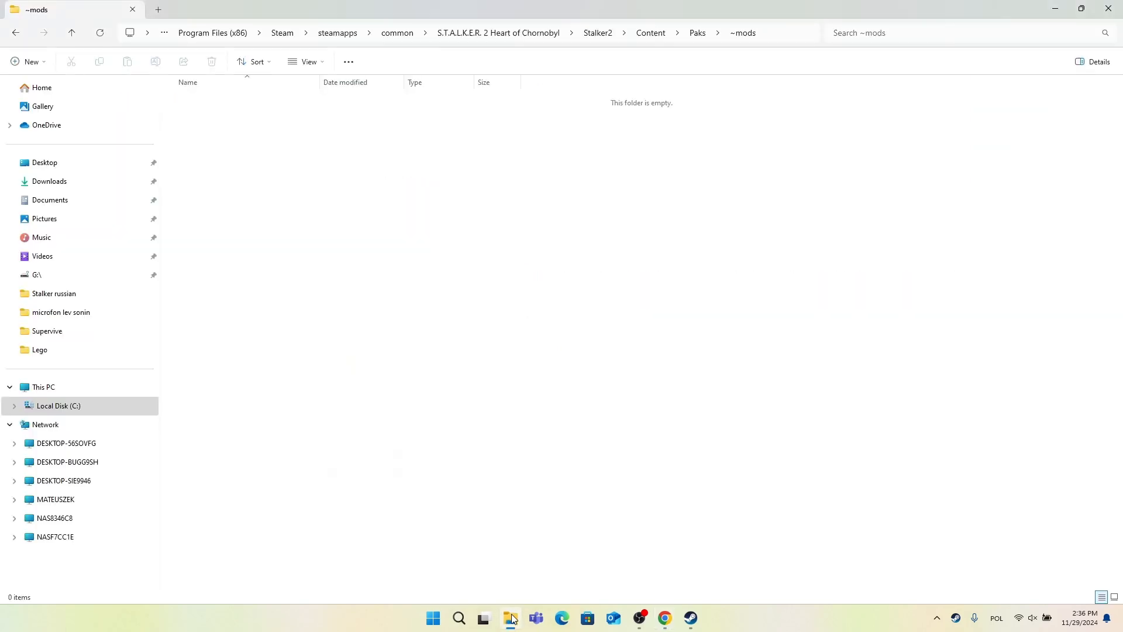
Step: Bring up the File Explorer taskbar jump list for opening another window
right_click(511, 618)
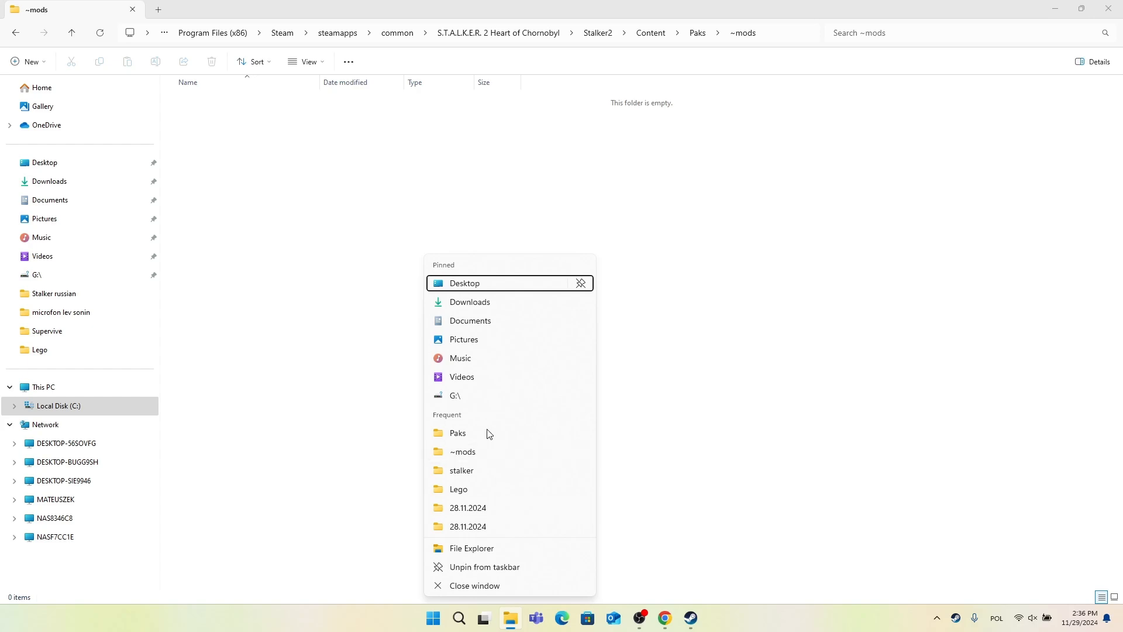
mouse_move(481, 553)
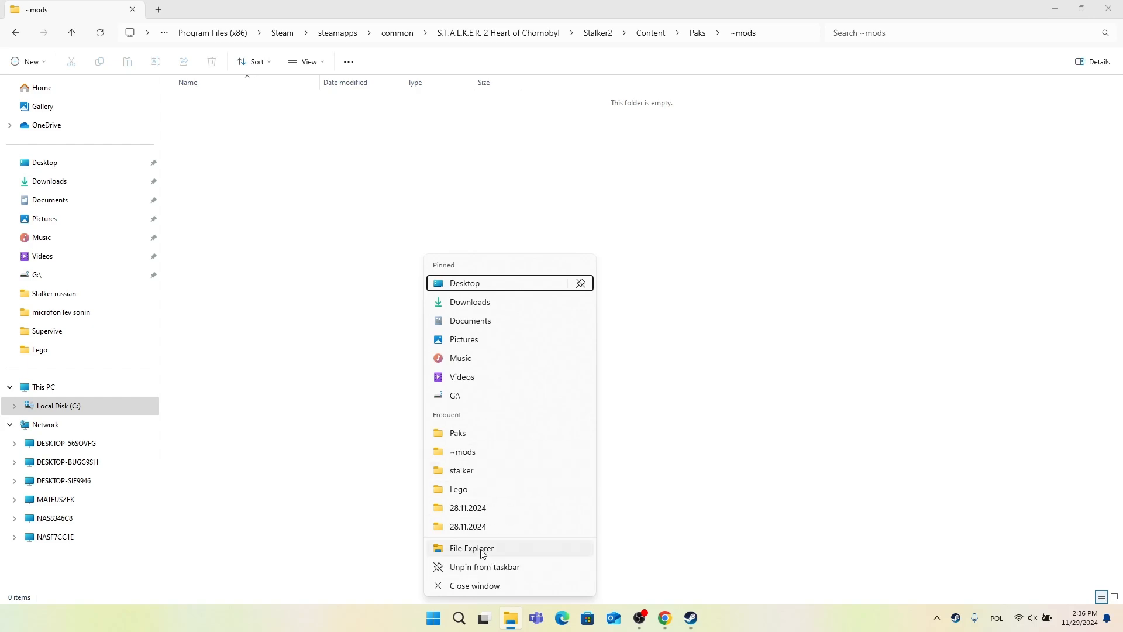
Step: Go to the Downloads folder in a new File Explorer window
left_click(471, 548)
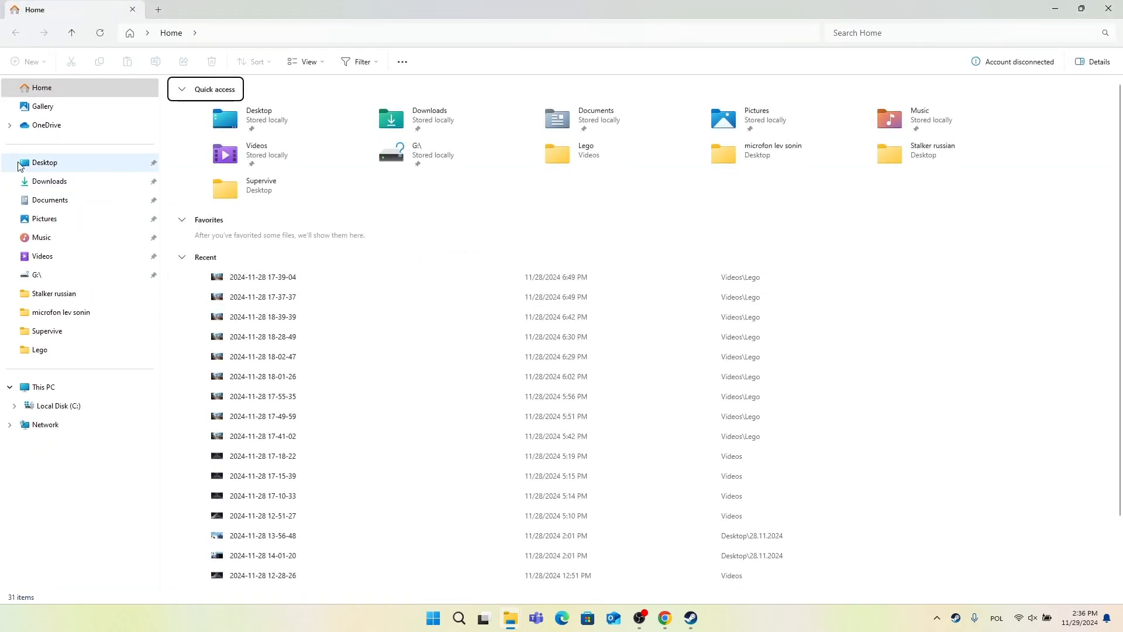
left_click(49, 180)
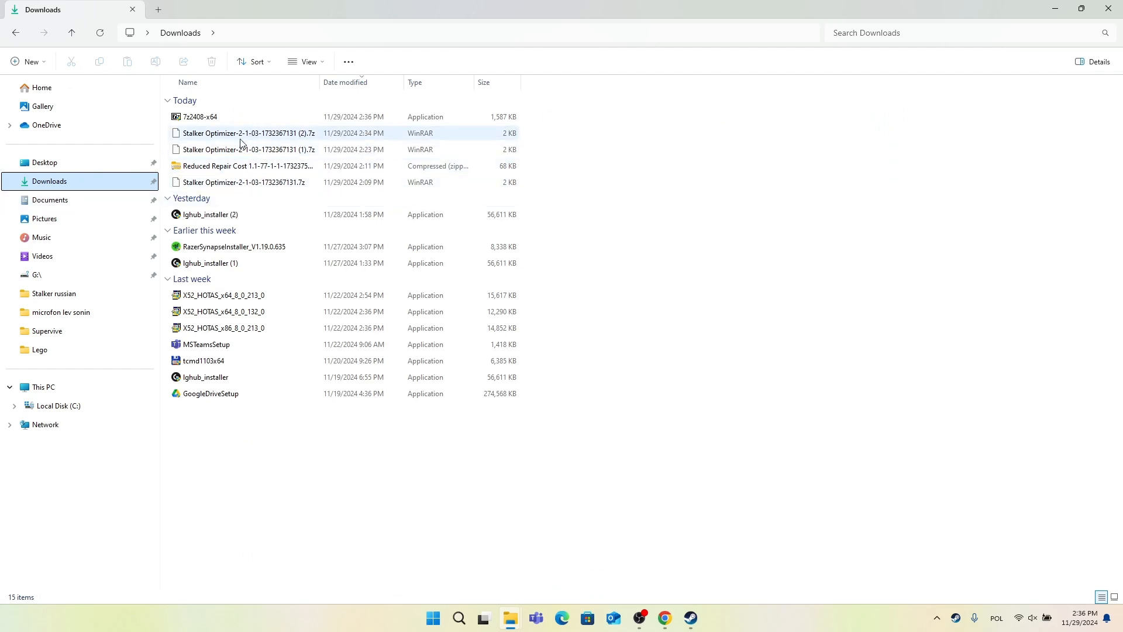
mouse_move(265, 135)
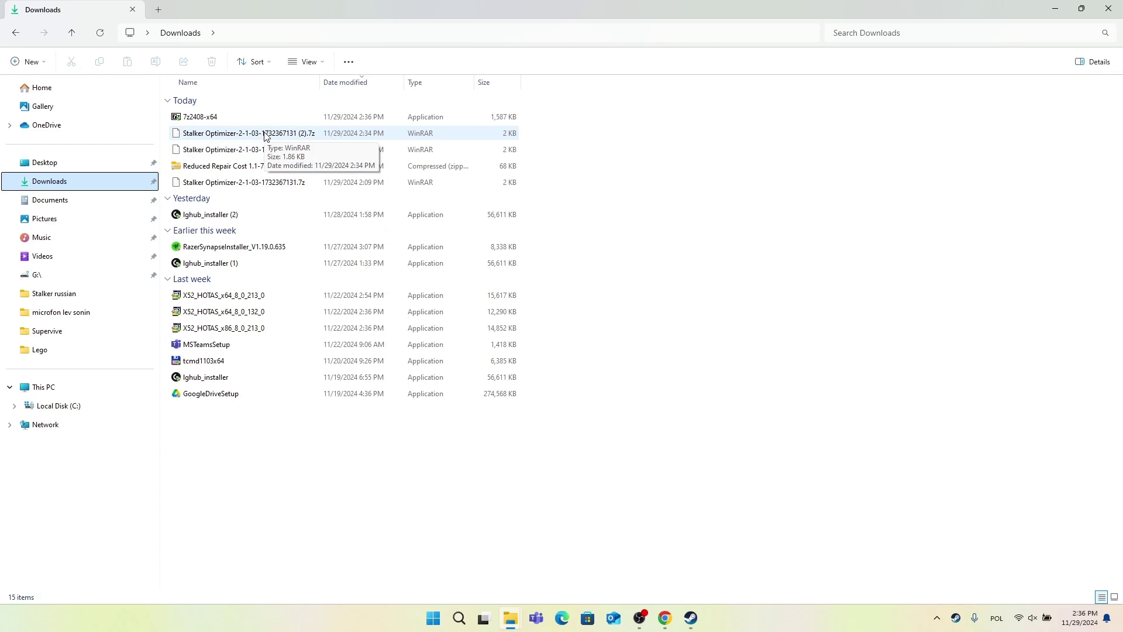
Step: Extract the Stalker Optimizer .7z with 7-Zip into its own folder in Downloads
right_click(246, 133)
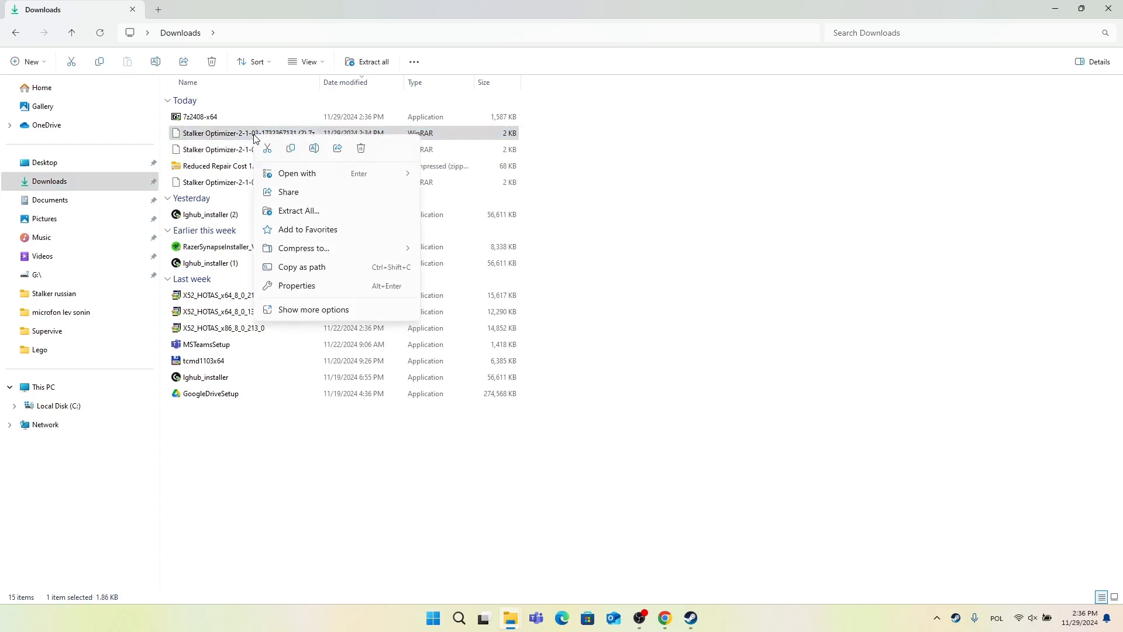
left_click(312, 309)
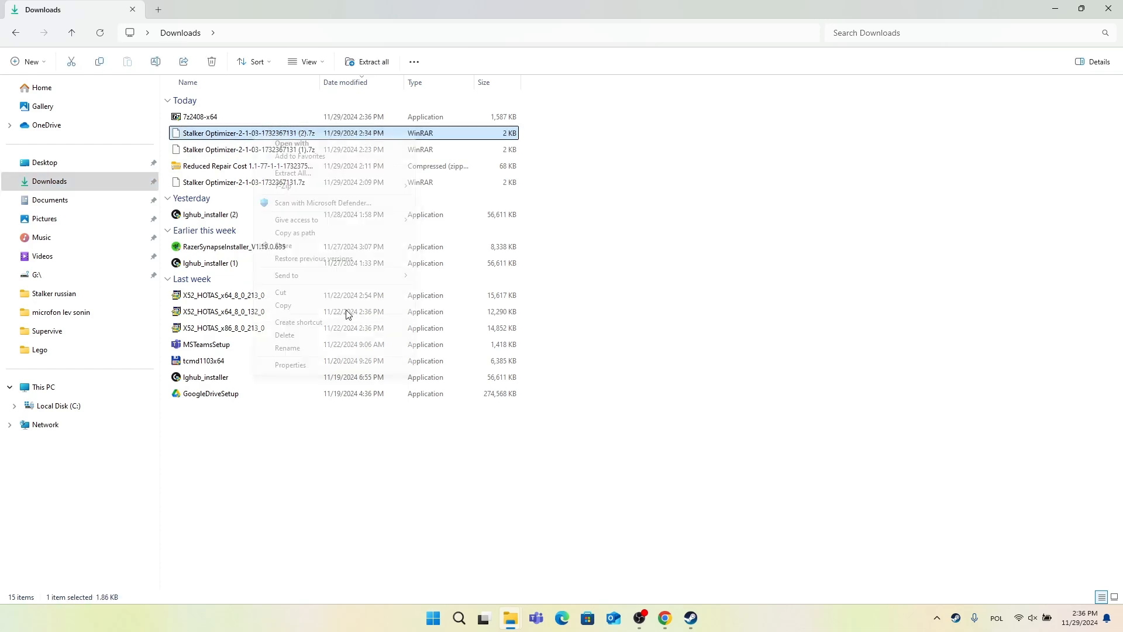
left_click(283, 186)
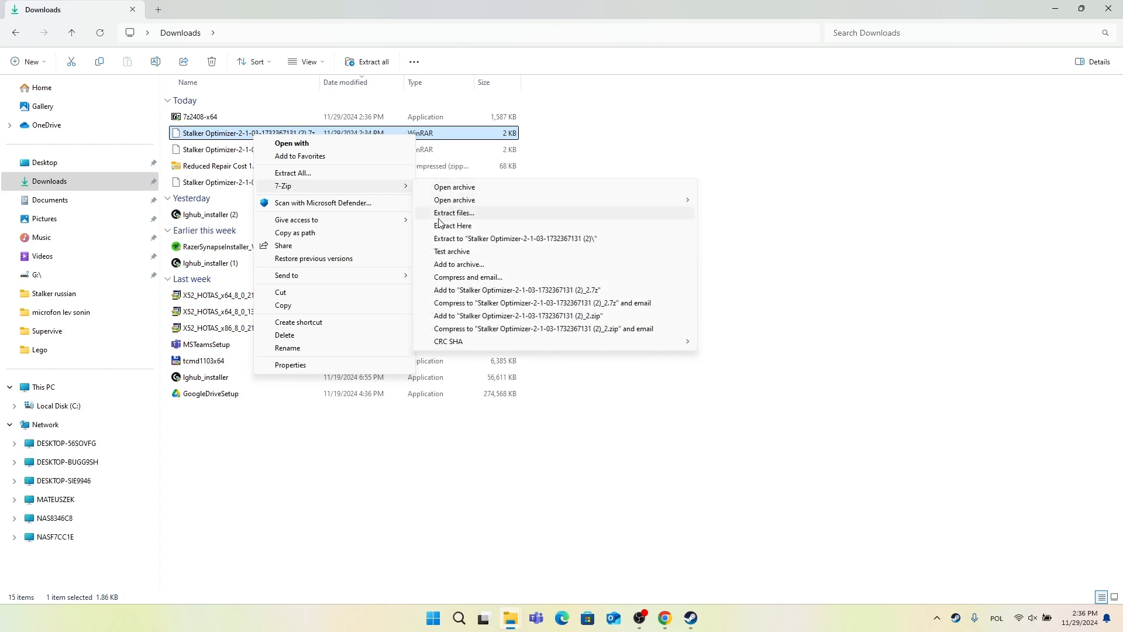
mouse_move(491, 239)
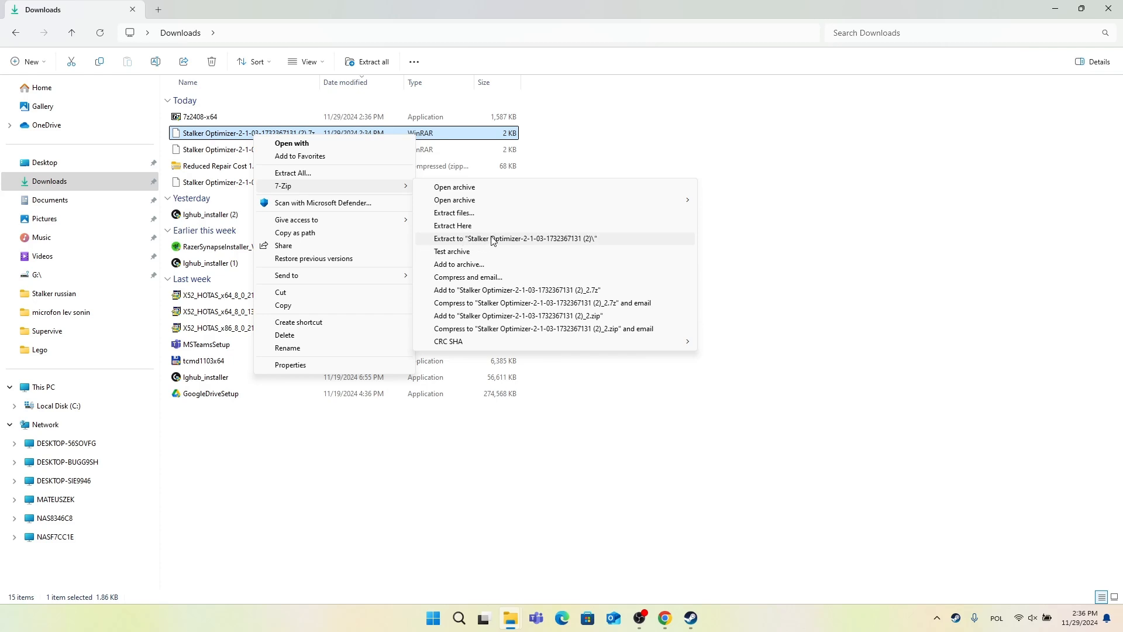
left_click(514, 238)
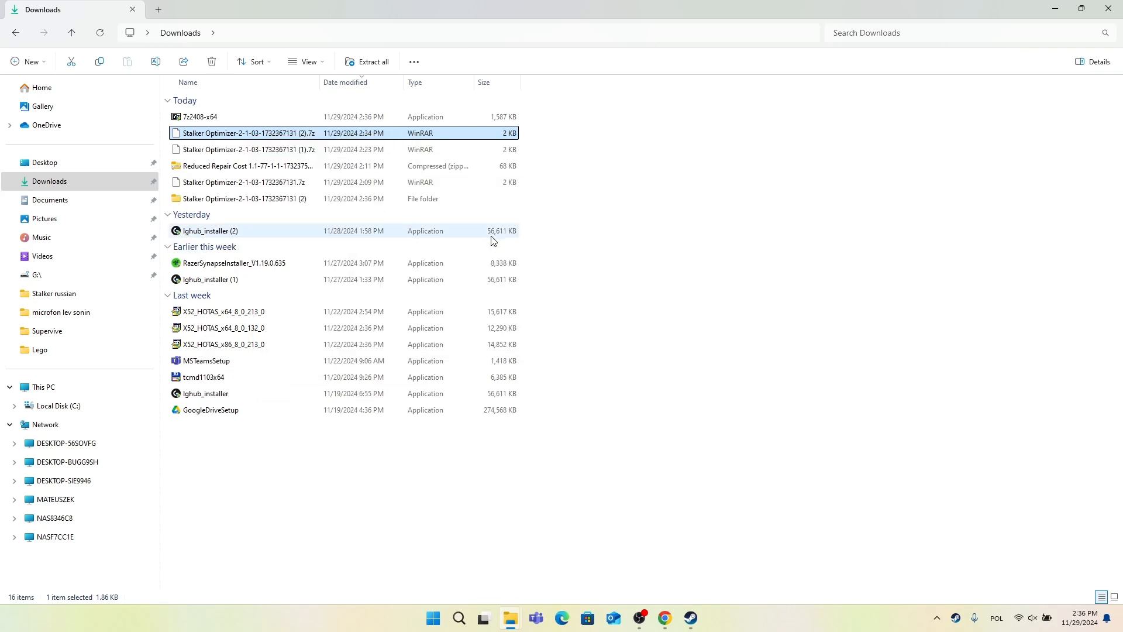
mouse_move(279, 207)
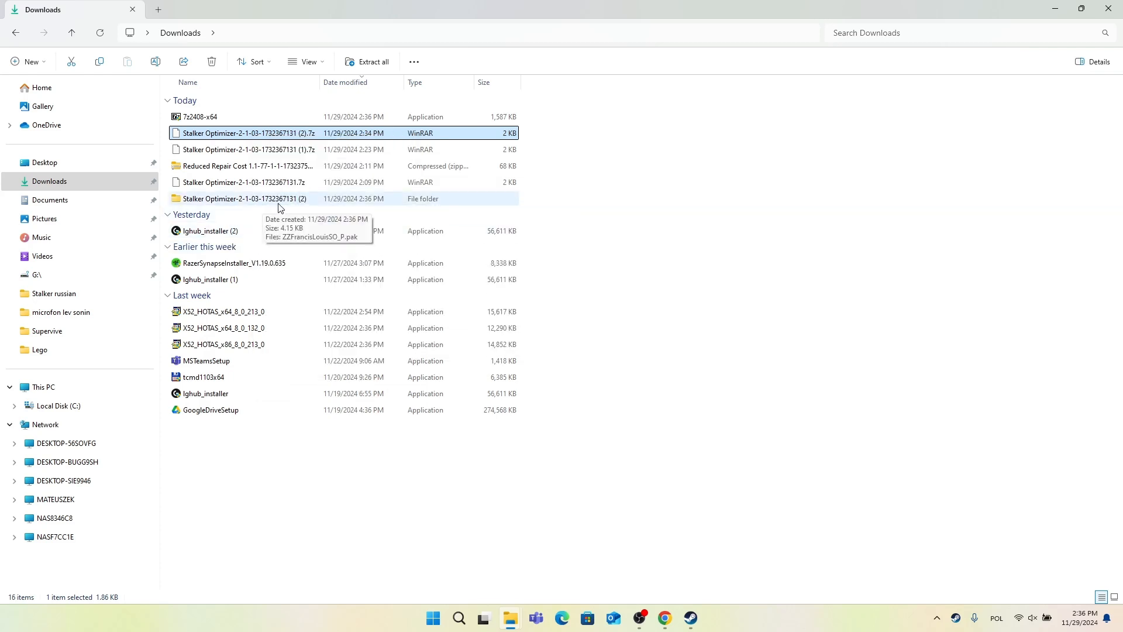
mouse_move(278, 169)
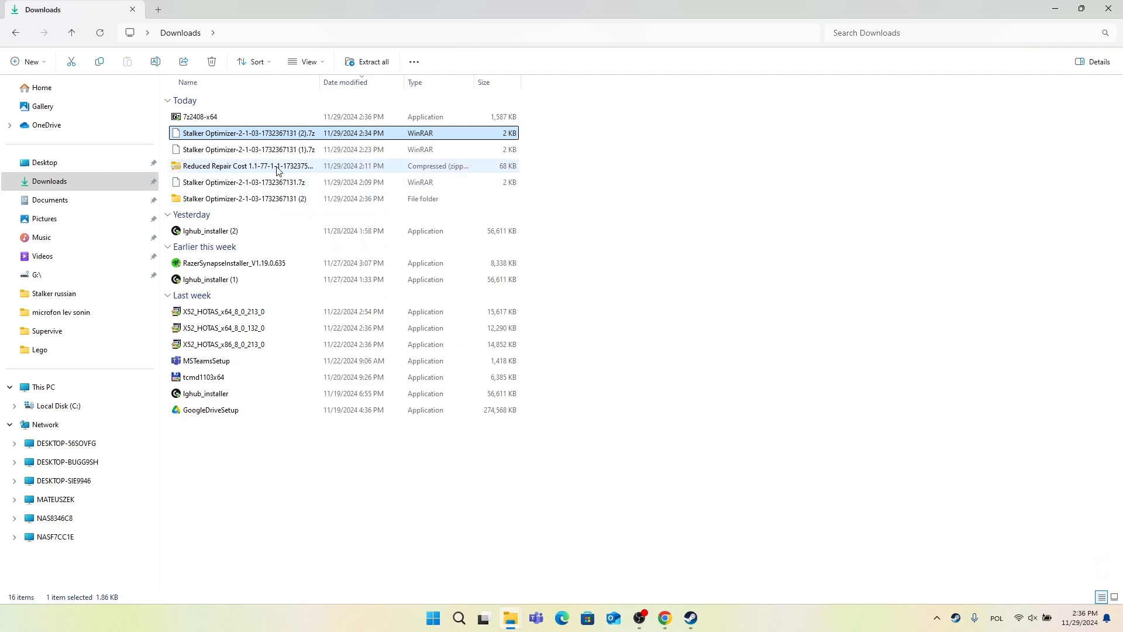
Step: Extract the Reduced Repair Cost zip into the suggested Downloads folder
right_click(244, 165)
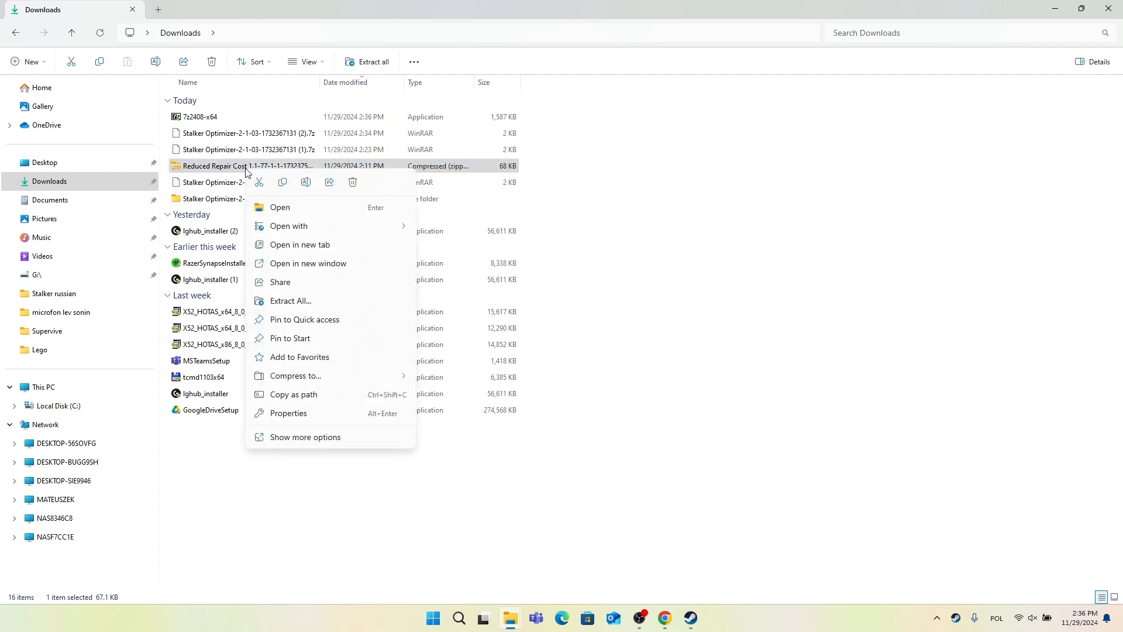
mouse_move(296, 304)
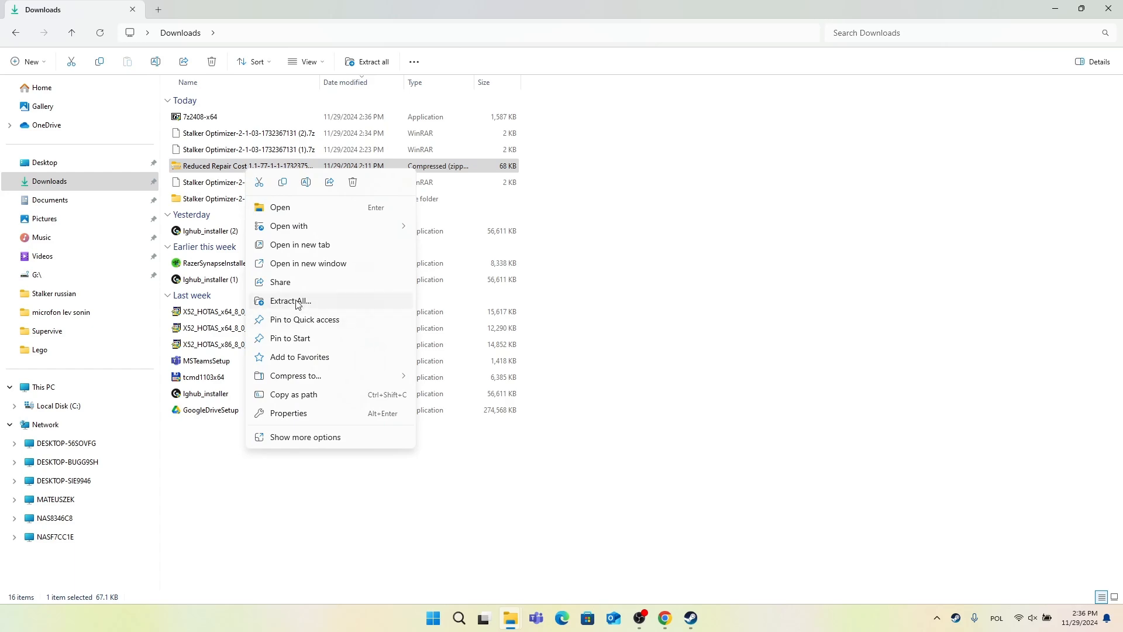
left_click(290, 300)
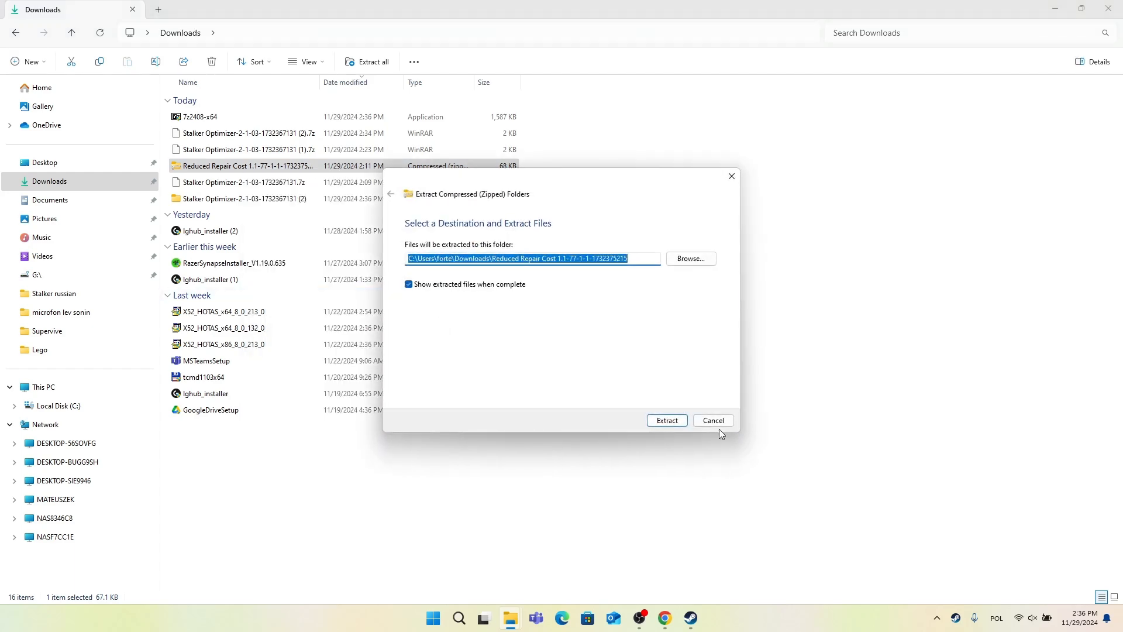
left_click(666, 420)
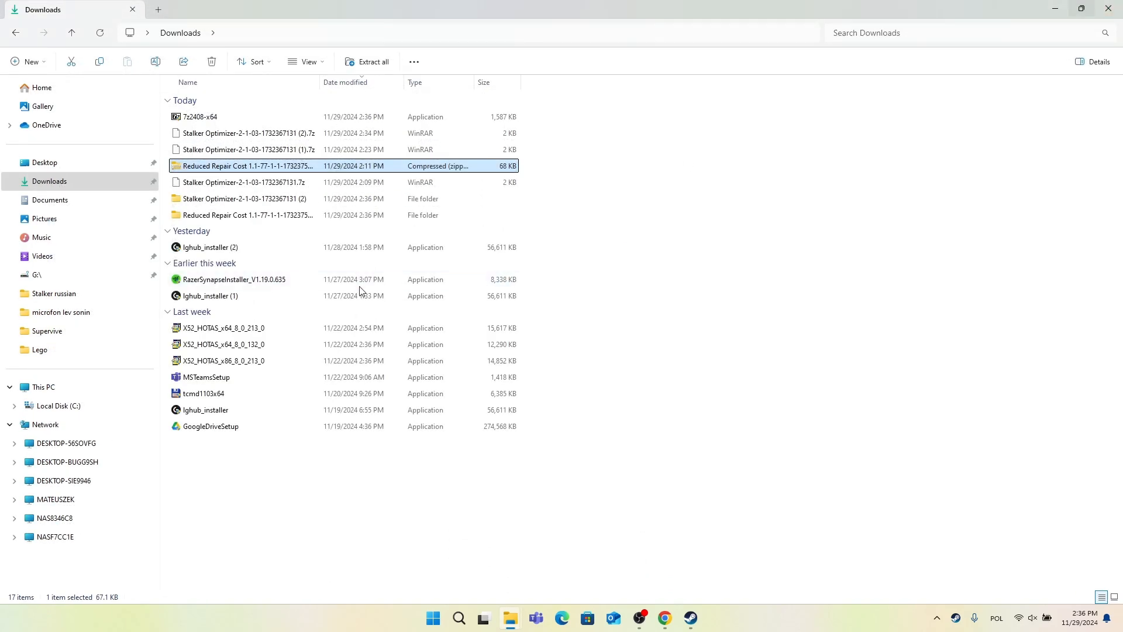
mouse_move(260, 203)
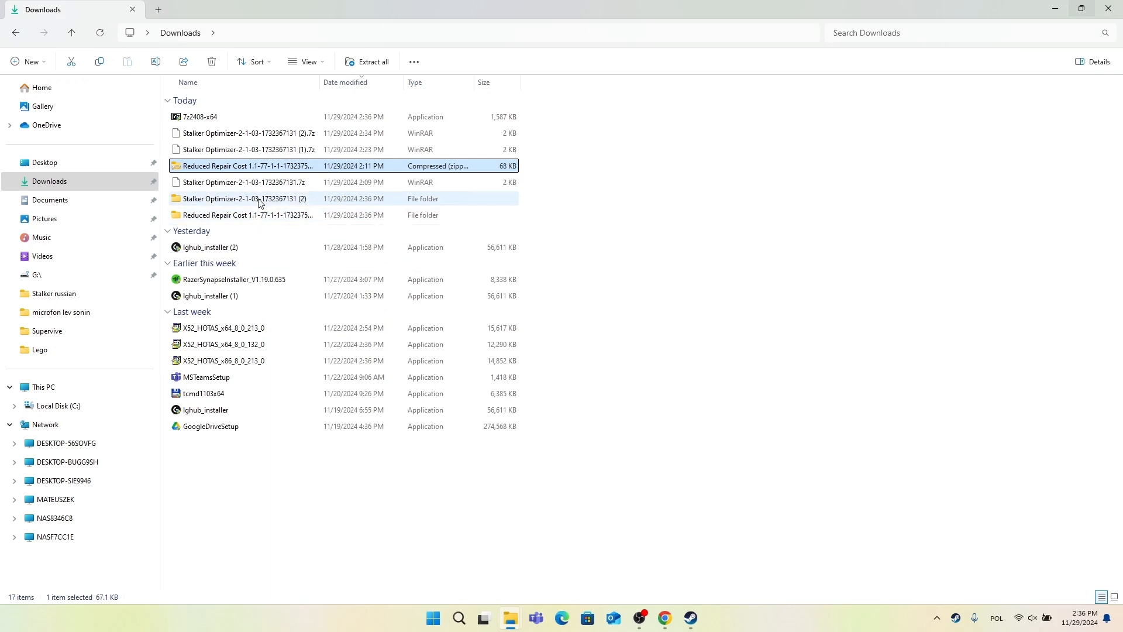
mouse_move(247, 215)
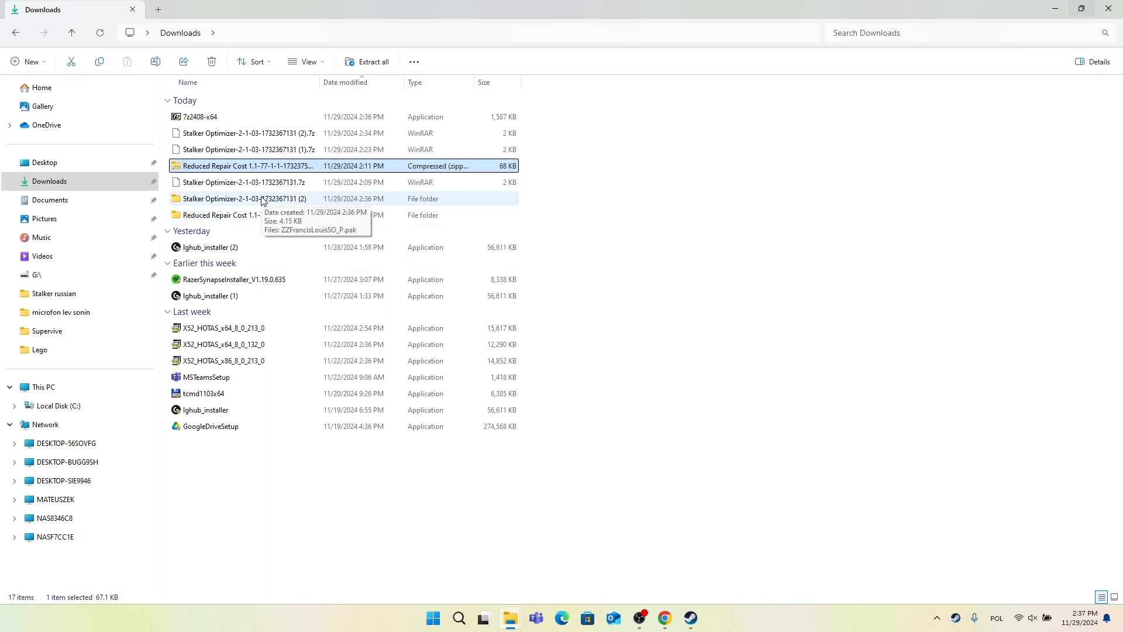
Step: Rename the Stalker Optimizer (2) folder to drop the trailing " (2)"
left_click(243, 199)
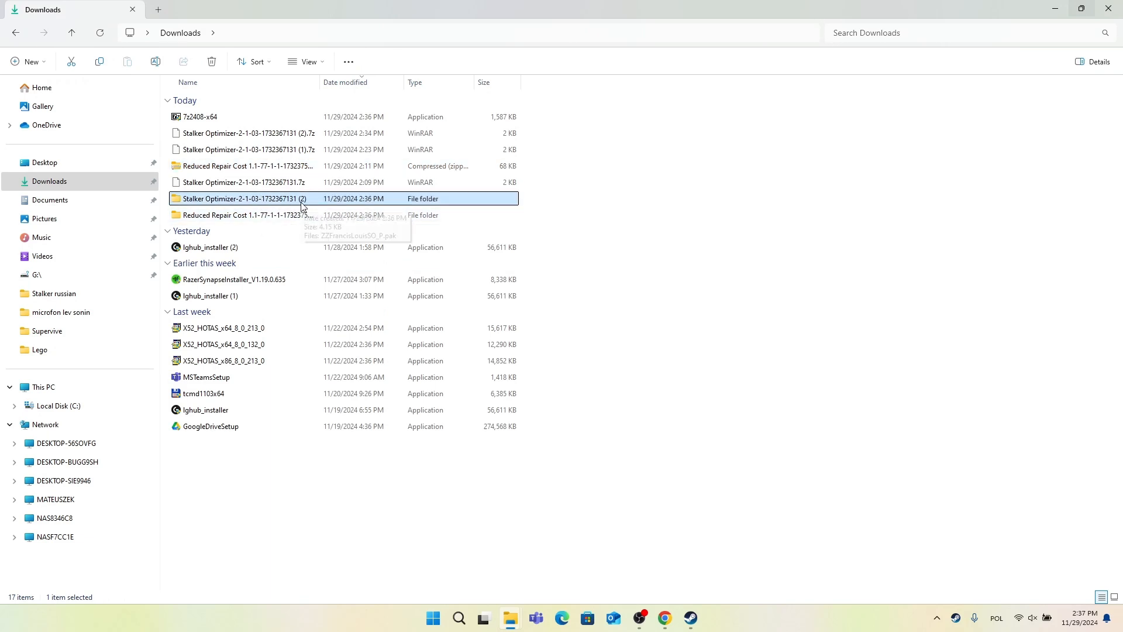
mouse_move(304, 201)
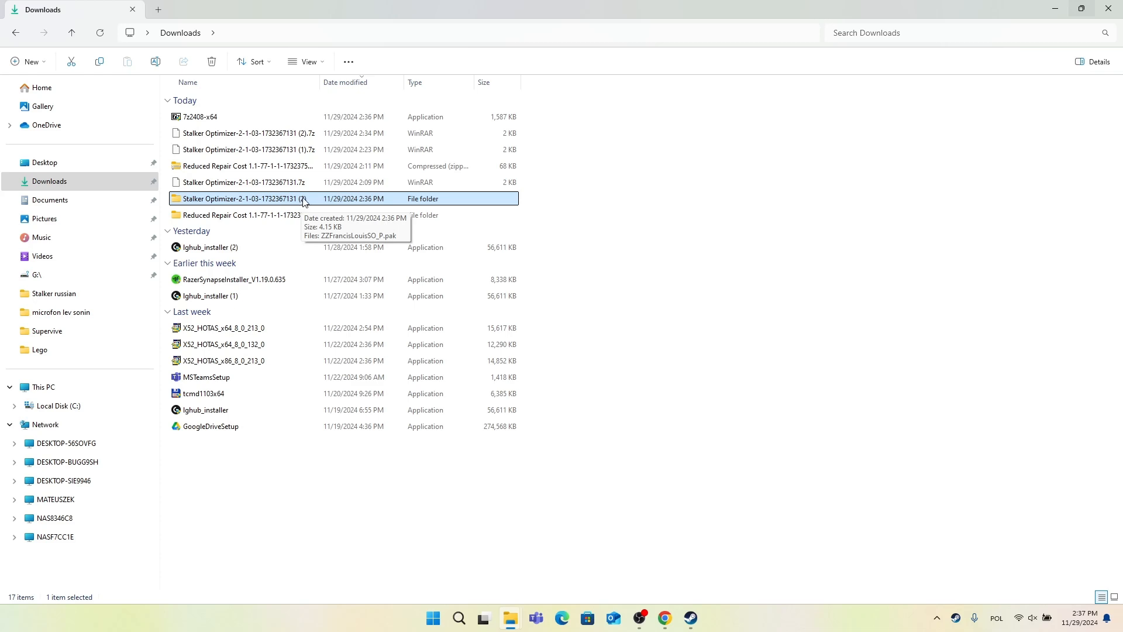
mouse_move(308, 208)
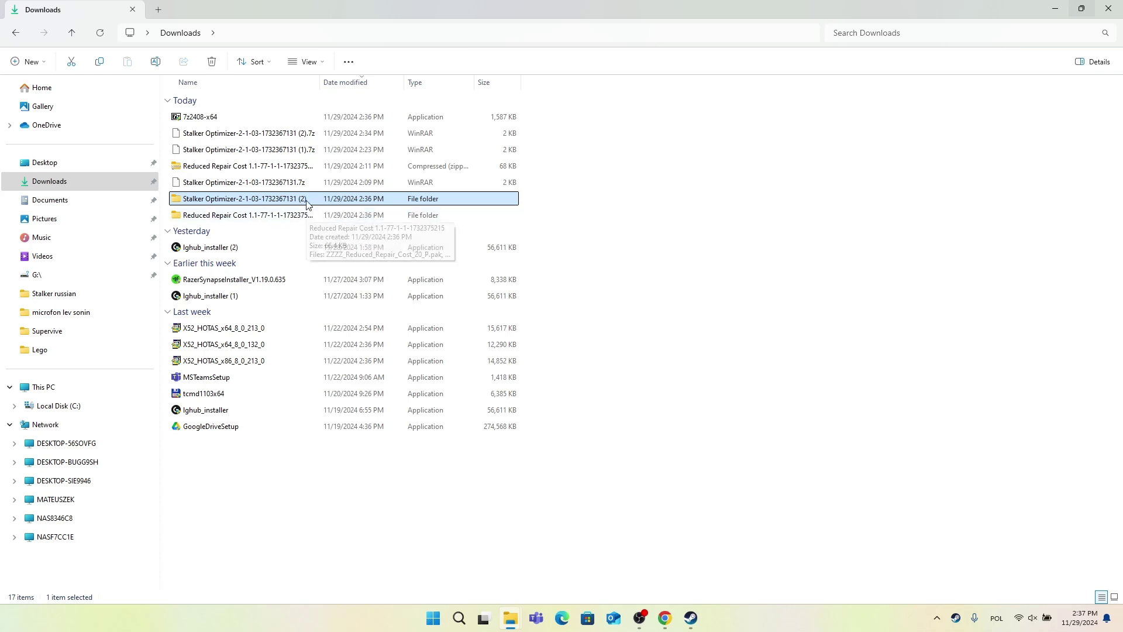
mouse_move(304, 203)
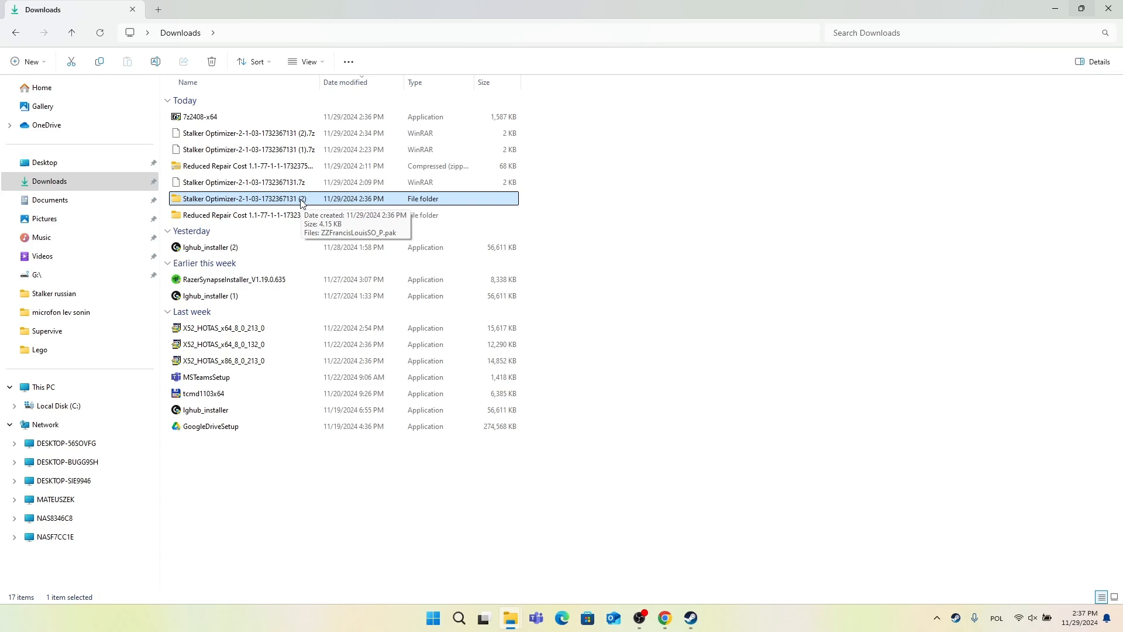
left_click(247, 199)
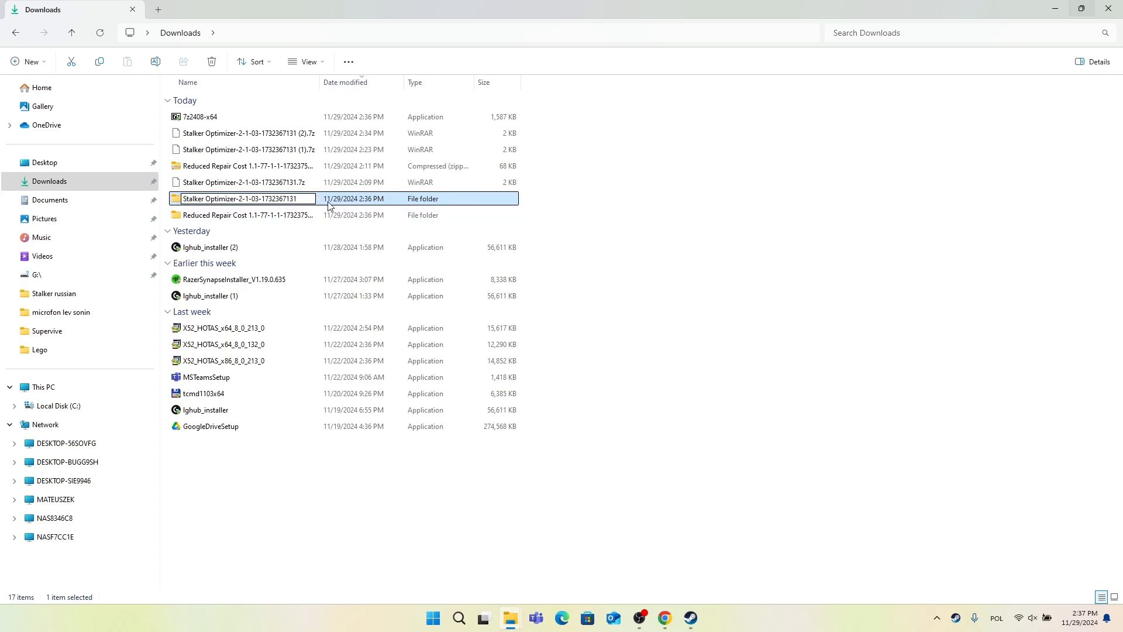
double_click(243, 199)
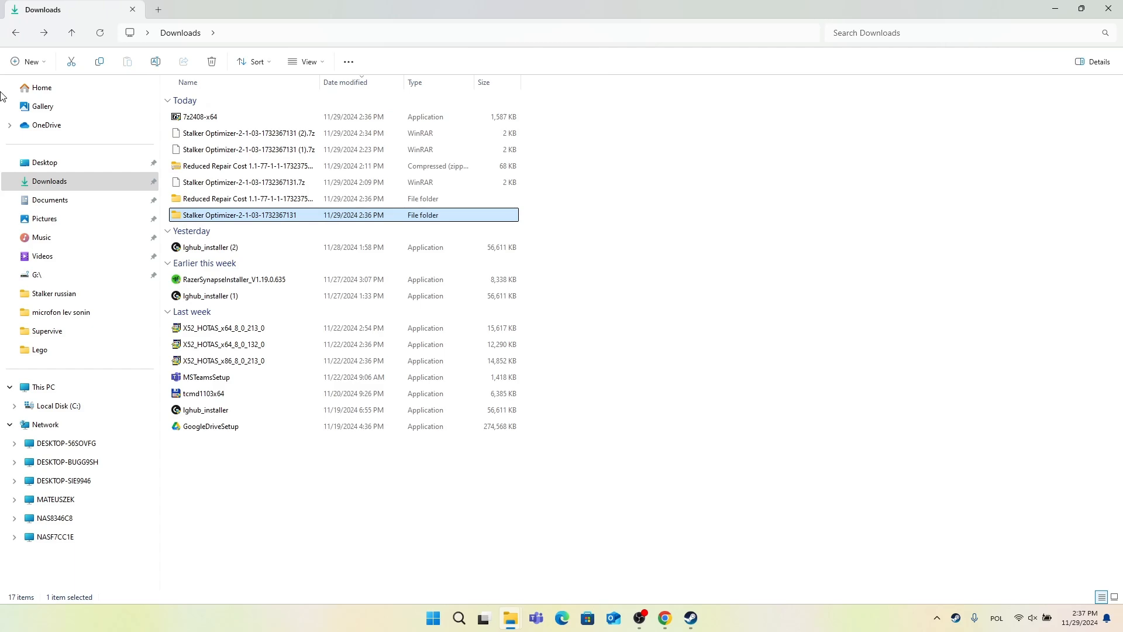
mouse_move(414, 18)
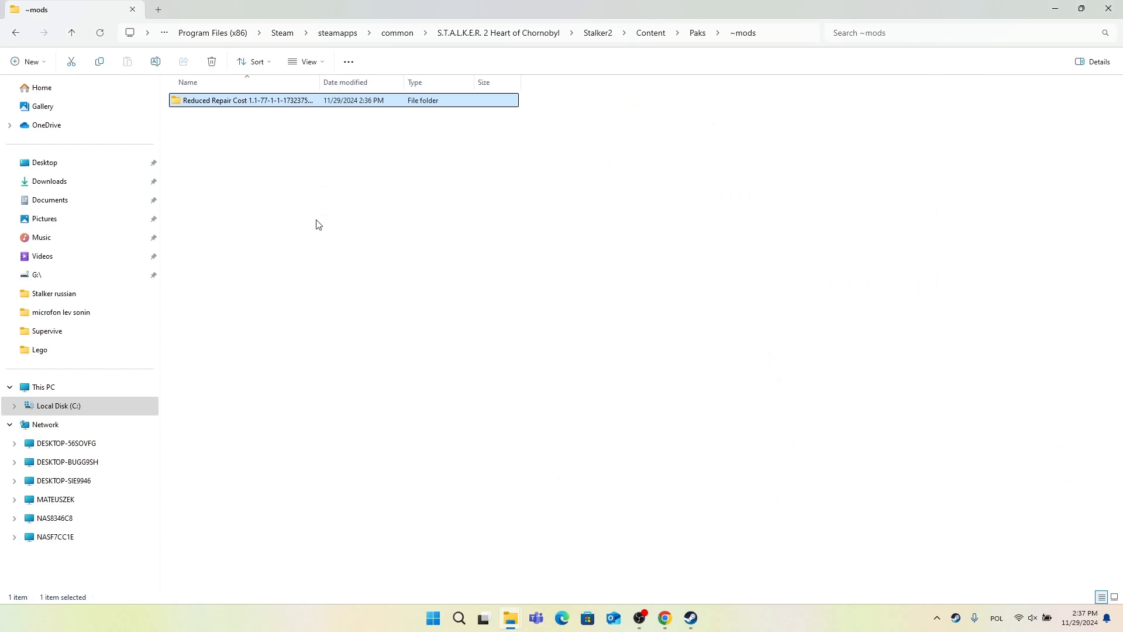
mouse_move(509, 618)
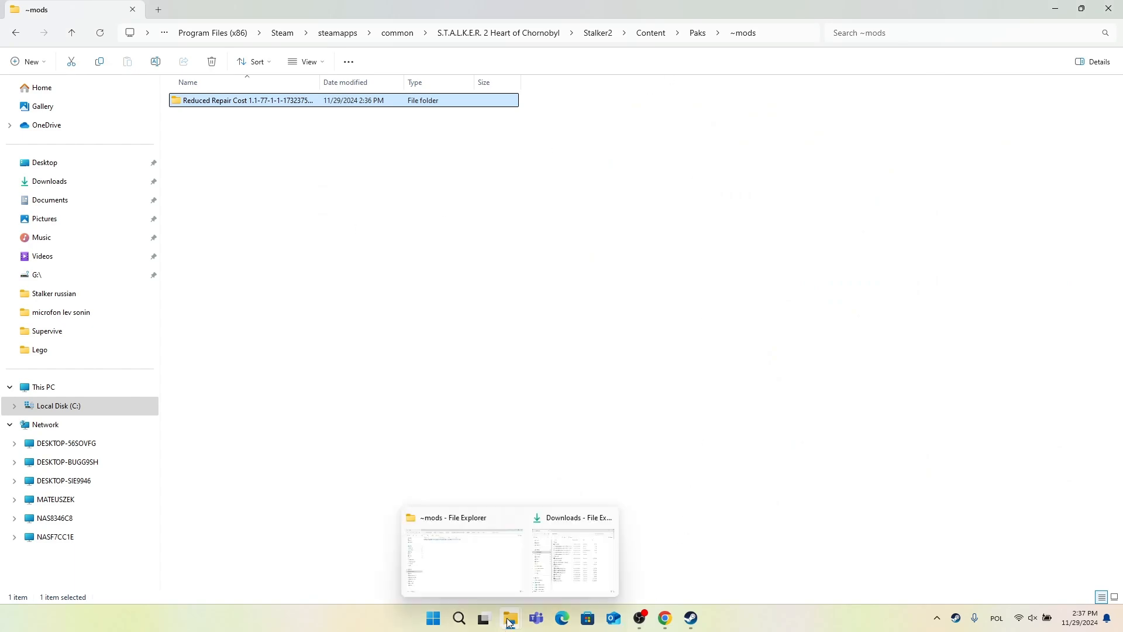
Step: Move Stalker Optimizer into Paks/~mods and put Reduced Repair Cost back in Downloads
left_click(572, 554)
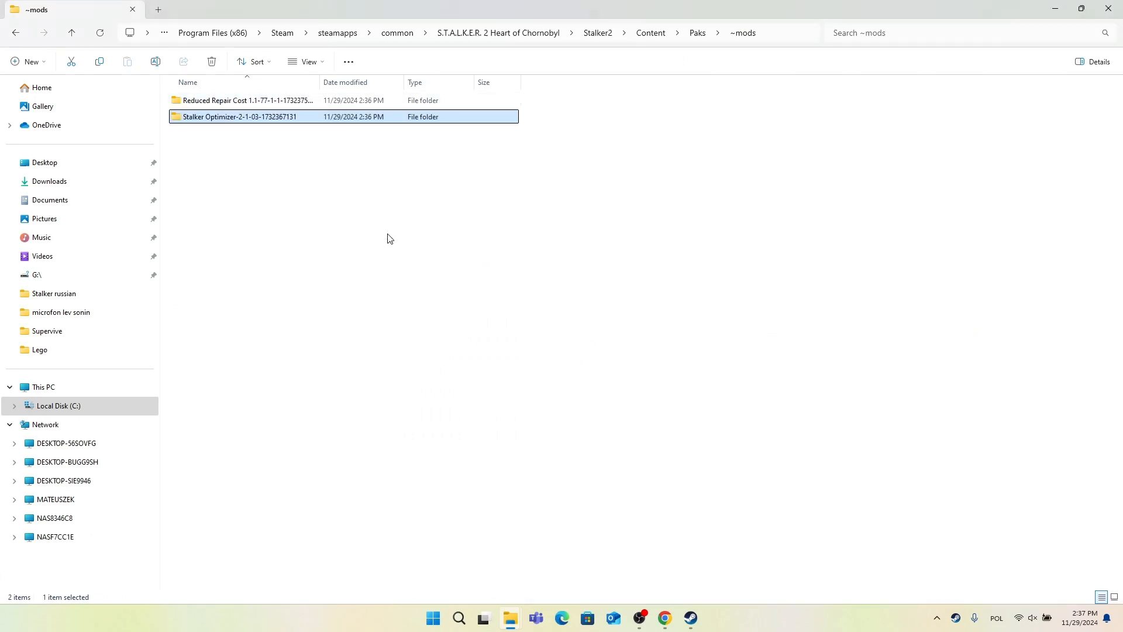
mouse_move(290, 101)
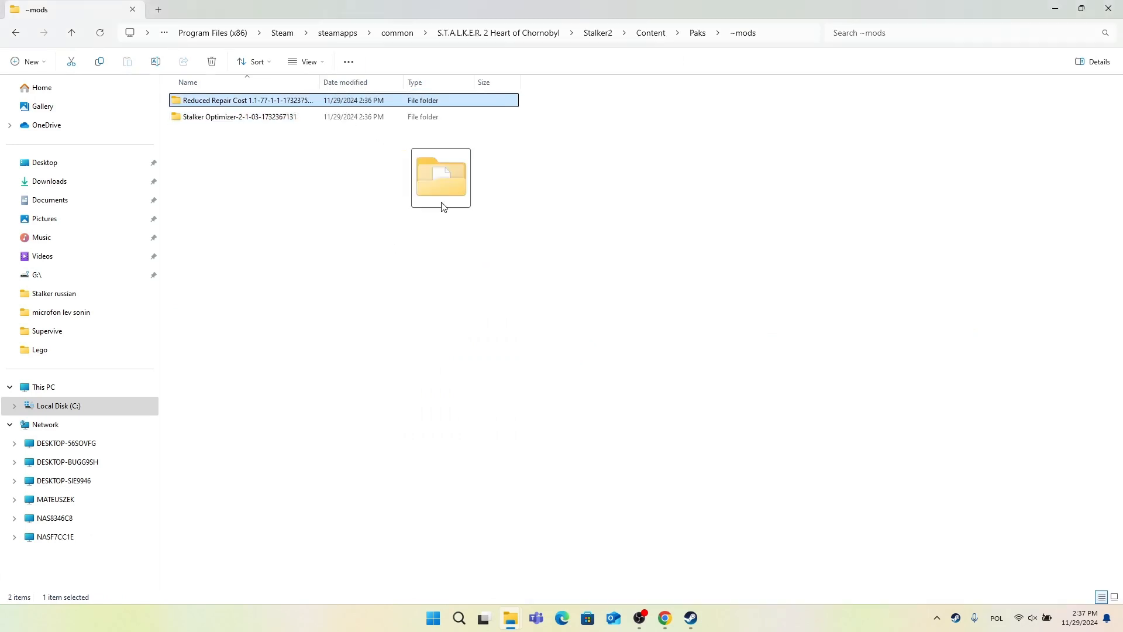
mouse_move(509, 617)
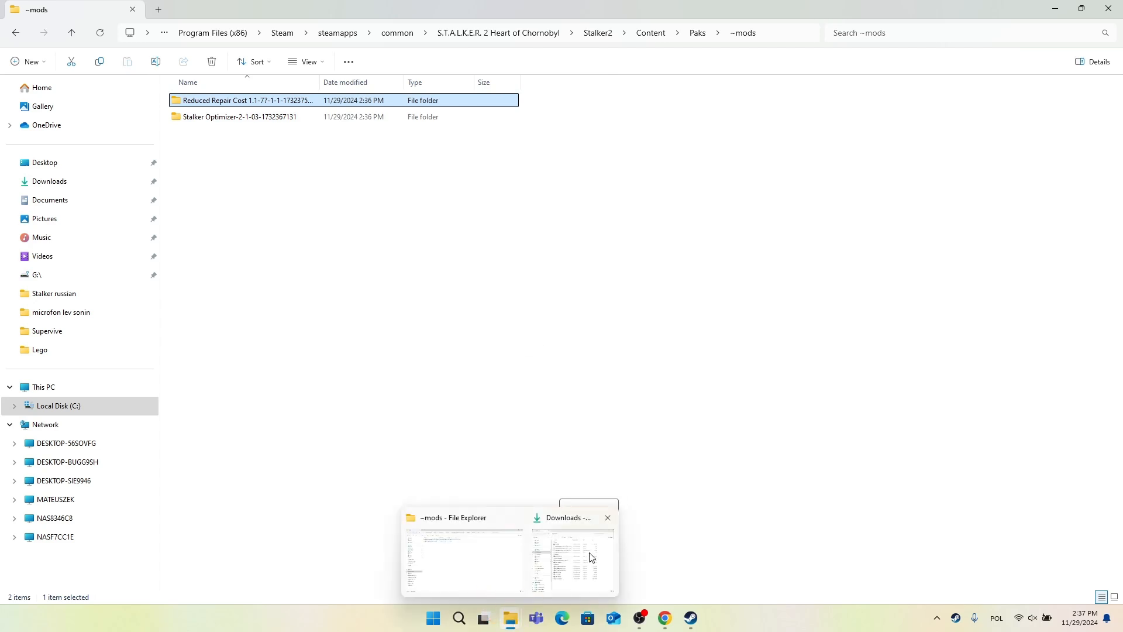
left_click(571, 557)
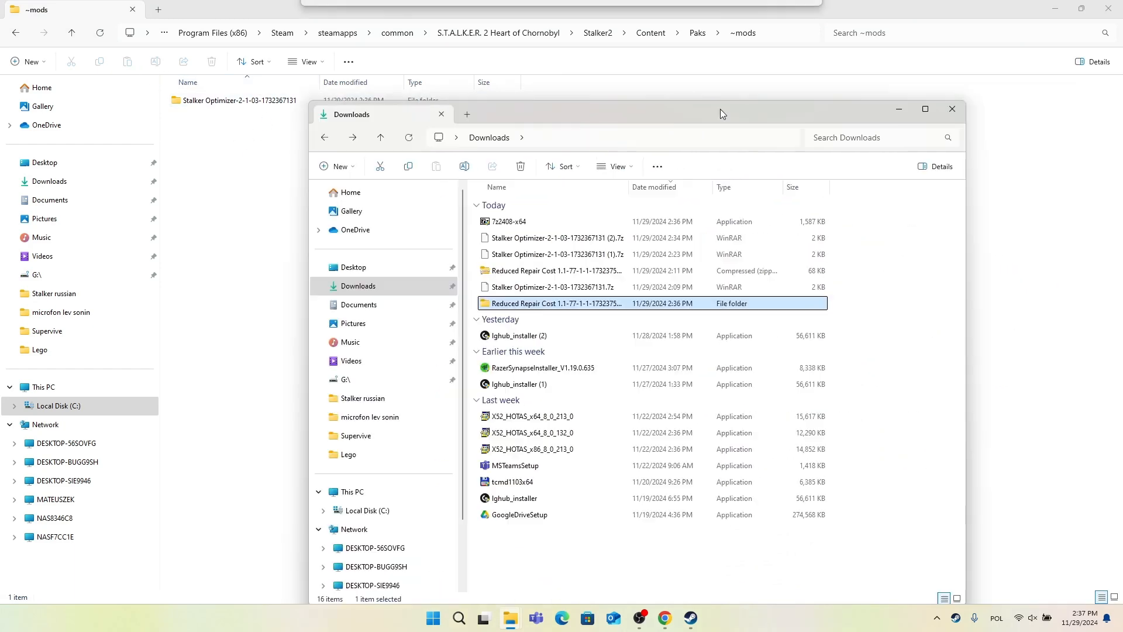
left_click(953, 108)
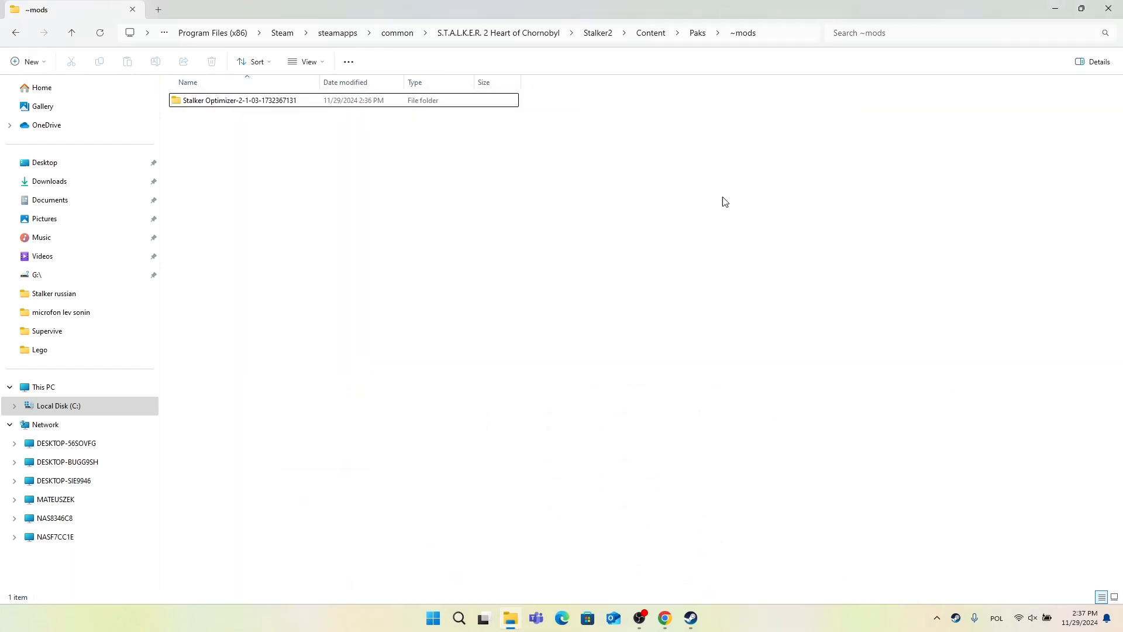
mouse_move(1109, 9)
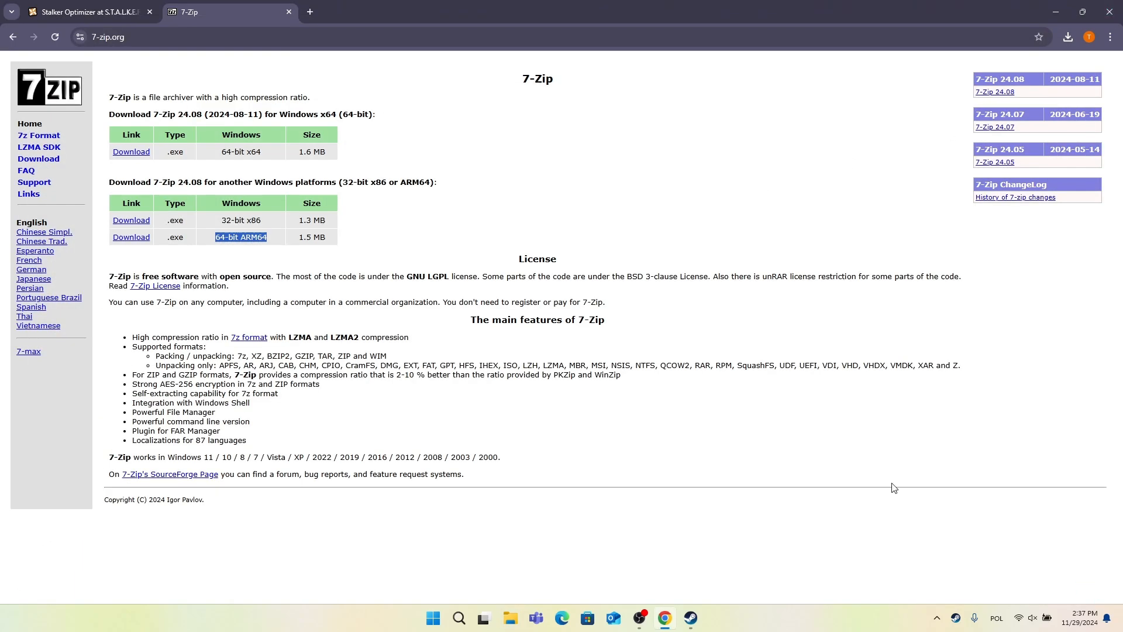
mouse_move(690, 616)
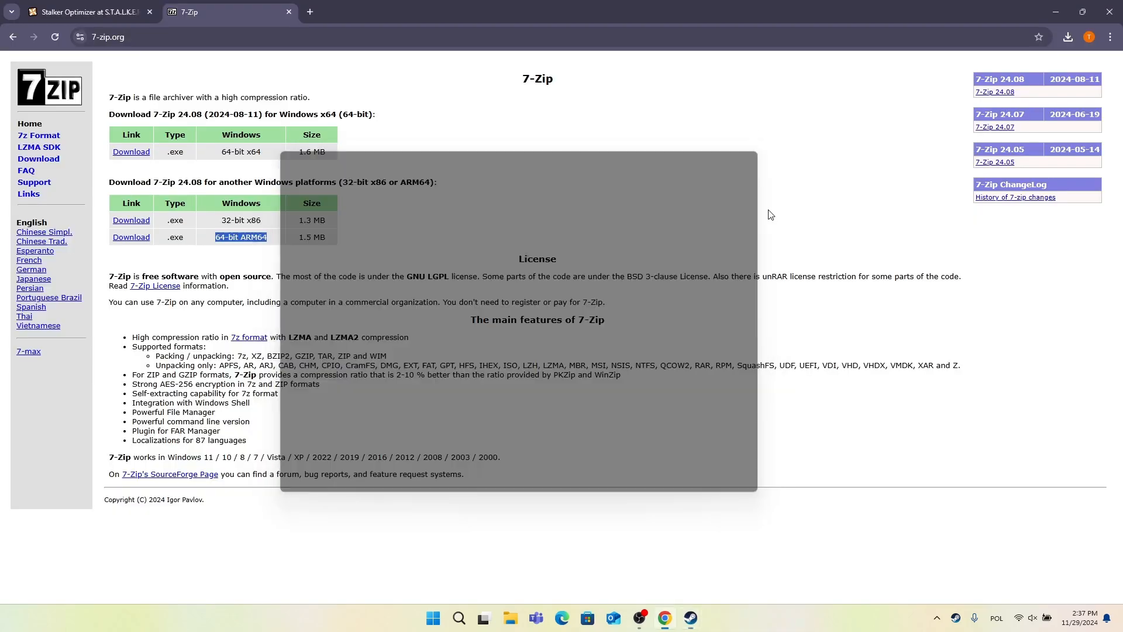
Step: Play S.T.A.L.K.E.R. 2 from the Steam Library and Continue the saved game
left_click(690, 618)
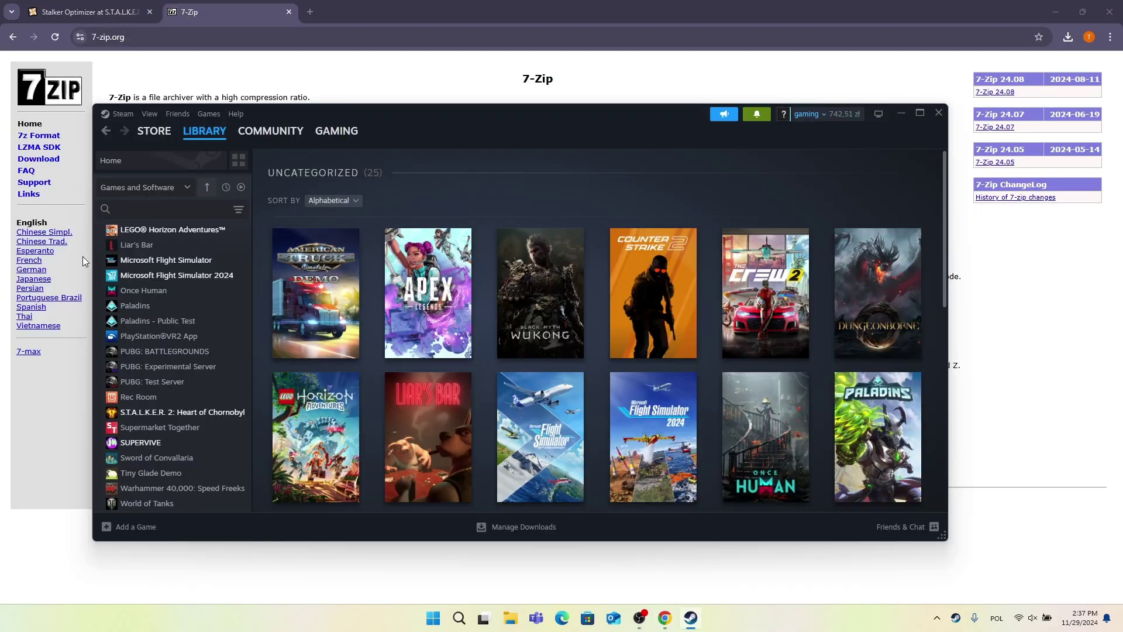
left_click(181, 412)
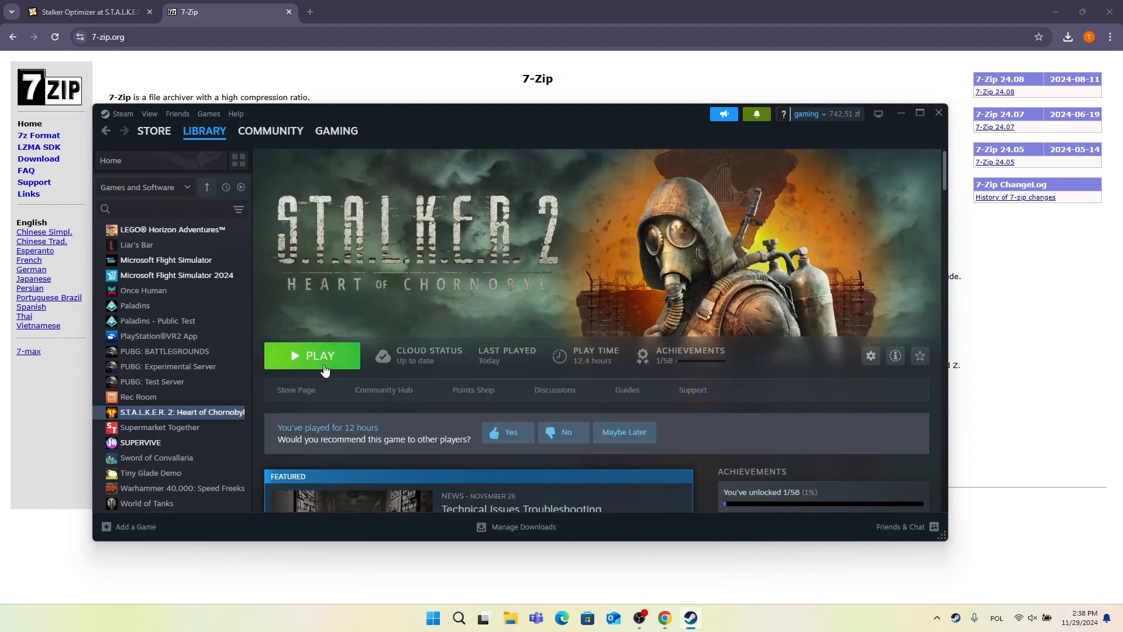
left_click(321, 355)
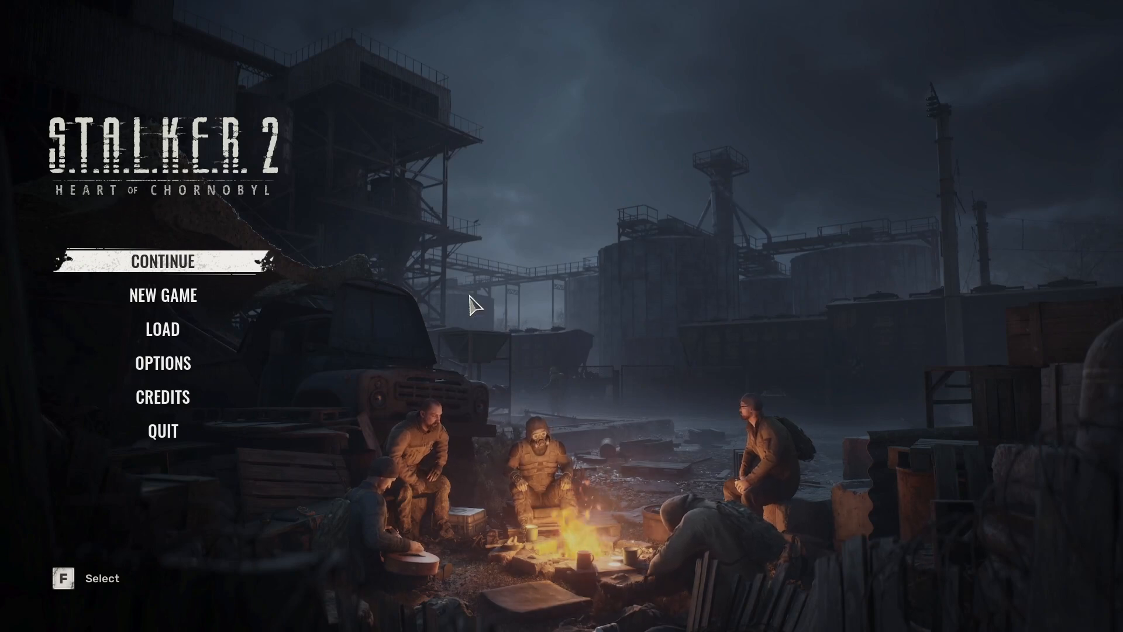
left_click(161, 261)
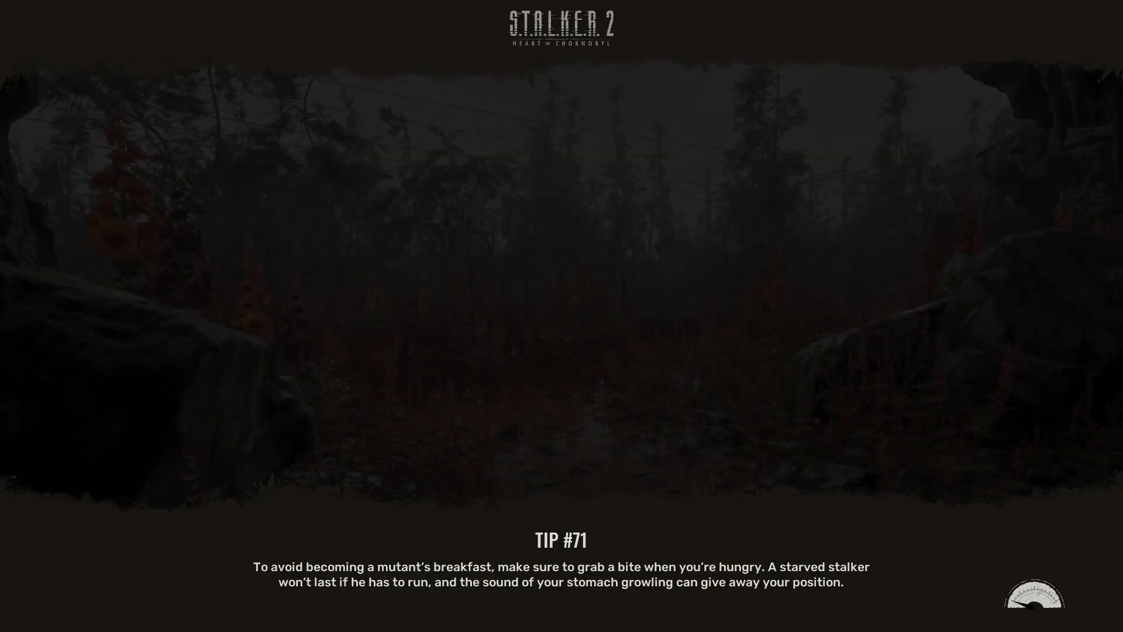